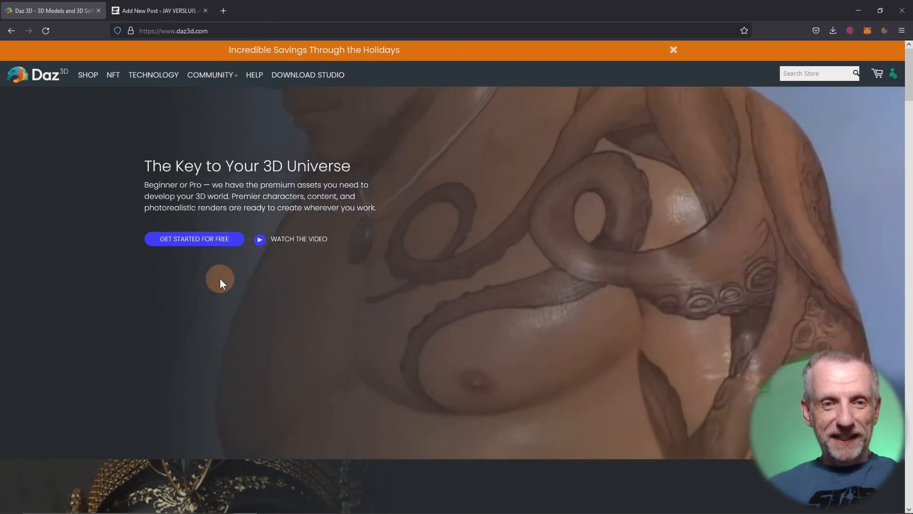
mouse_move(211, 241)
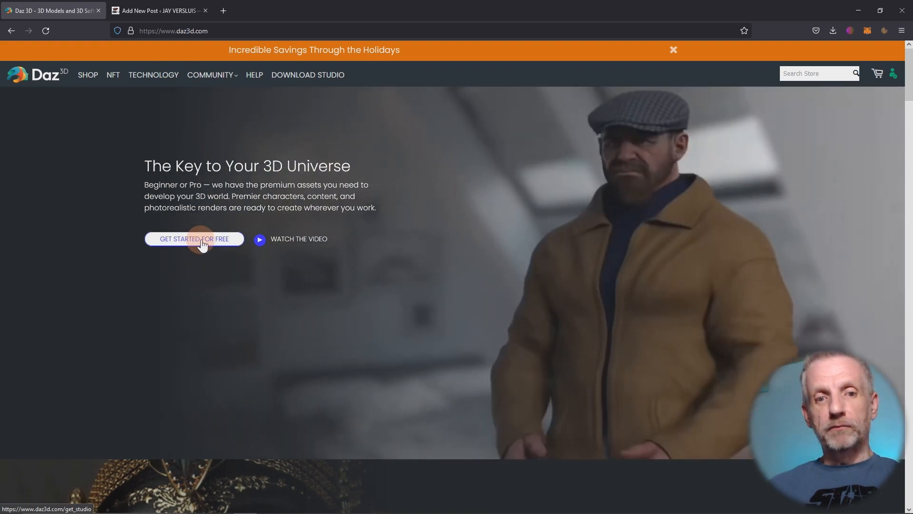
- Follow 'Get Started for Free' and review the DazCentral page's download offer and features
click(194, 238)
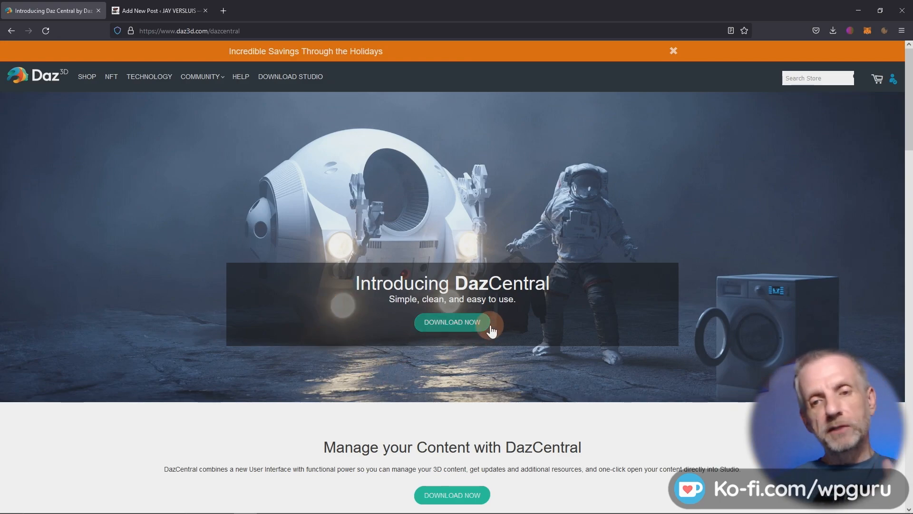
mouse_move(854, 99)
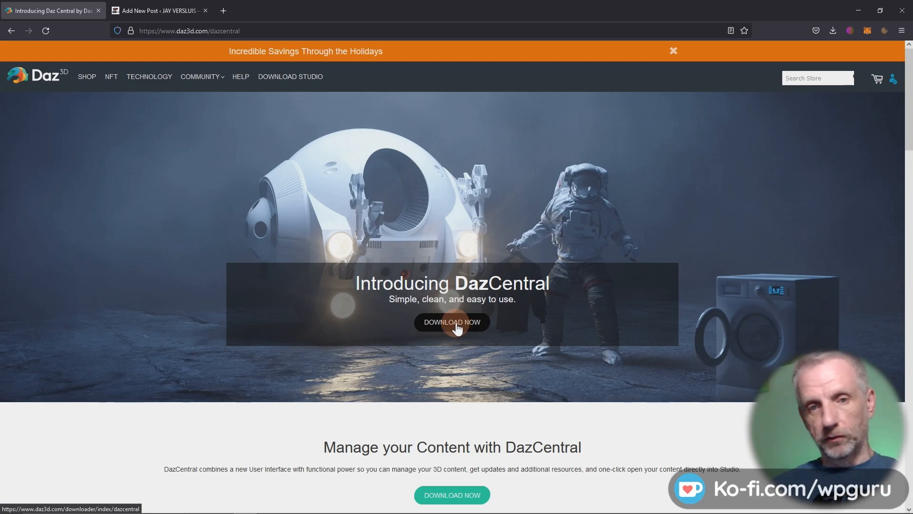
scroll(down, 3)
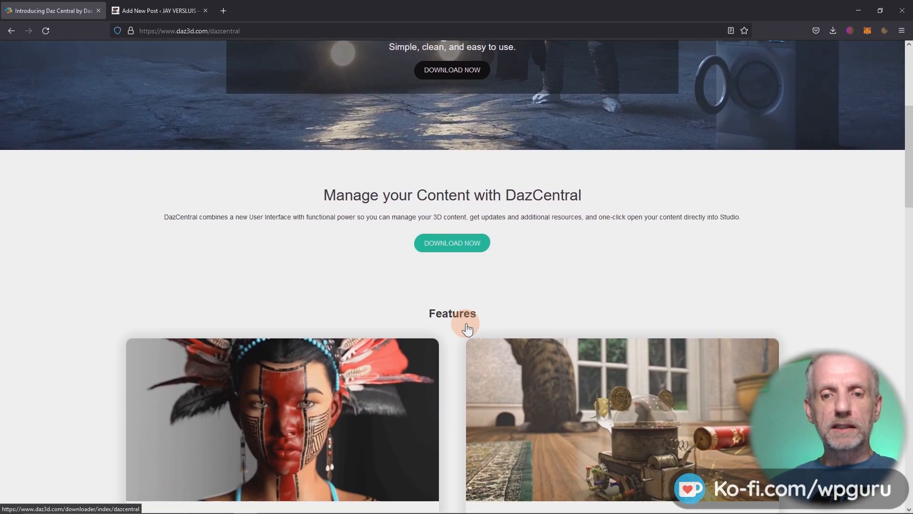
scroll(down, 3)
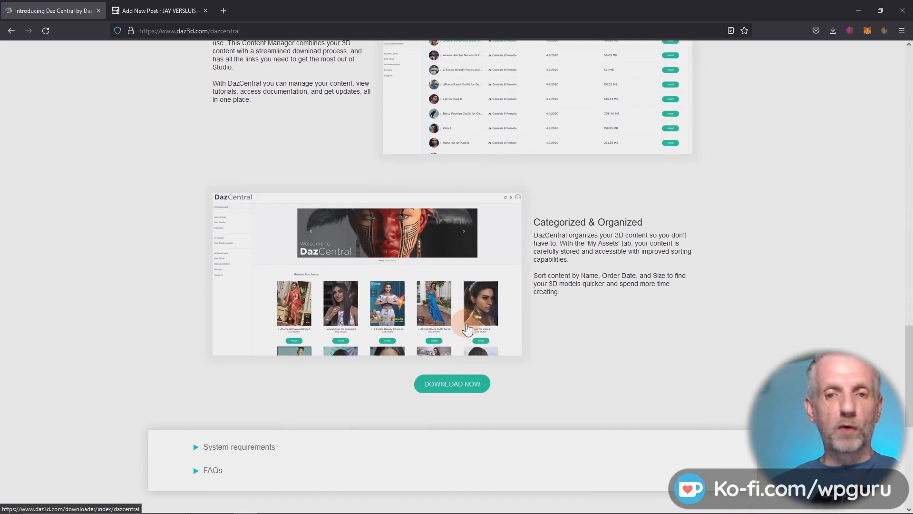
scroll(down, 3)
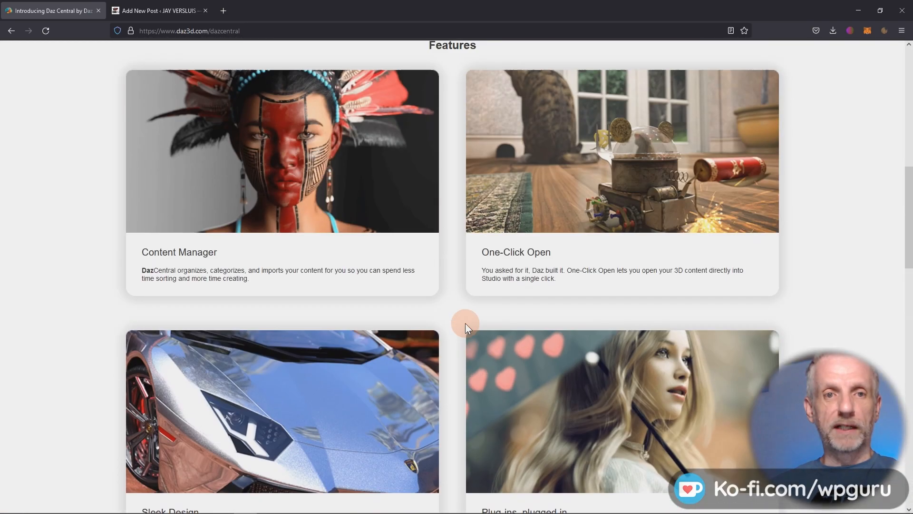
scroll(up, 3)
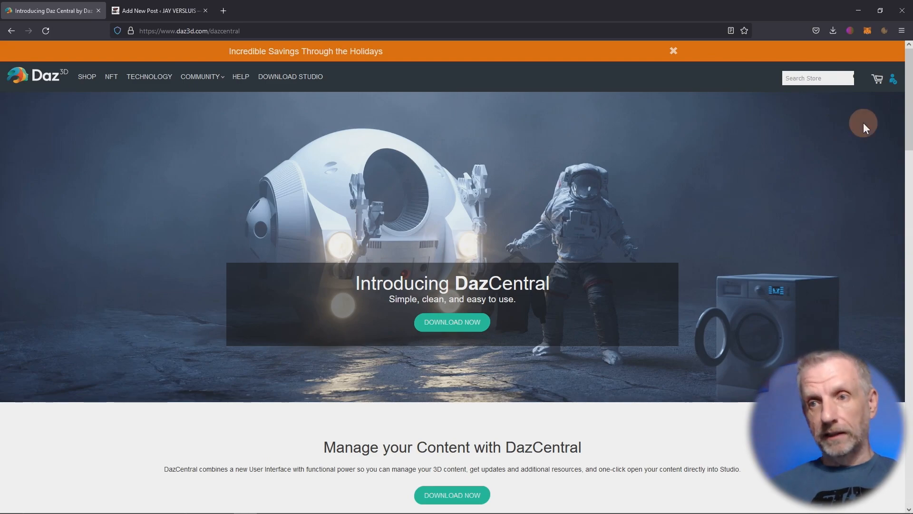
- Reach the Product Library from the account menu via My Account
click(893, 78)
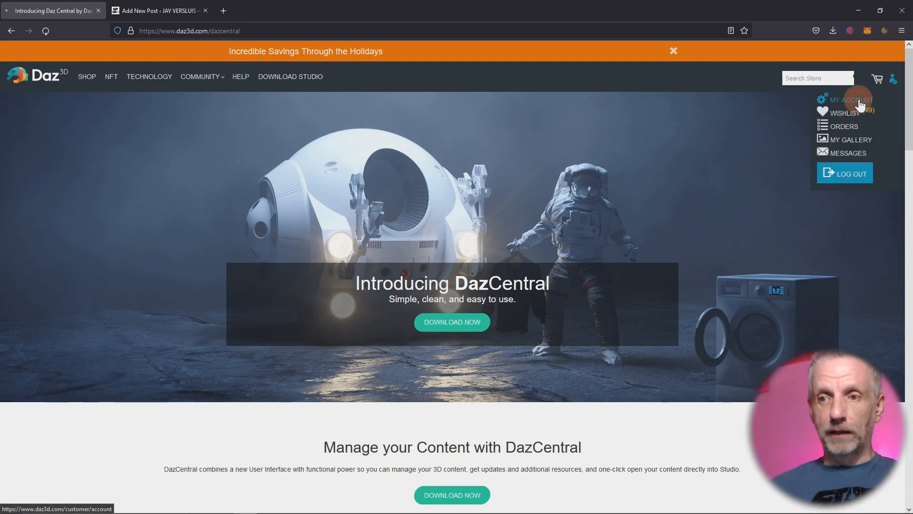
click(851, 100)
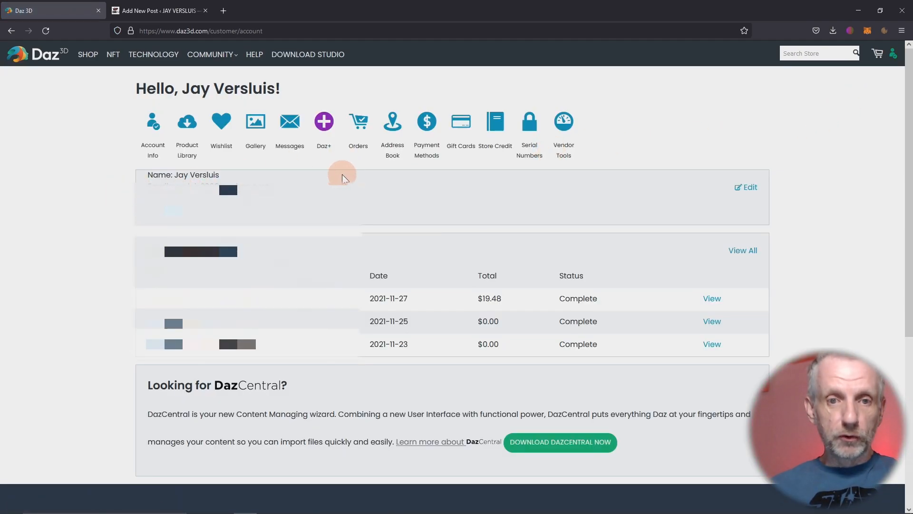
click(187, 143)
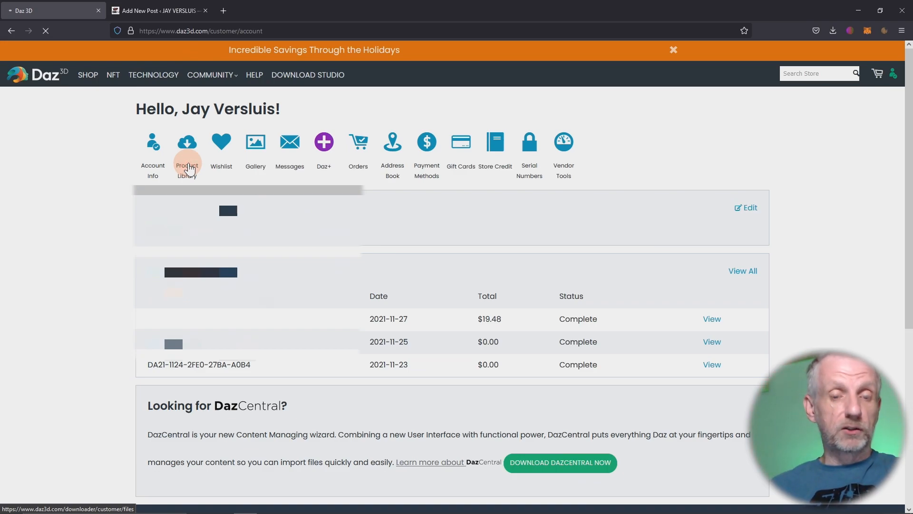
click(186, 142)
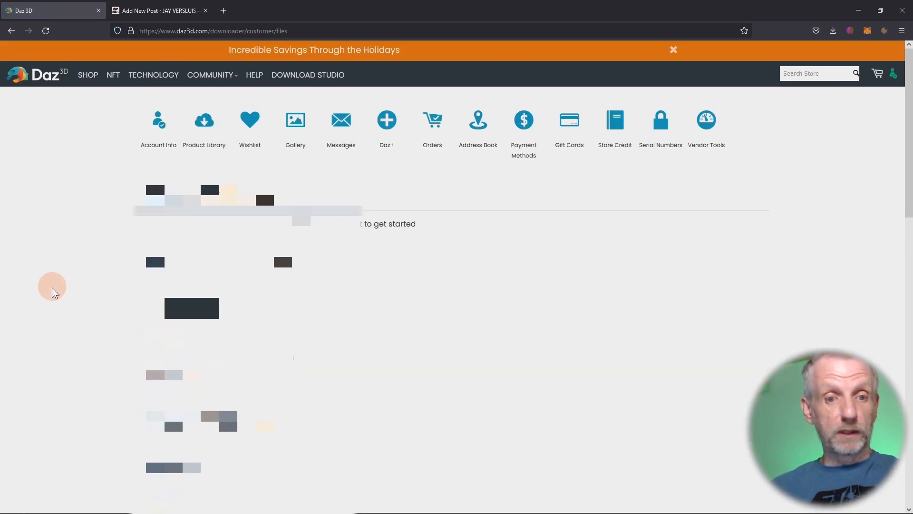
mouse_move(132, 352)
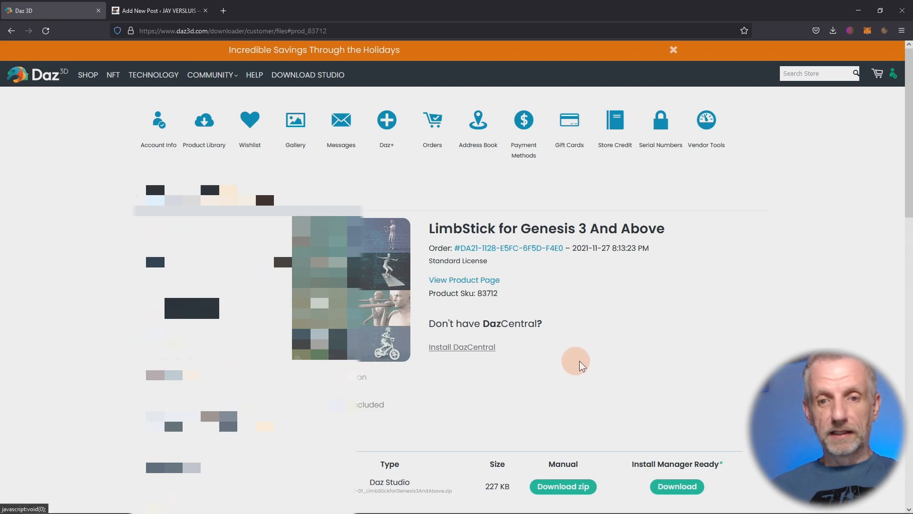
mouse_move(652, 343)
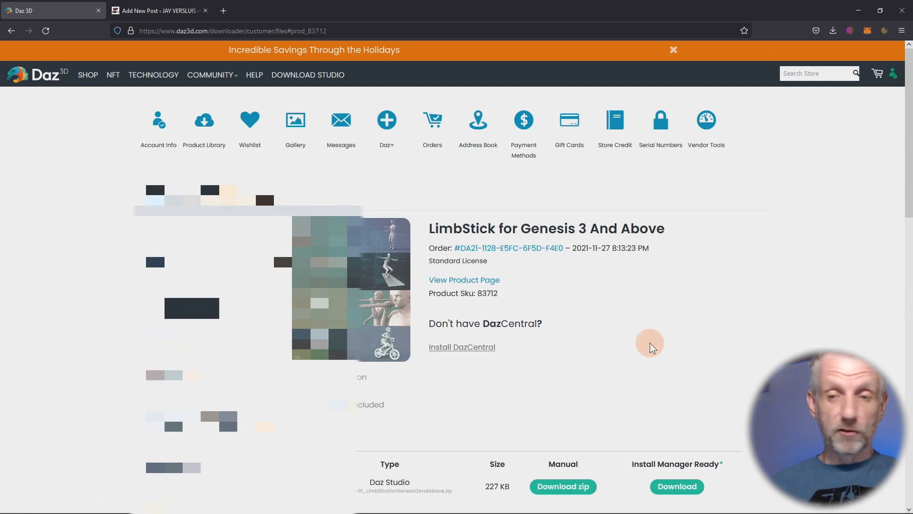
- Scroll to the LimbStick for Genesis 3 And Above download details
scroll(down, 3)
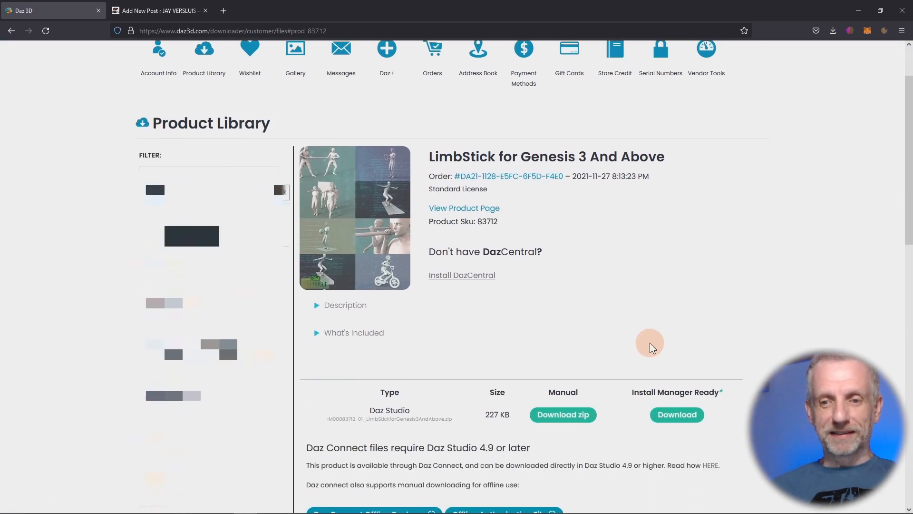
scroll(down, 3)
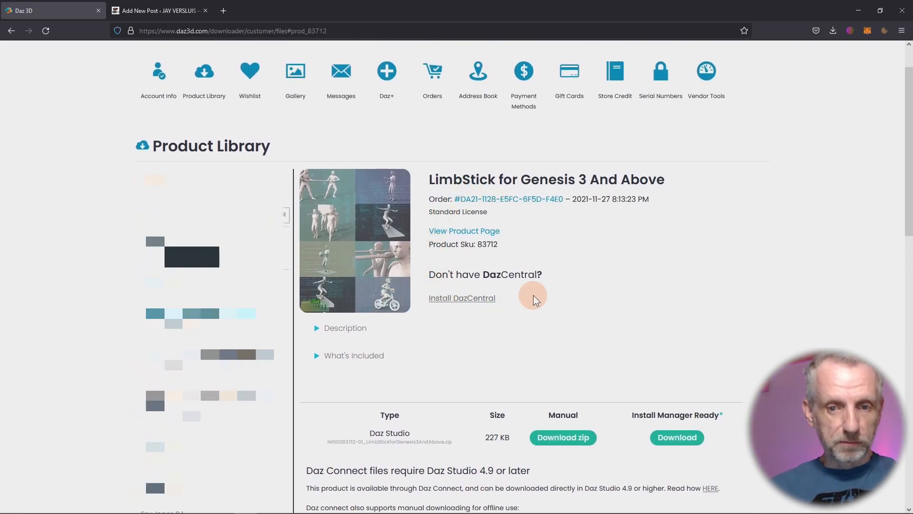
scroll(down, 3)
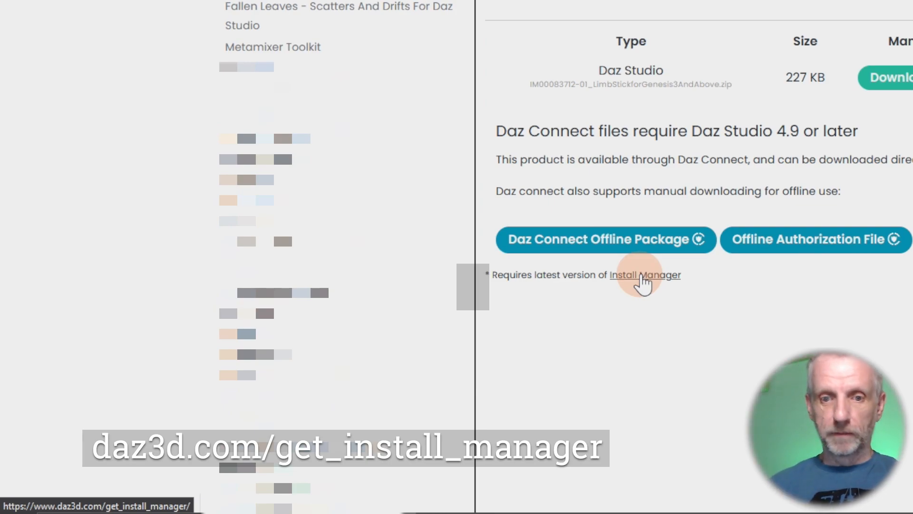
- Download the Install Manager installer and save the file to Downloads
click(645, 275)
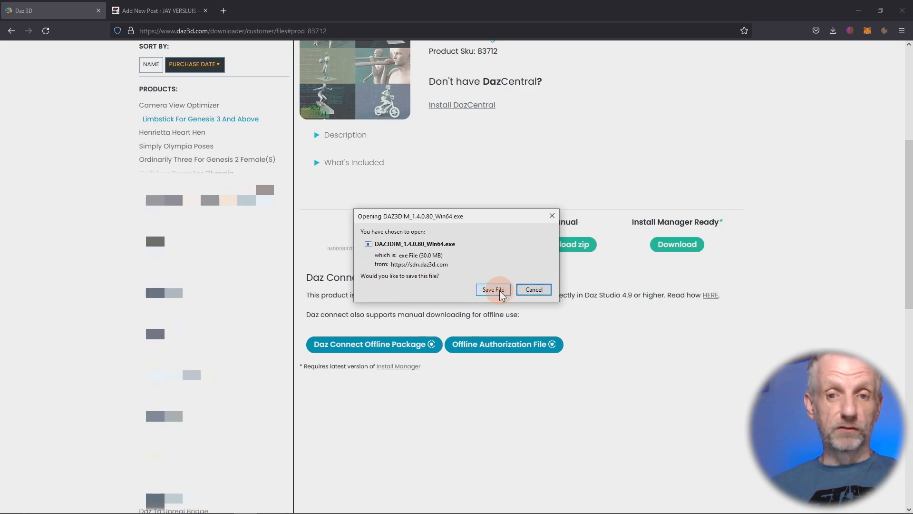
click(493, 290)
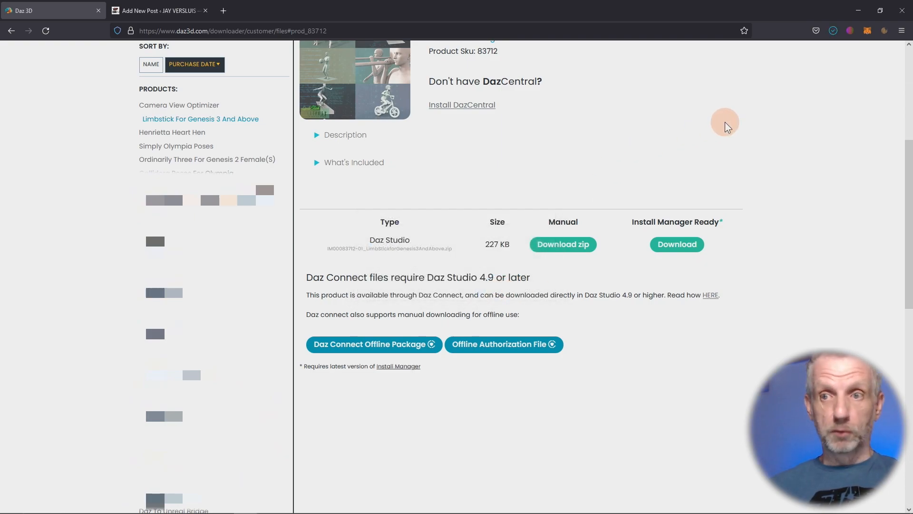
click(833, 29)
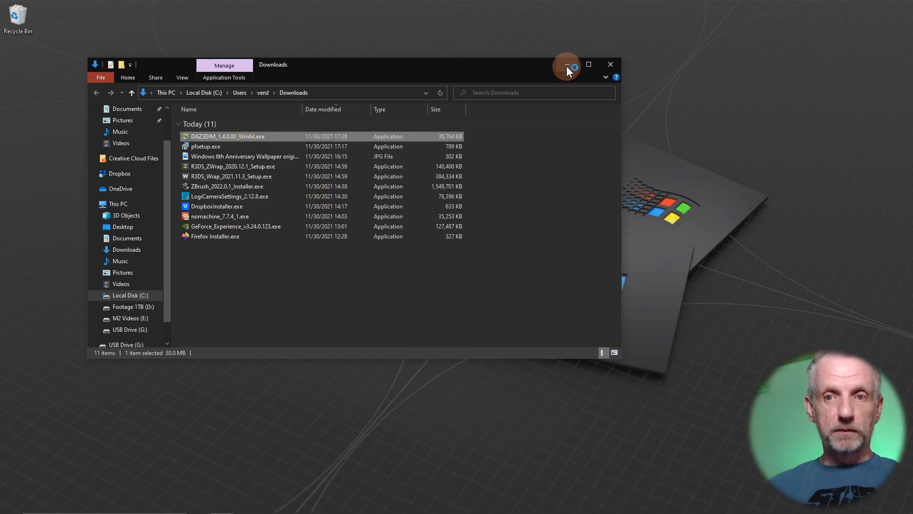
- Launch DAZ3DIM_1.4.0.80_Win64.exe and accept the license agreement
double_click(228, 137)
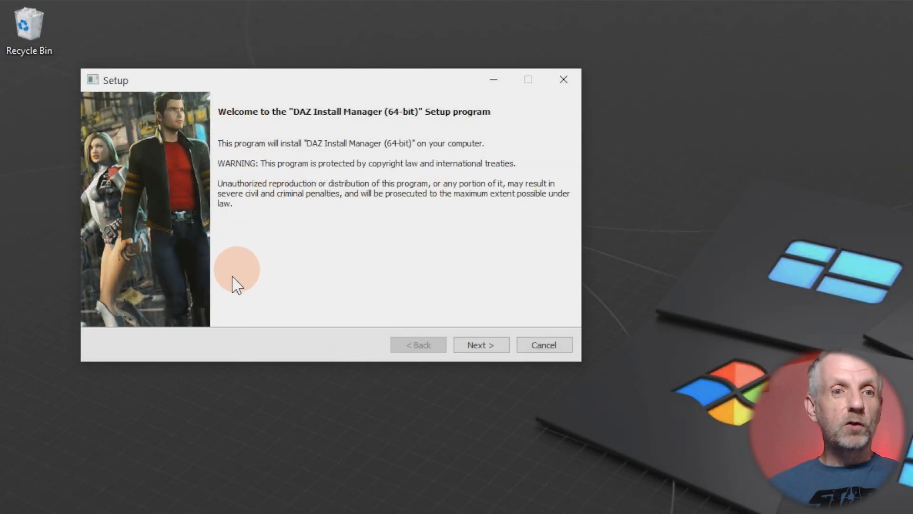
mouse_move(115, 141)
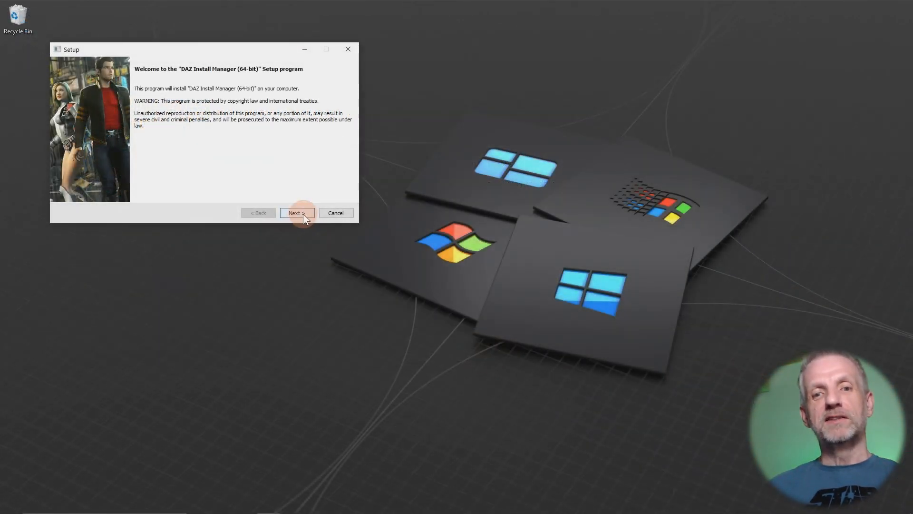
click(297, 213)
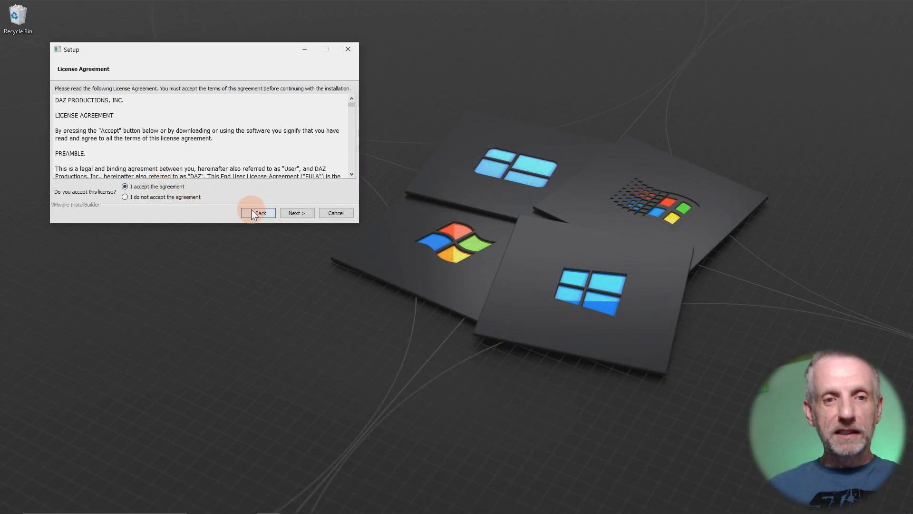
click(297, 213)
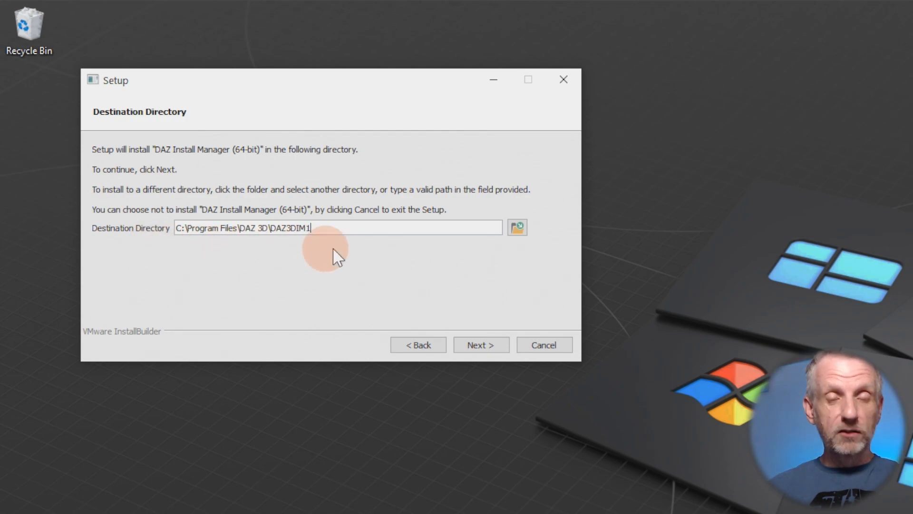
mouse_move(354, 265)
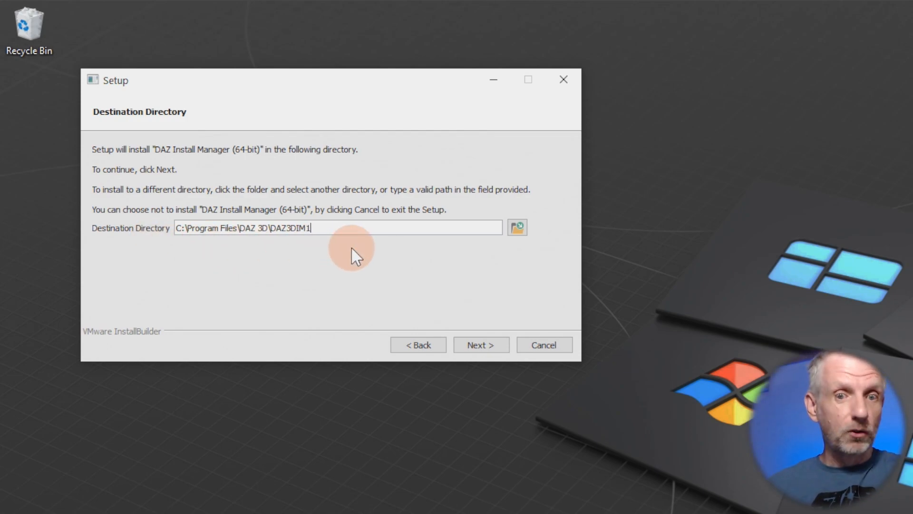
- Install to the default Program Files folder and continue past the installation notes
click(481, 345)
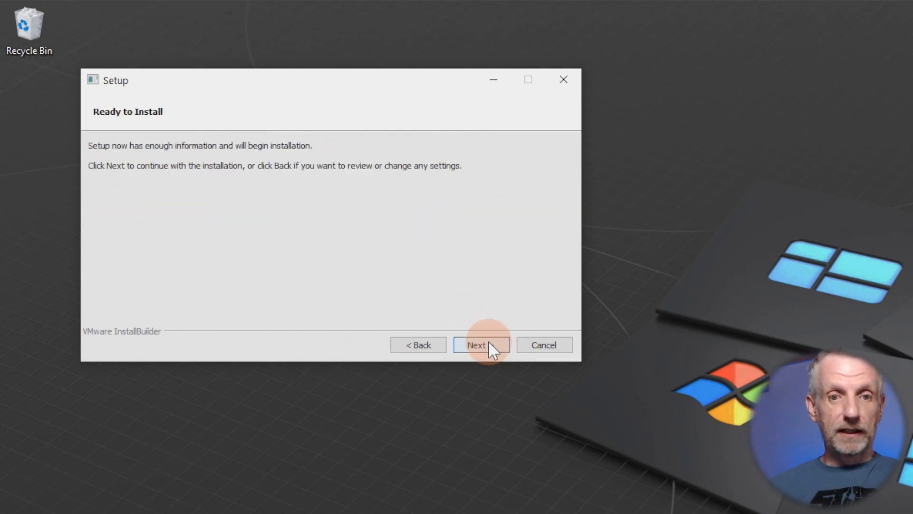
click(479, 345)
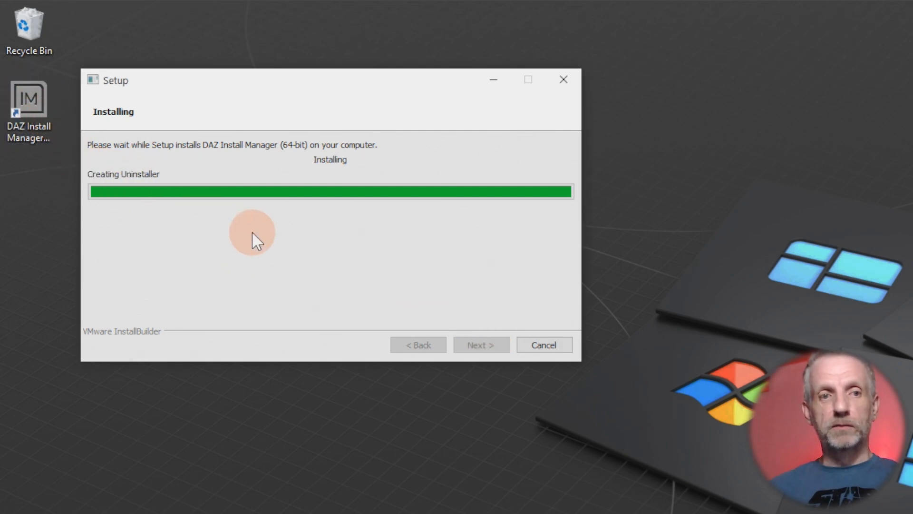
mouse_move(257, 492)
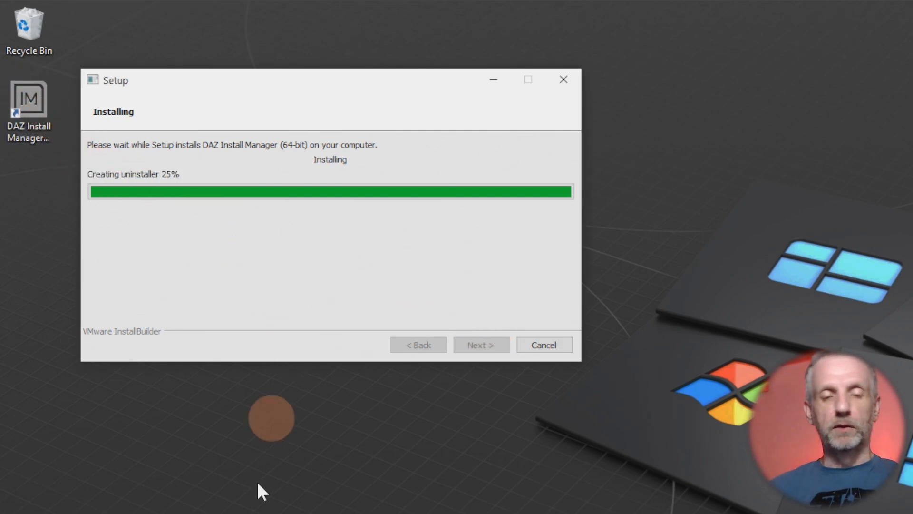
mouse_move(550, 456)
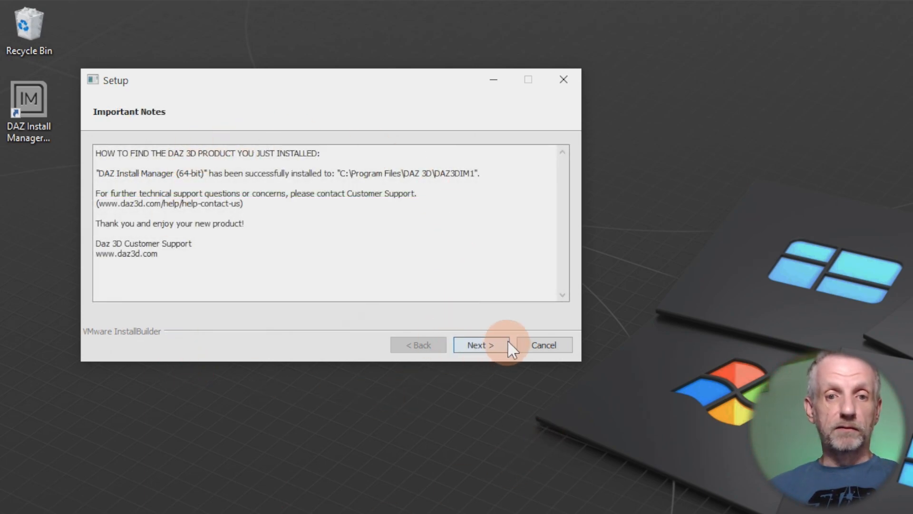
click(480, 346)
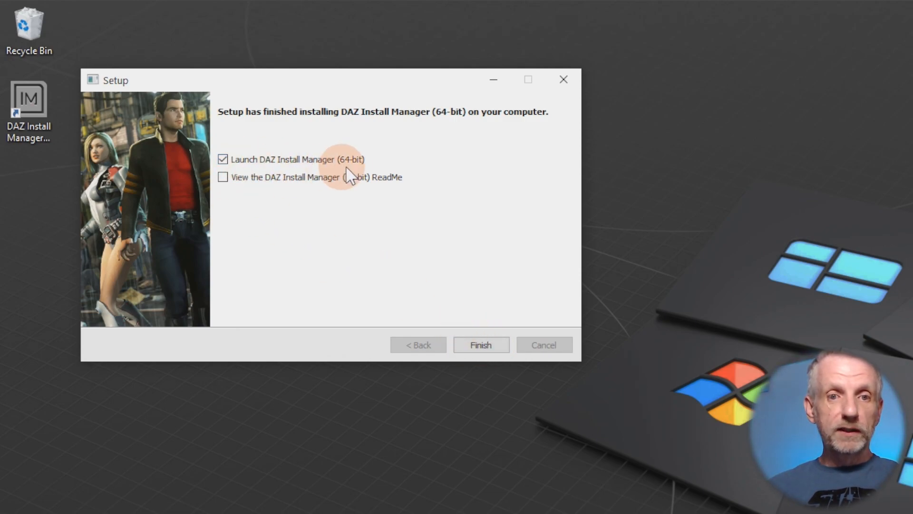
- Finish setup launching Install Manager and sign in to the Daz 3D account
click(481, 344)
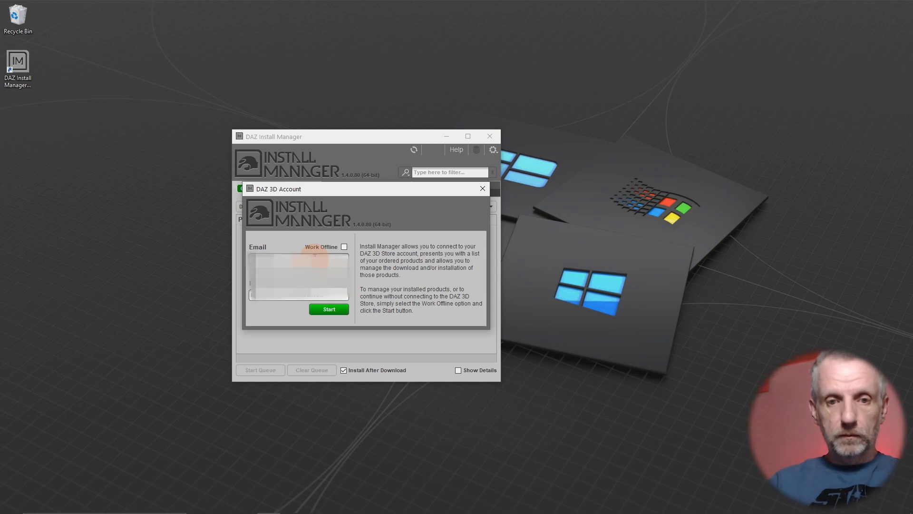
click(329, 309)
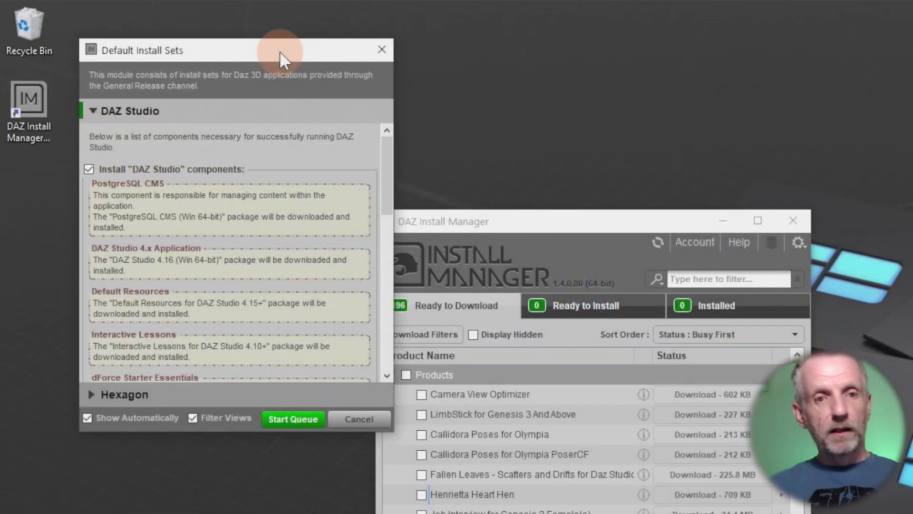
mouse_move(379, 184)
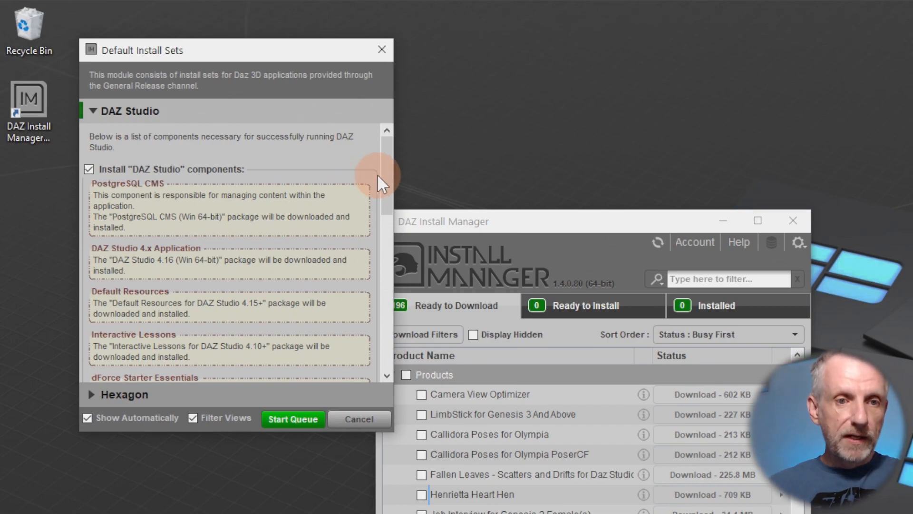
mouse_move(355, 215)
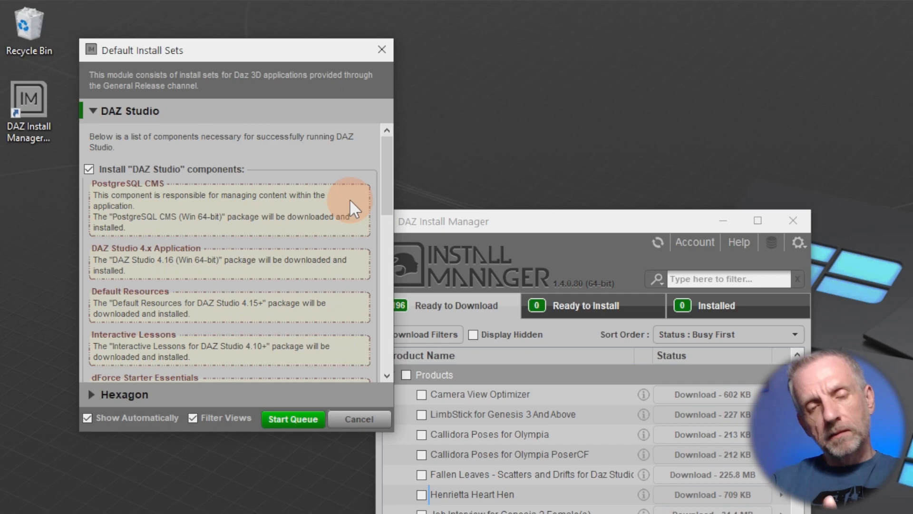
mouse_move(302, 236)
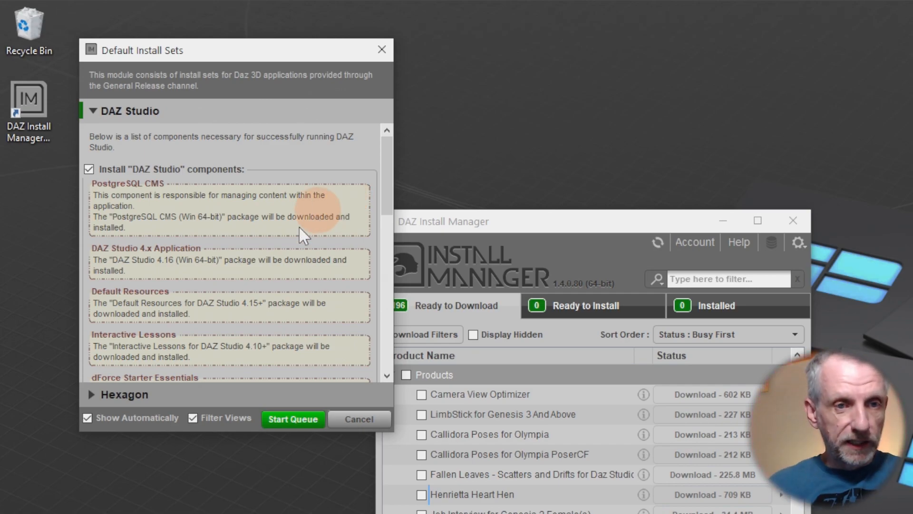
mouse_move(179, 189)
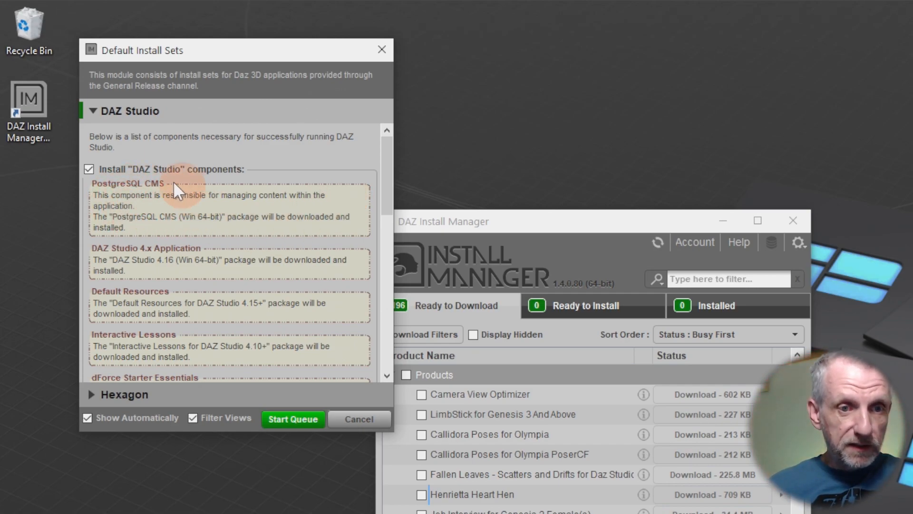
mouse_move(171, 259)
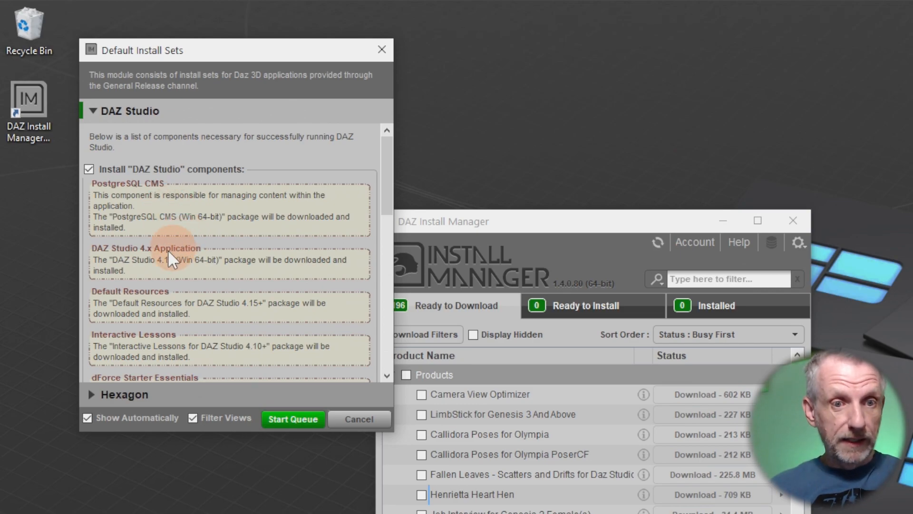
- Include the Genesis 3 starter essentials in the default DAZ Studio install set
scroll(down, 3)
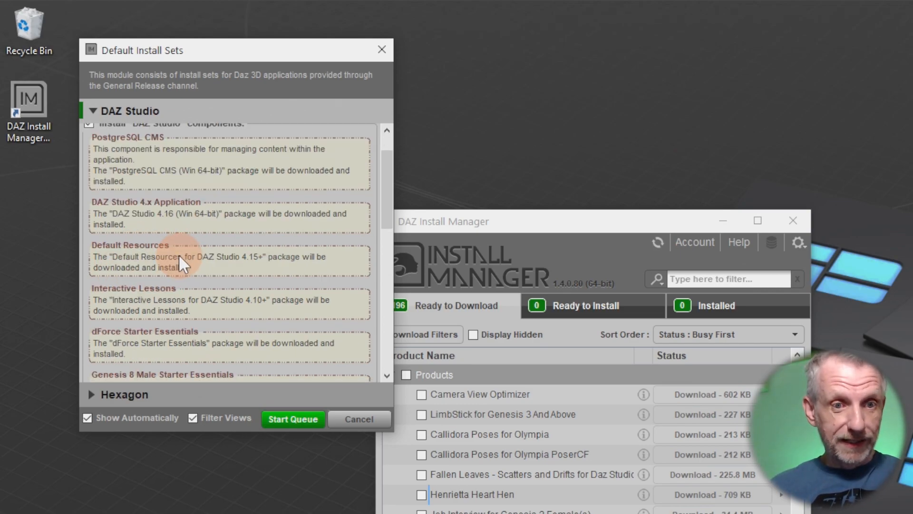
scroll(down, 3)
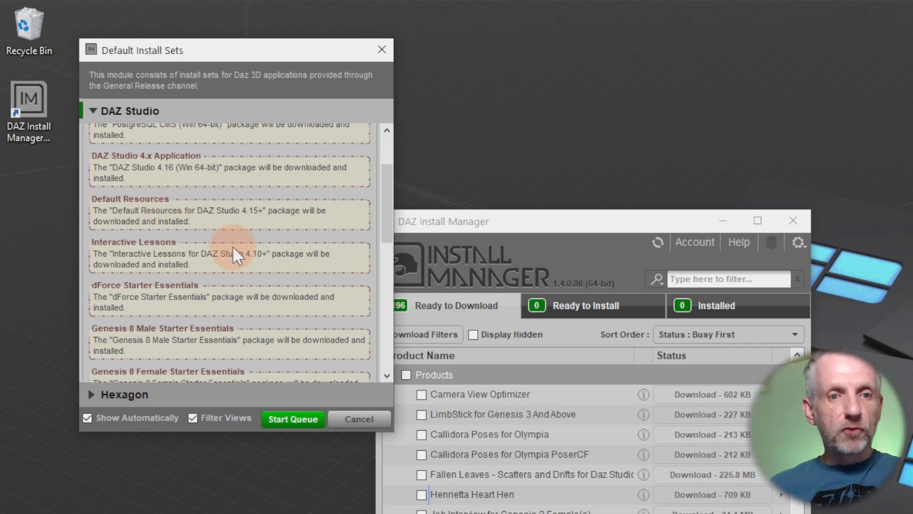
scroll(down, 3)
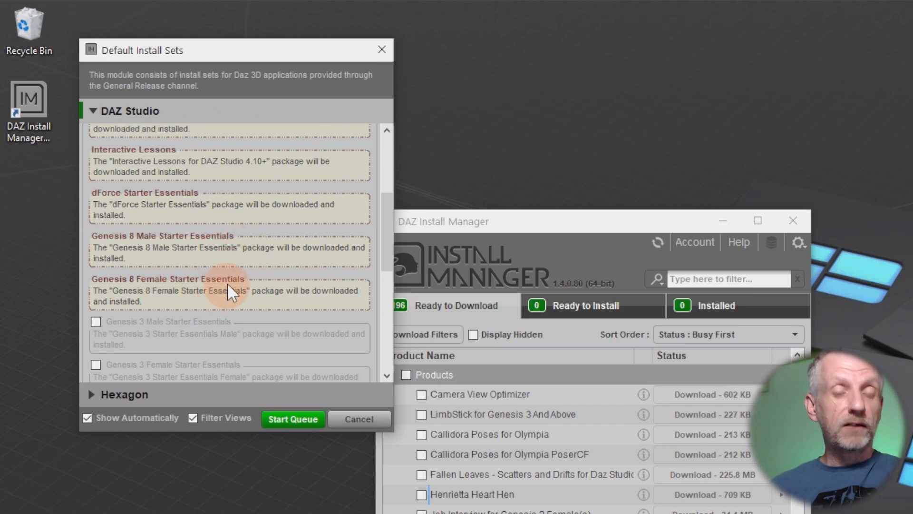
mouse_move(216, 308)
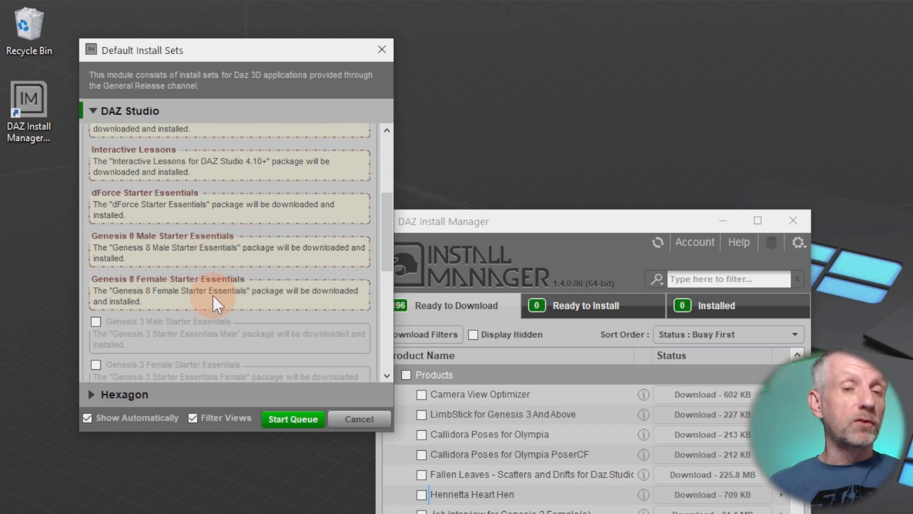
scroll(down, 3)
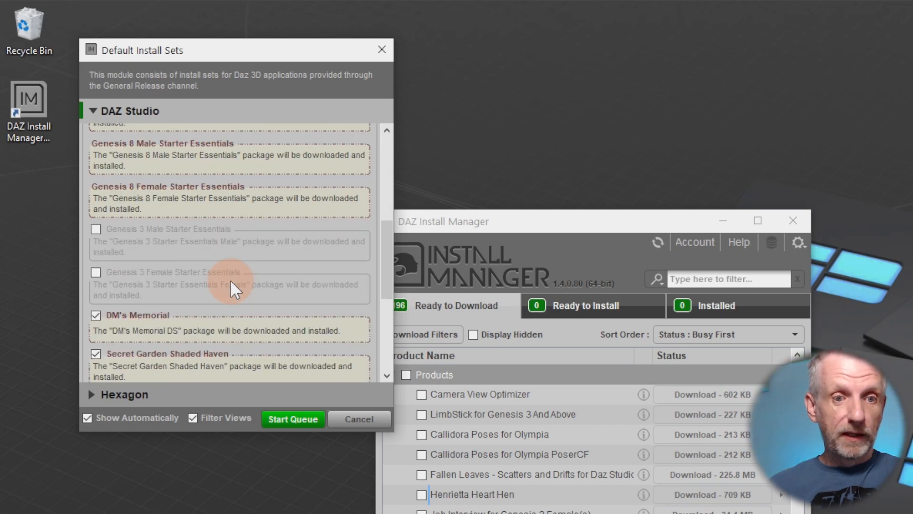
scroll(down, 3)
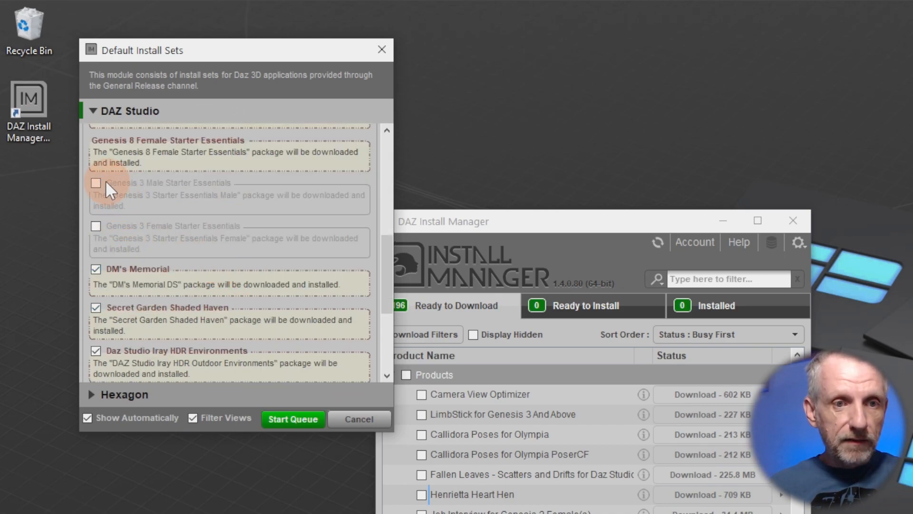
click(95, 227)
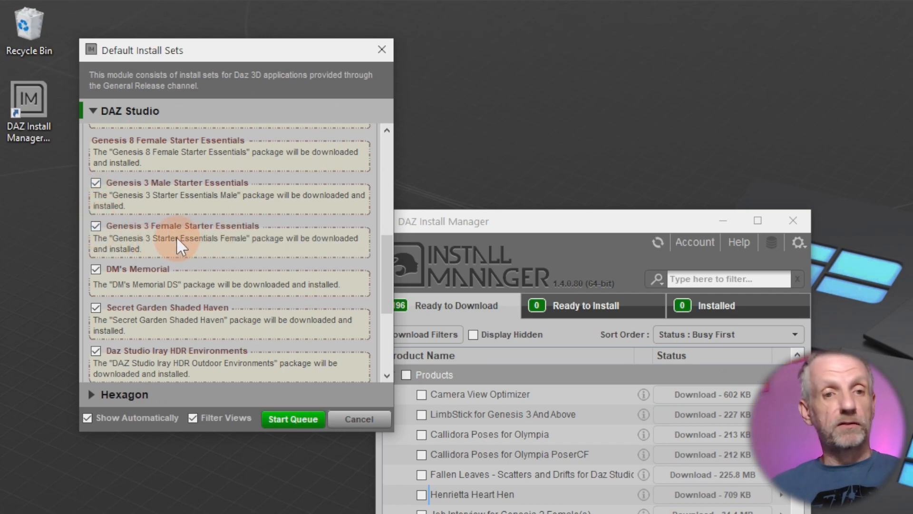
- Exclude the Dark Fantasy Weapons package and Shadow Thief Outfit Additional Textures
scroll(down, 3)
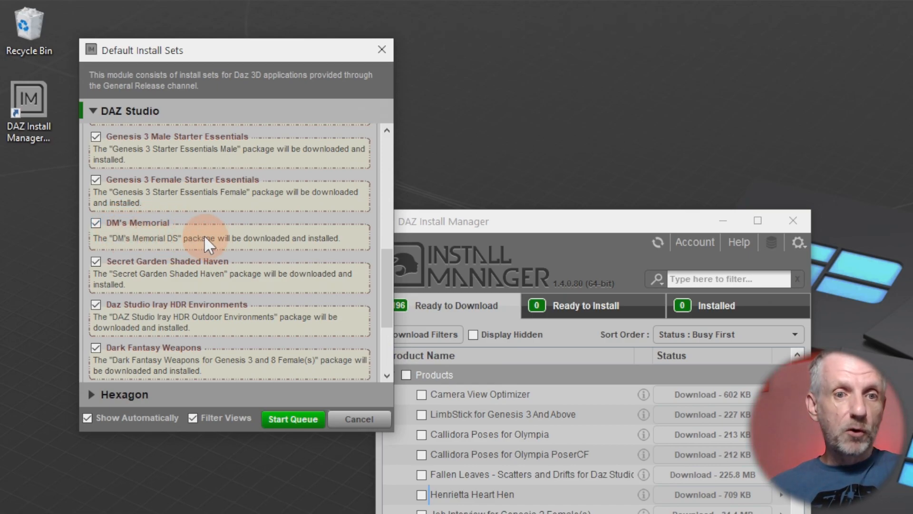
scroll(down, 3)
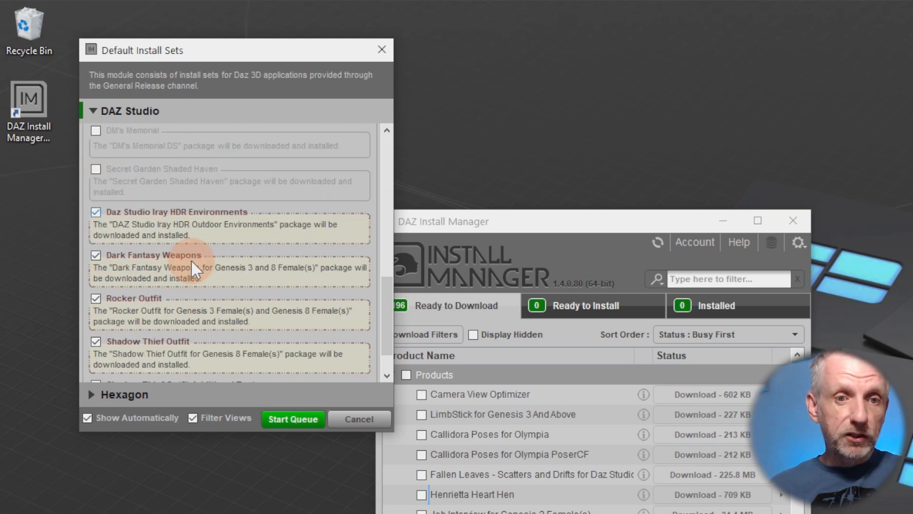
scroll(down, 3)
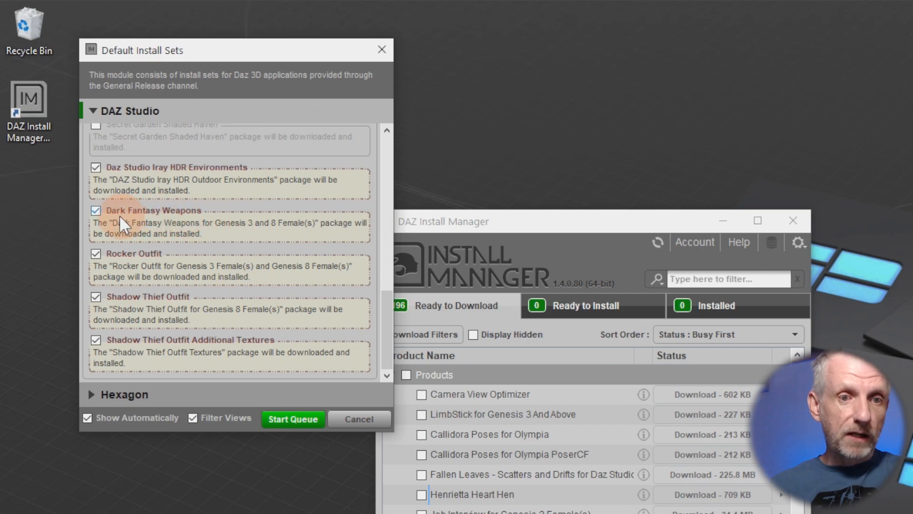
click(96, 211)
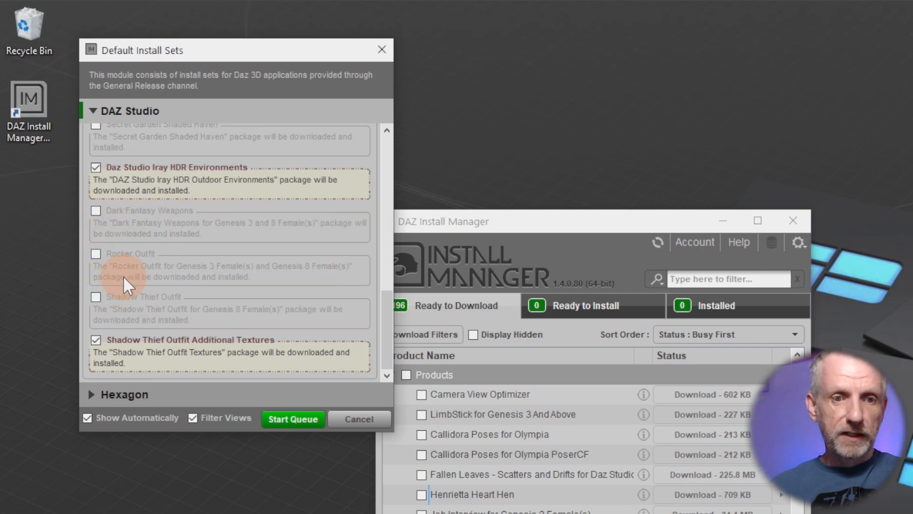
click(95, 339)
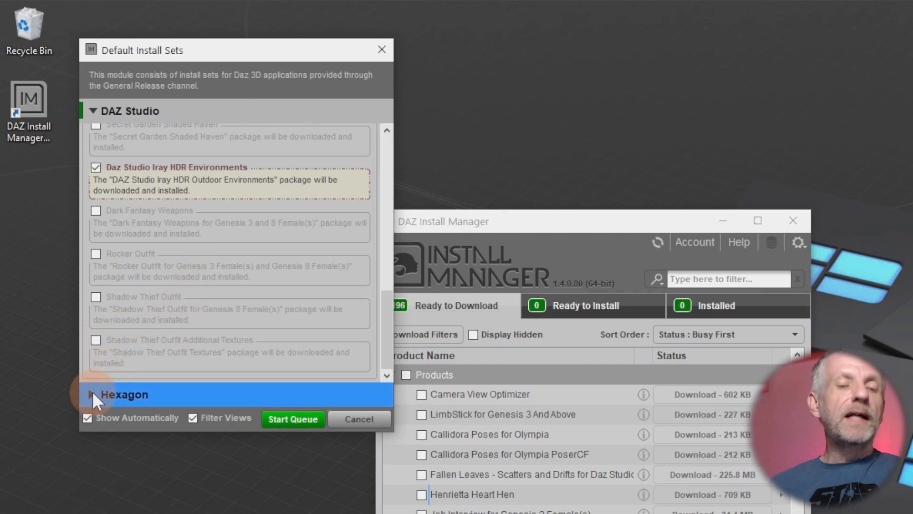
- Leave Hexagon components unticked and start the install queue
click(93, 393)
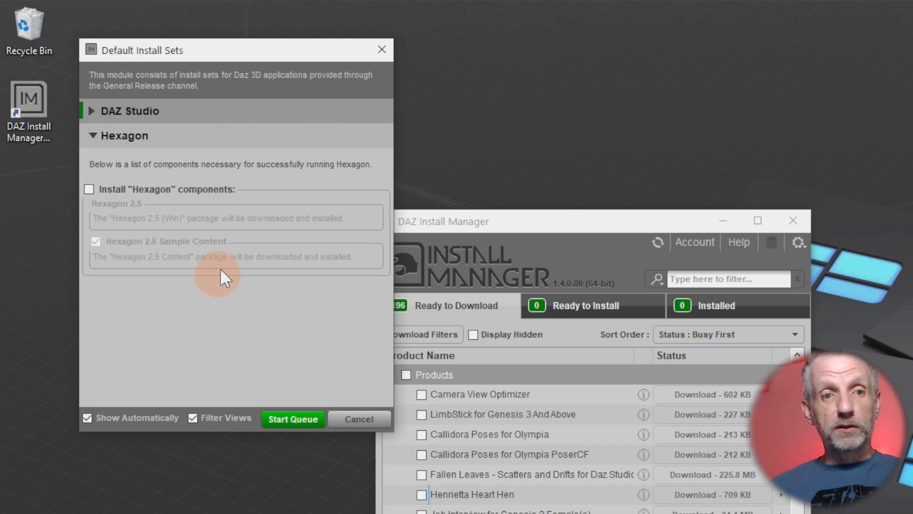
mouse_move(154, 153)
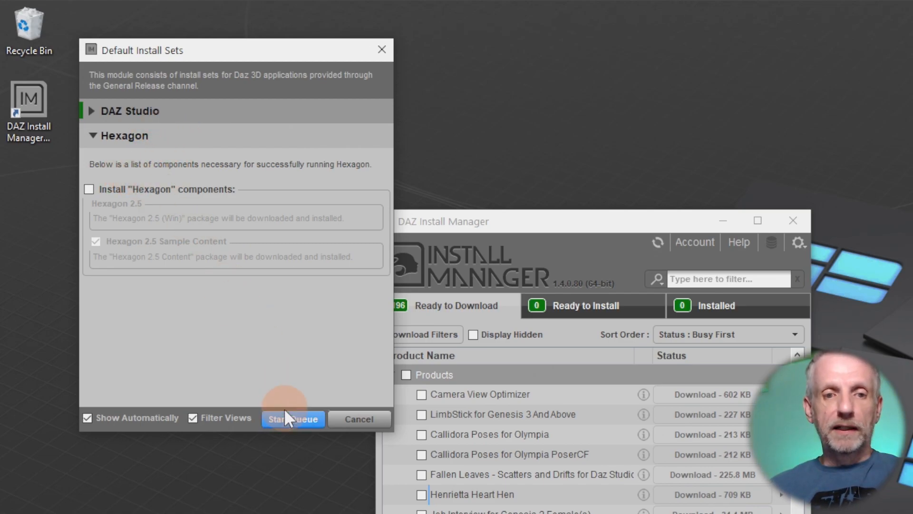
click(293, 419)
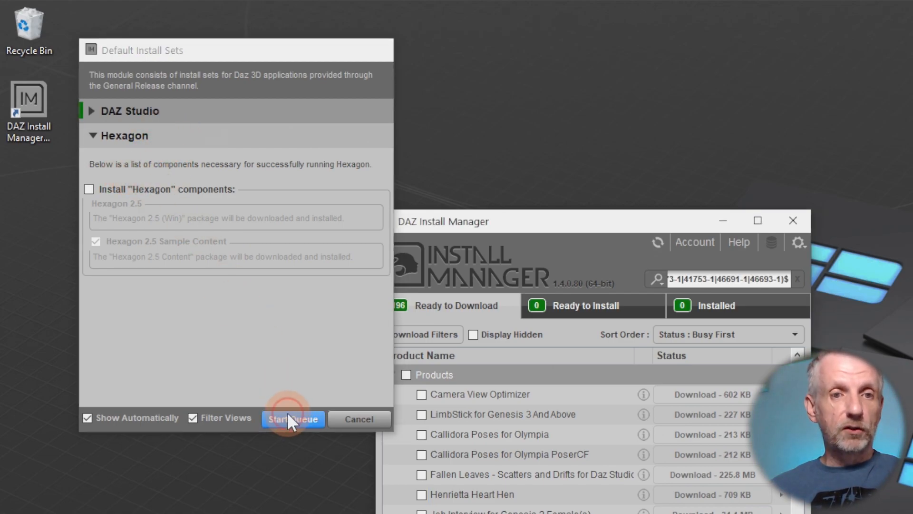
click(290, 418)
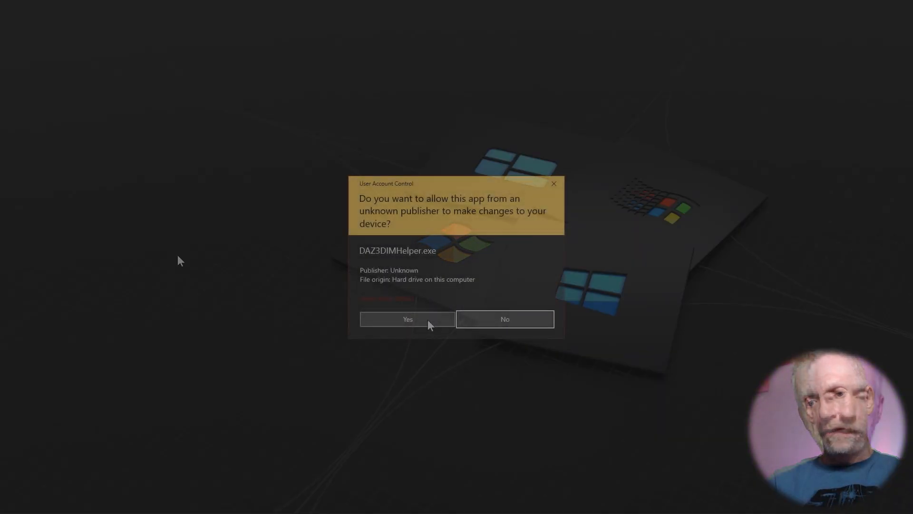
- Allow the helper app in the UAC prompt and move Install Manager to the top-left
click(408, 319)
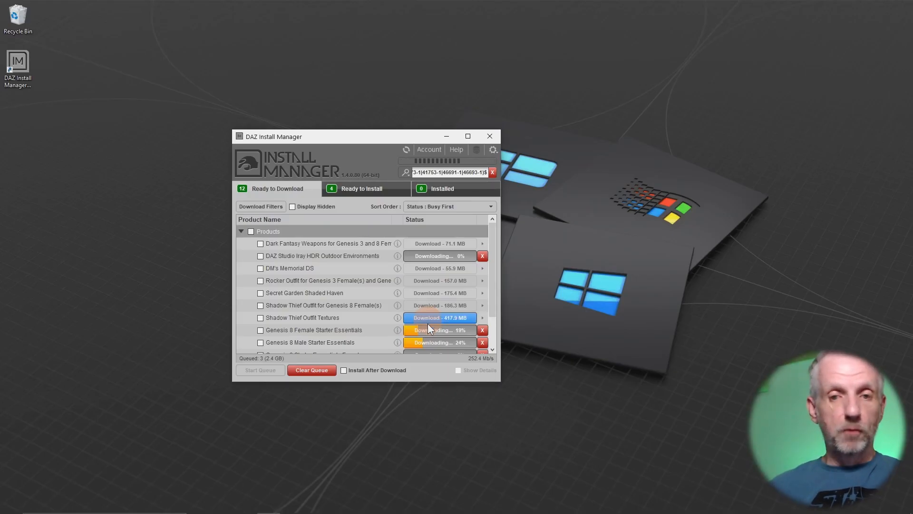
drag(368, 136, 219, 33)
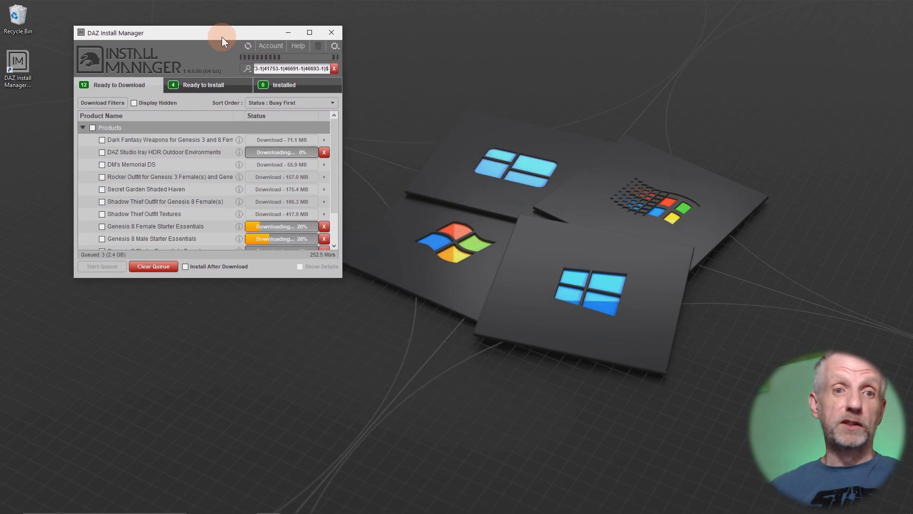
mouse_move(439, 269)
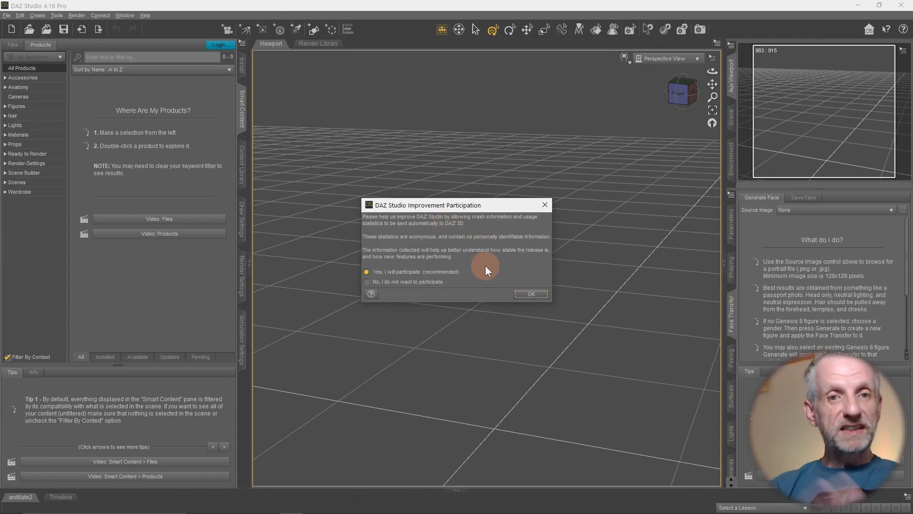
mouse_move(460, 297)
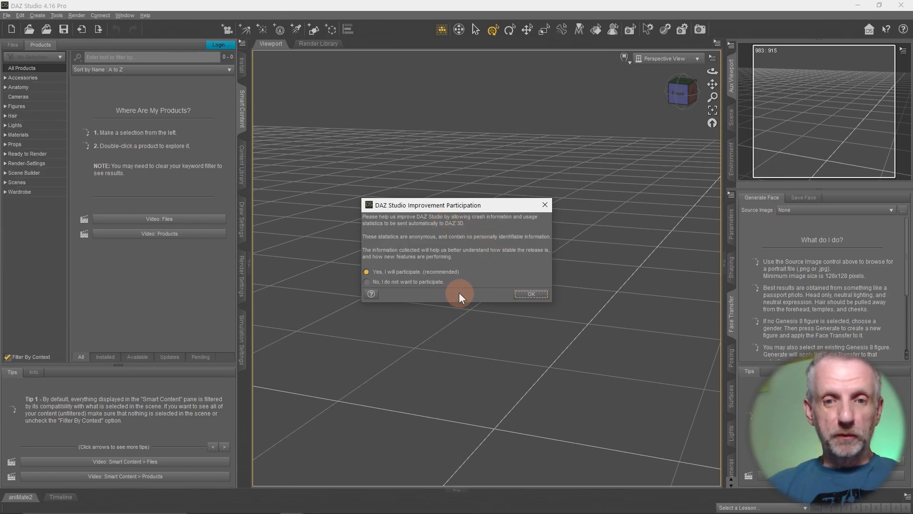
- Choose a usage-statistics participation option and confirm it with OK
click(531, 294)
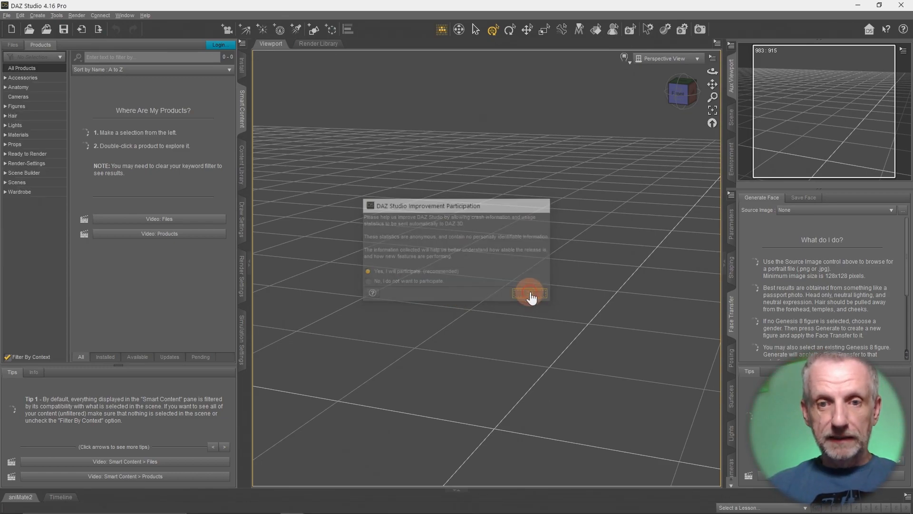
click(529, 293)
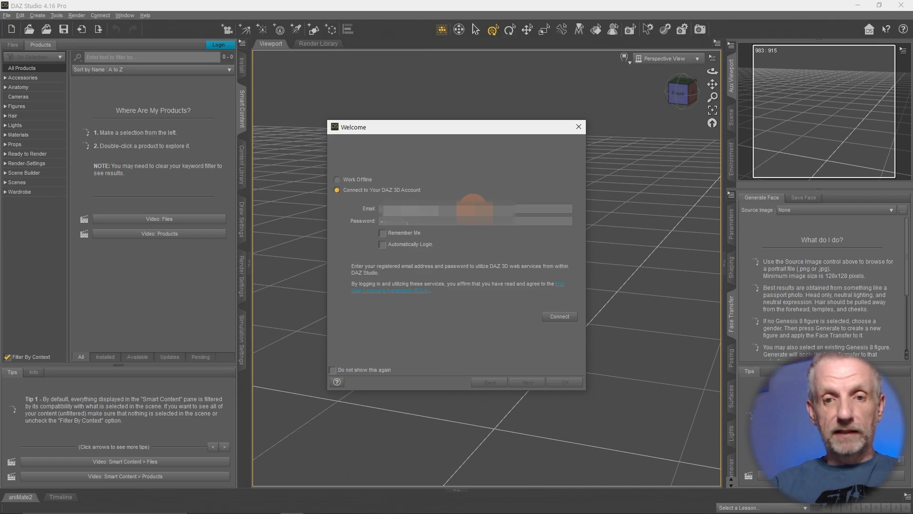
- Remember login, enable auto-login, hide the welcome screen and connect to the Daz 3D account
click(382, 243)
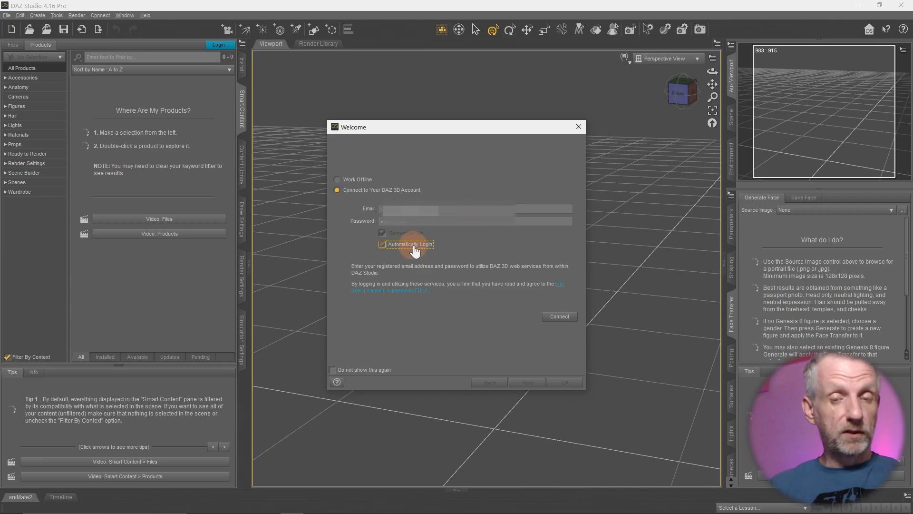
click(382, 244)
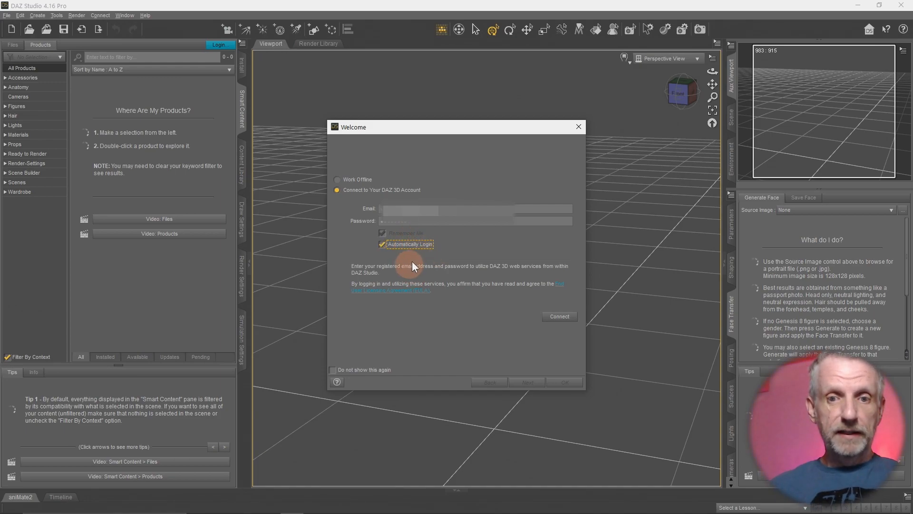
mouse_move(359, 370)
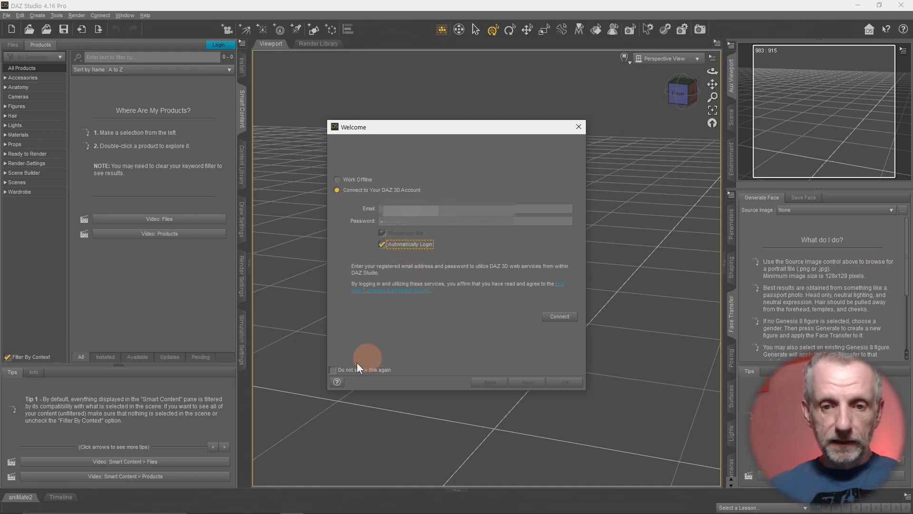
click(333, 369)
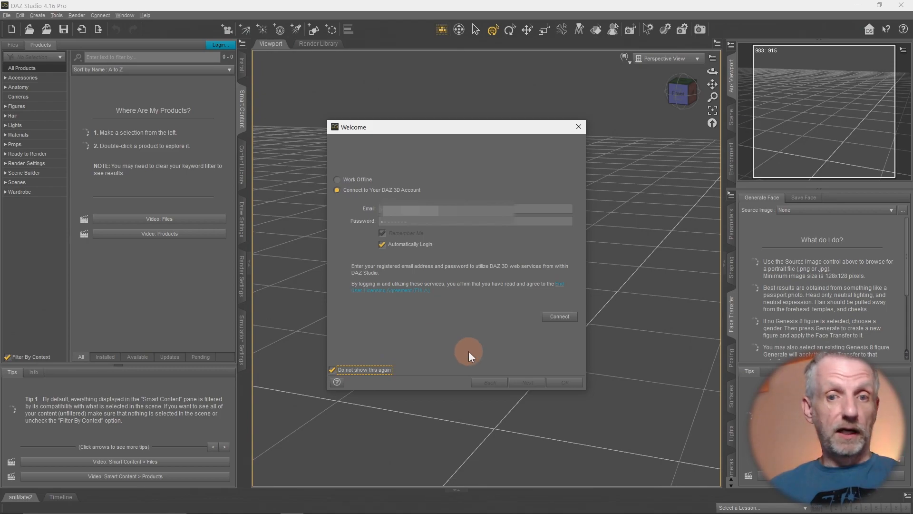
mouse_move(559, 317)
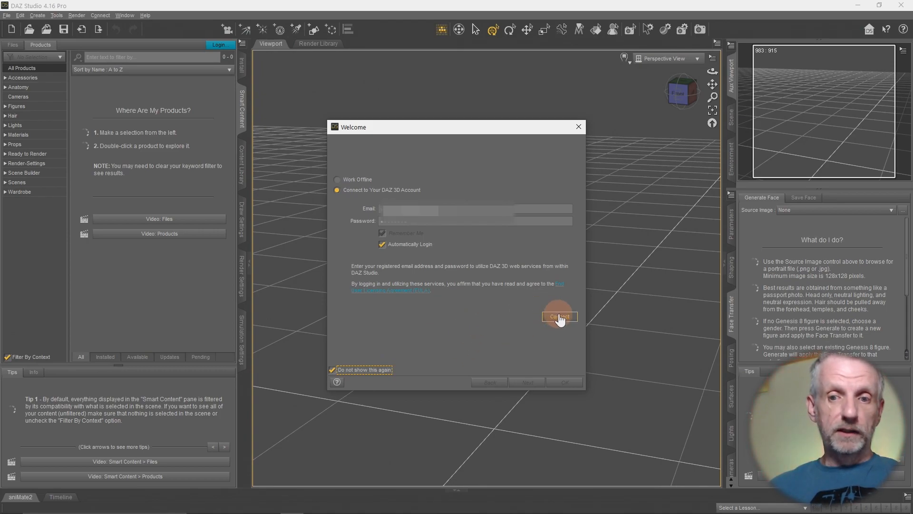
click(560, 317)
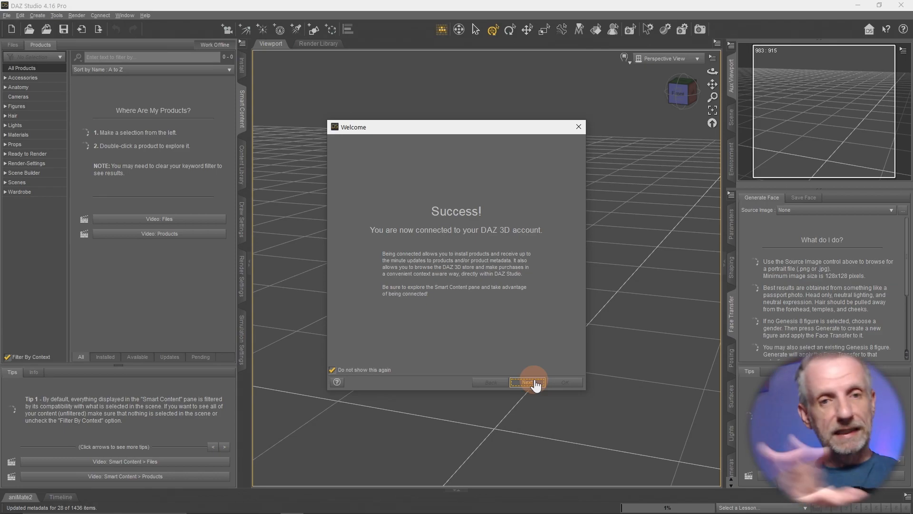
- Acknowledge the connection message, untick showing at startup, and close the Welcome dialog
click(529, 382)
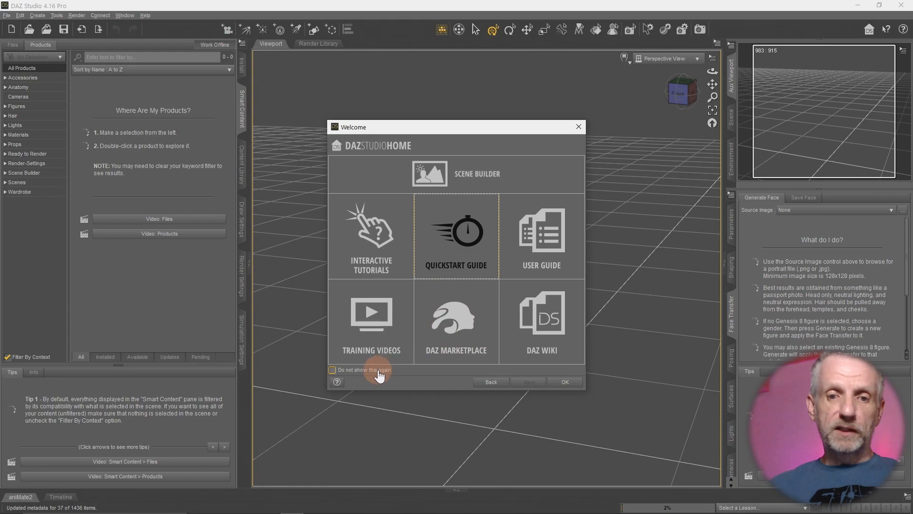
click(332, 369)
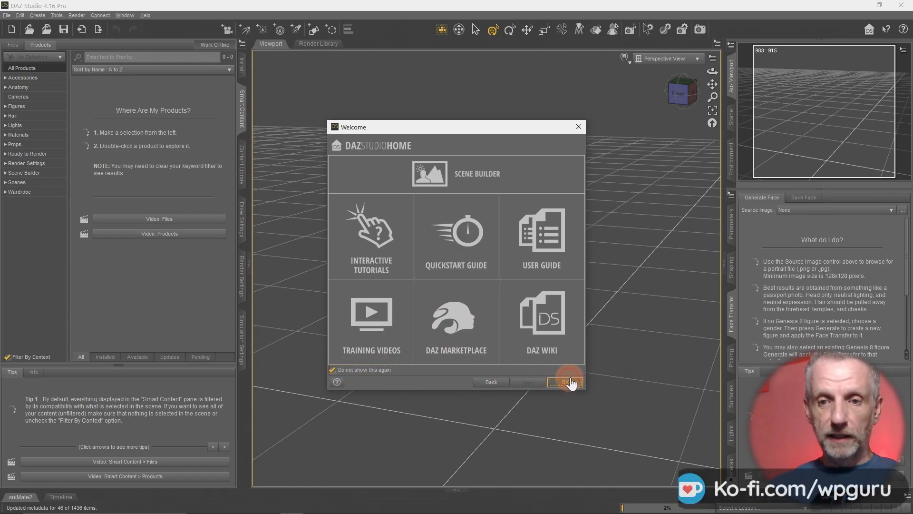
click(565, 382)
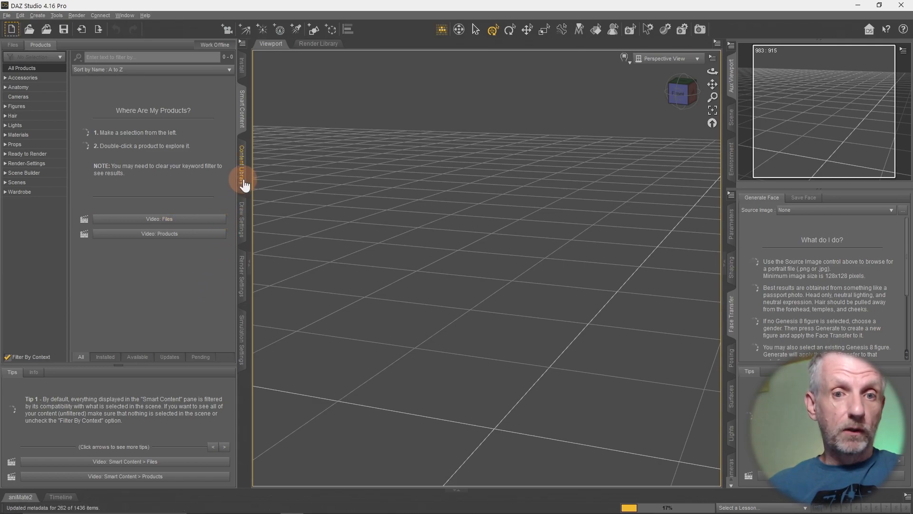
- Switch to the Content Library pane and select DAZ Studio Formats
click(242, 157)
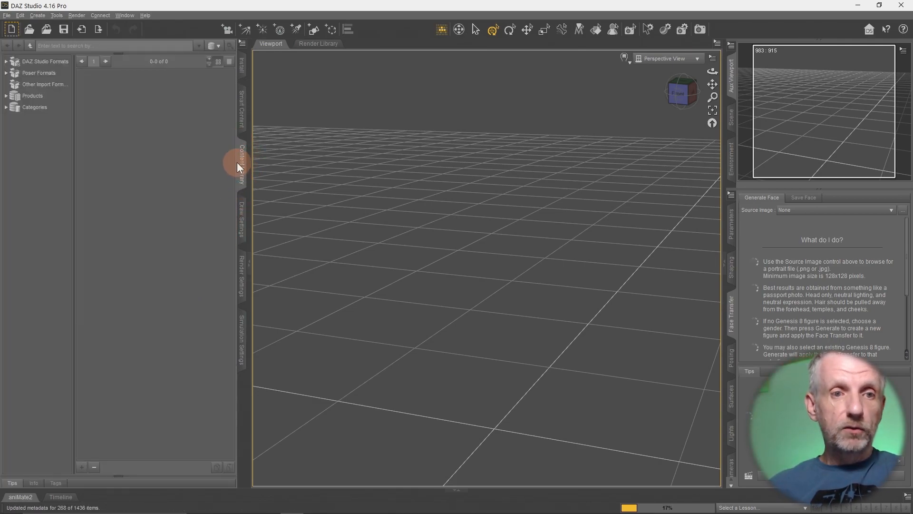
mouse_move(54, 62)
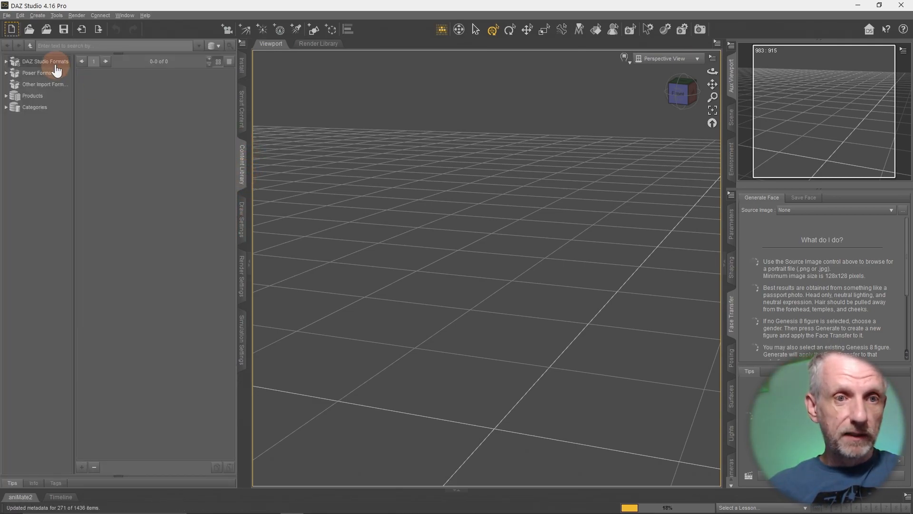
click(46, 61)
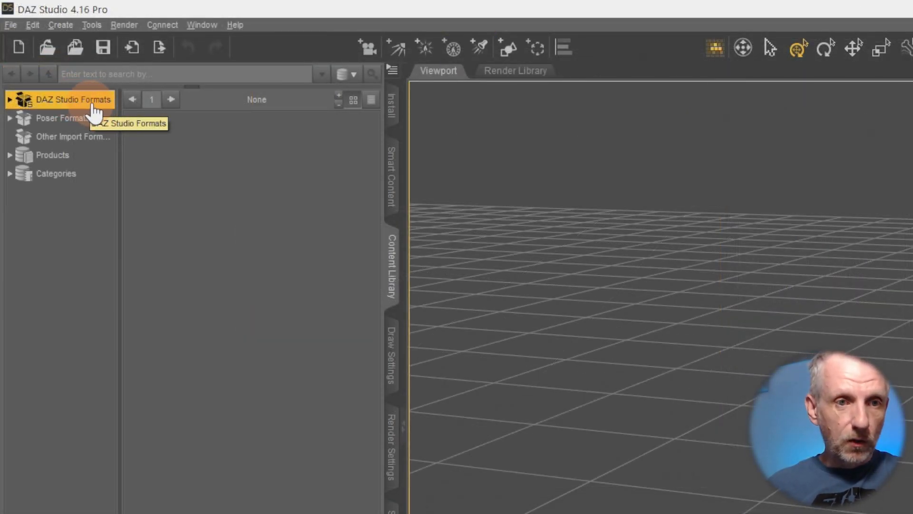
- Add a base directory: browse to the M2 Videos (E:) drive and create a 'Test Library' folder
right_click(71, 99)
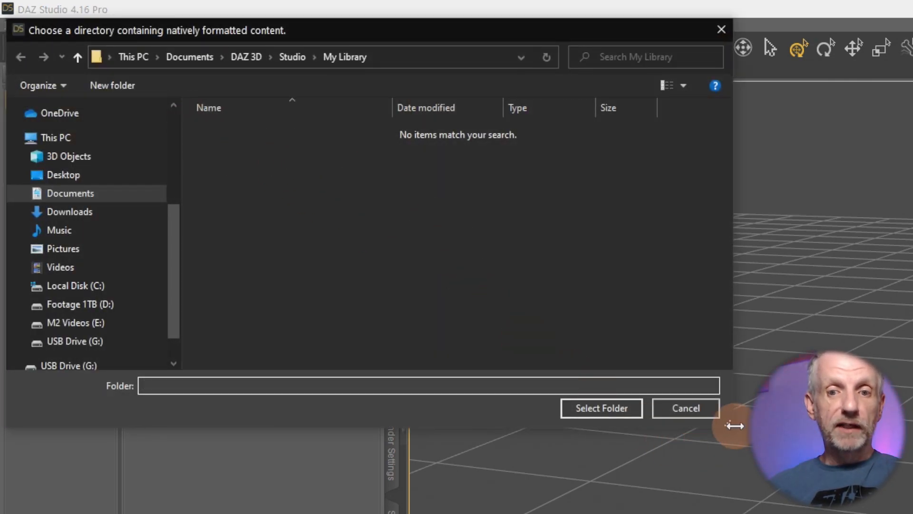
mouse_move(731, 440)
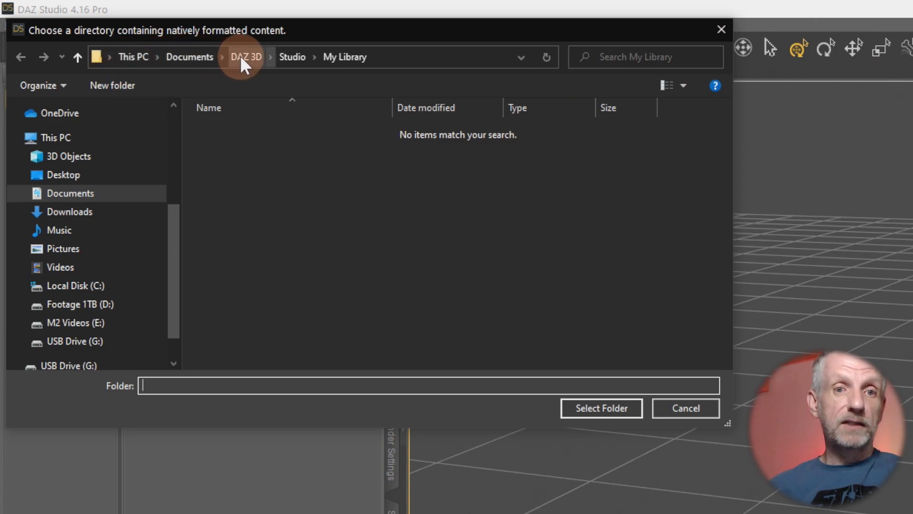
mouse_move(177, 266)
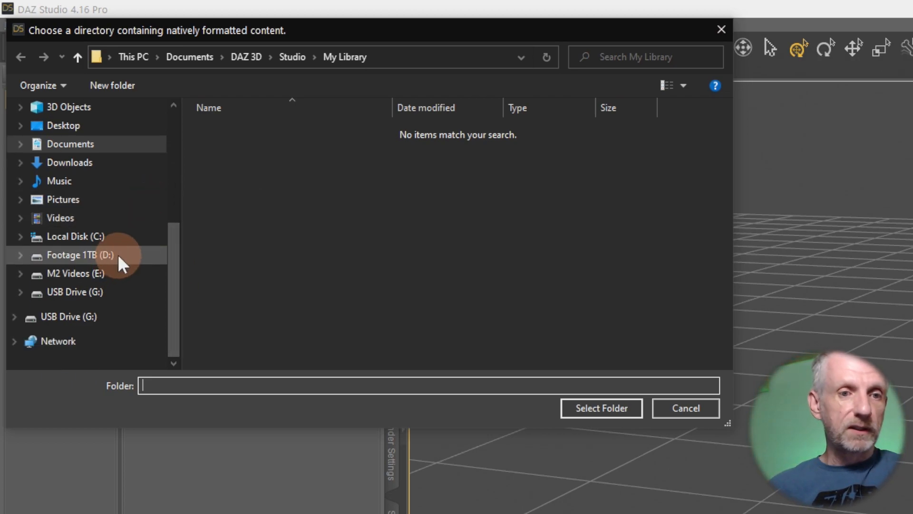
click(73, 274)
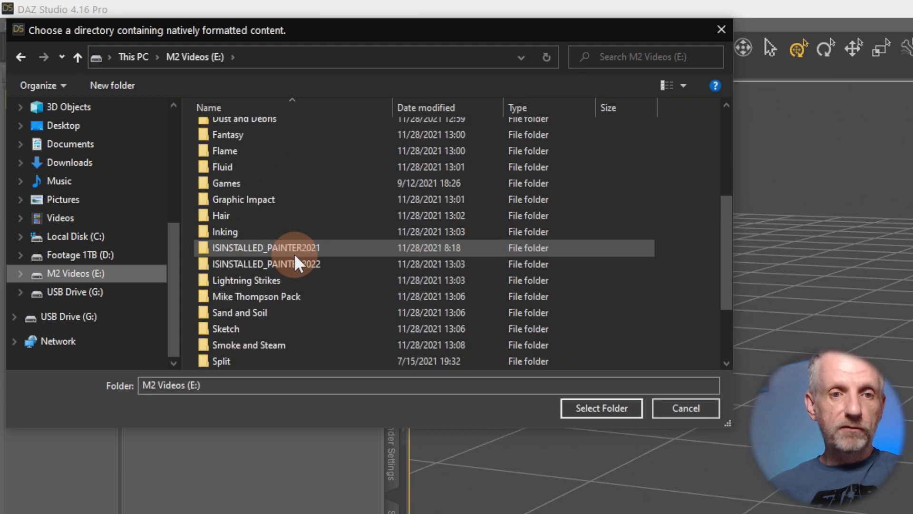
scroll(down, 3)
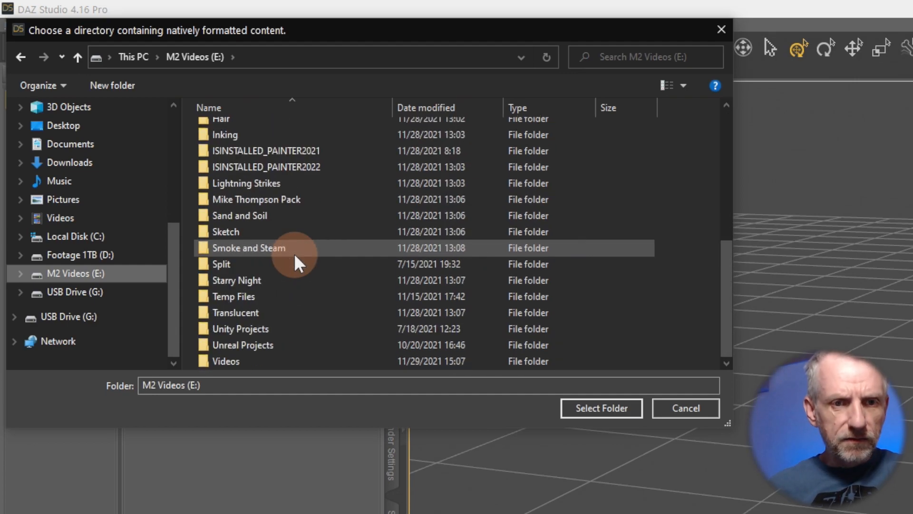
right_click(342, 338)
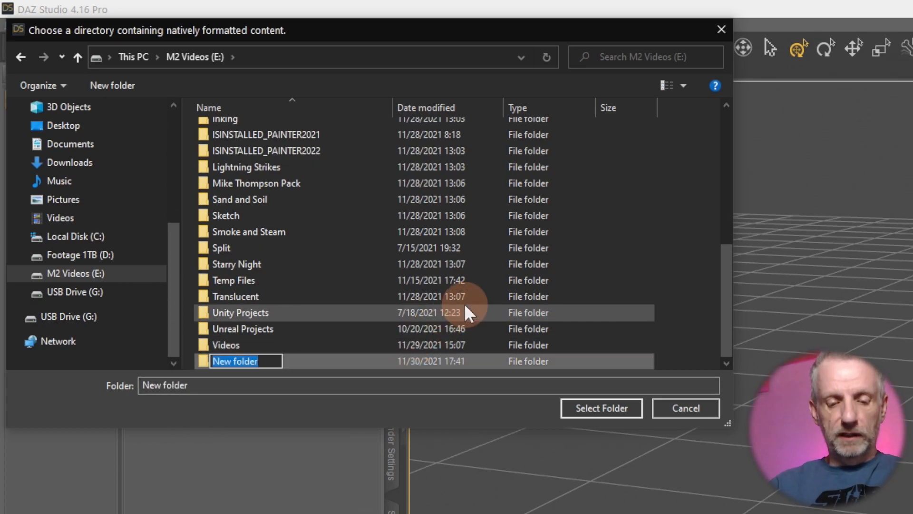
text(Test Libra)
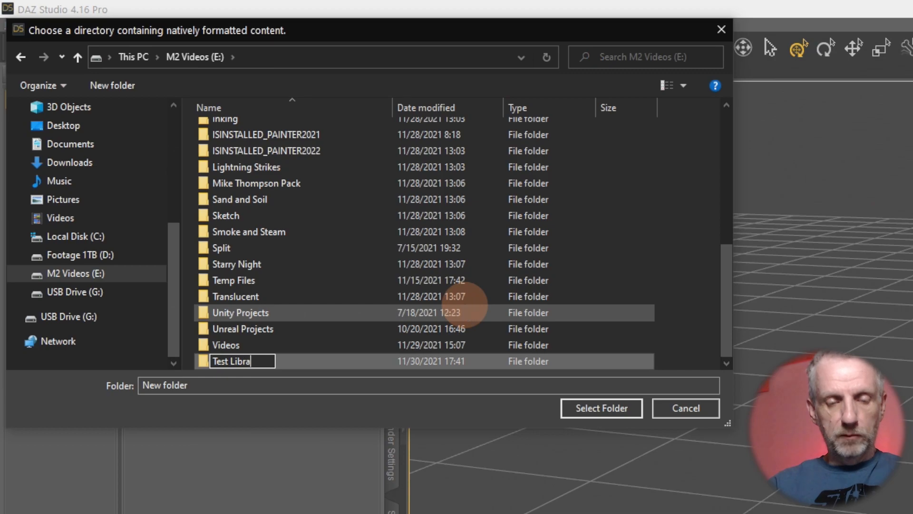
click(251, 361)
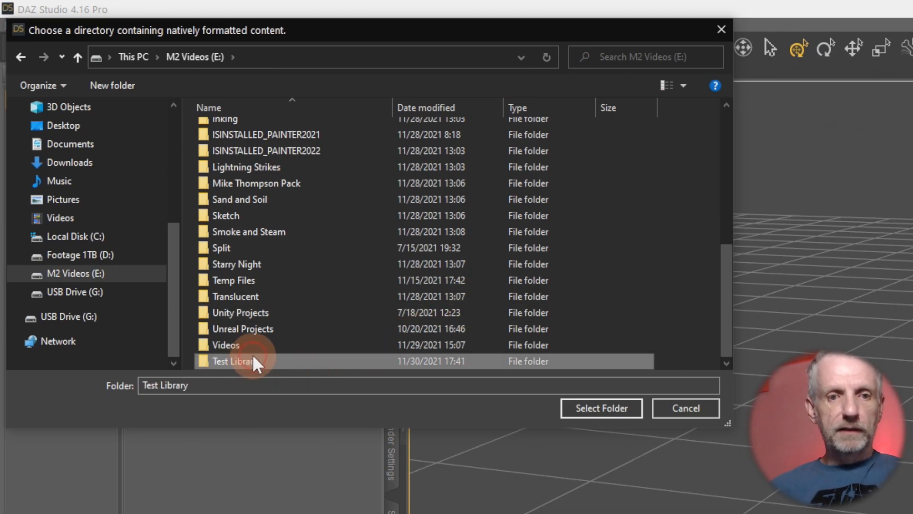
- Choose E:\Test Library as the new native content directory
double_click(244, 360)
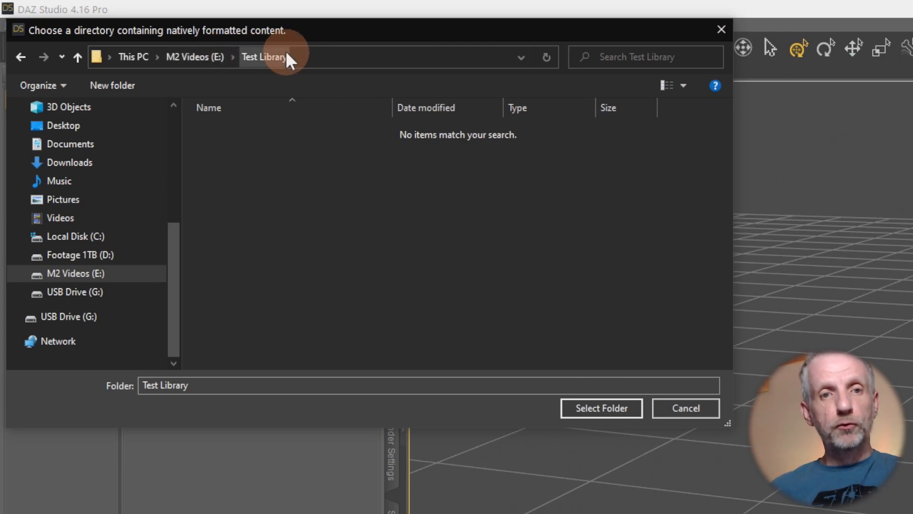
click(602, 408)
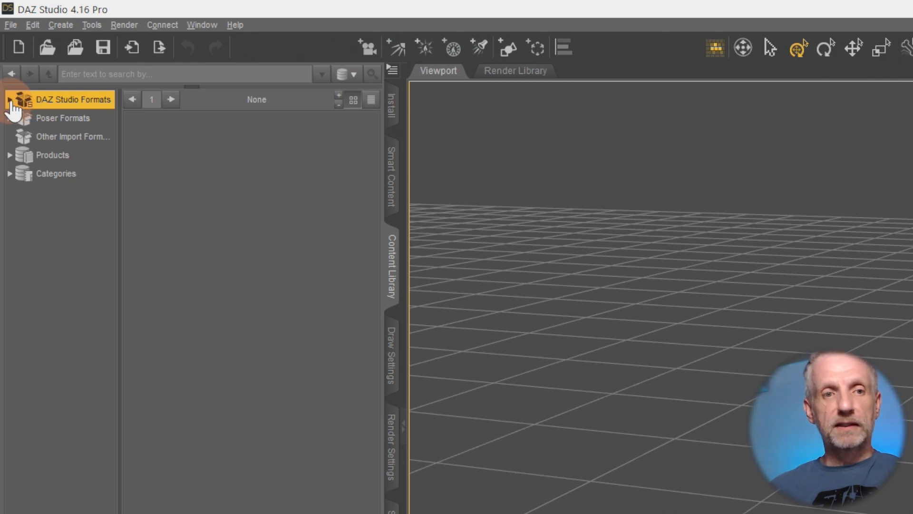
mouse_move(391, 268)
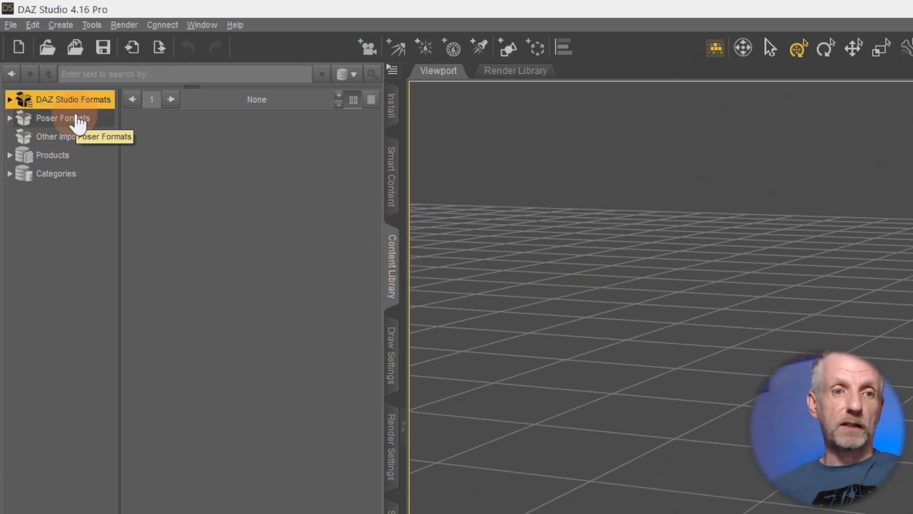
- Expand DAZ Studio Formats and review My Library, My DAZ 3D Library and Test Library
click(11, 100)
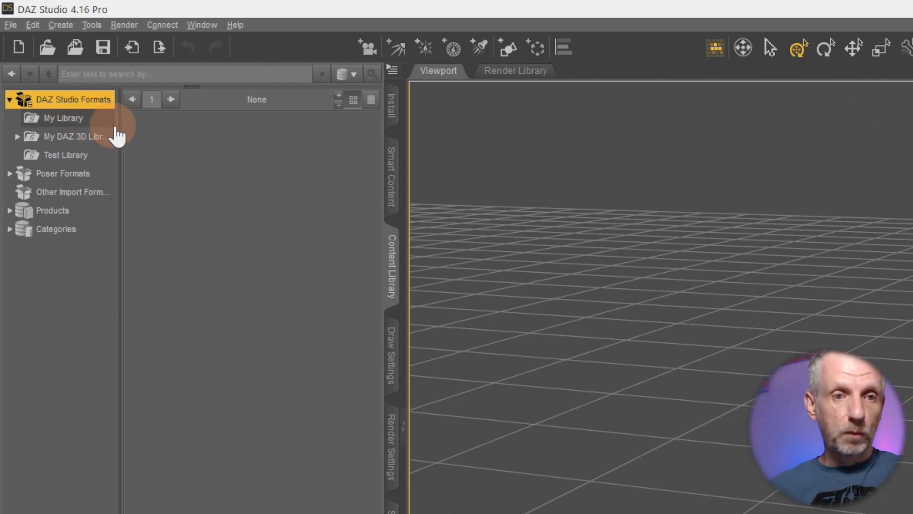
click(60, 118)
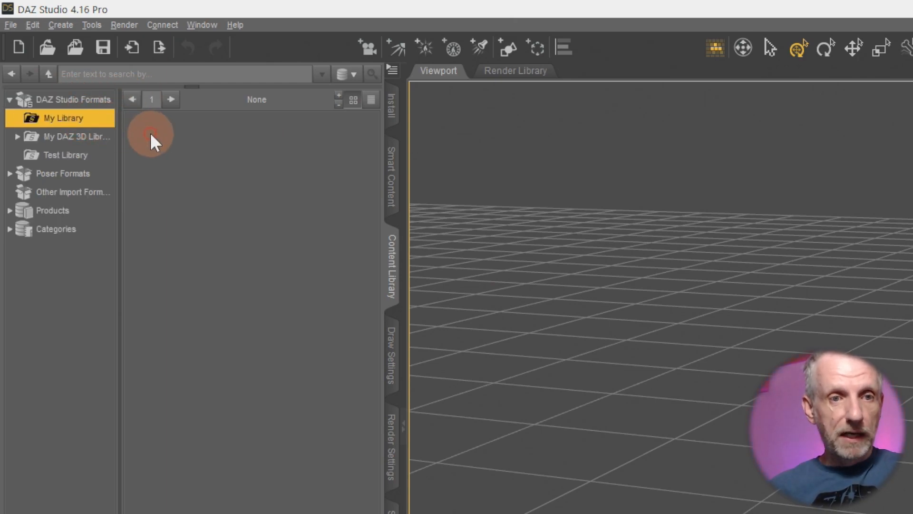
click(67, 137)
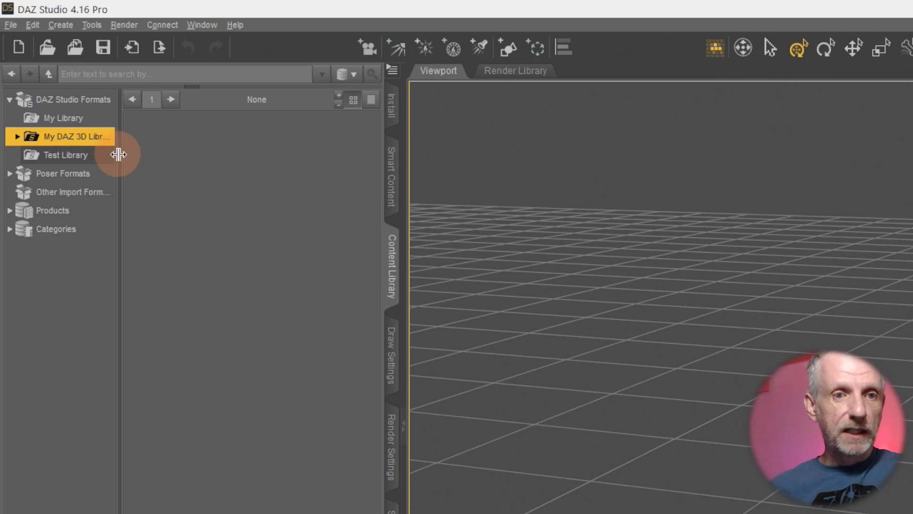
click(65, 155)
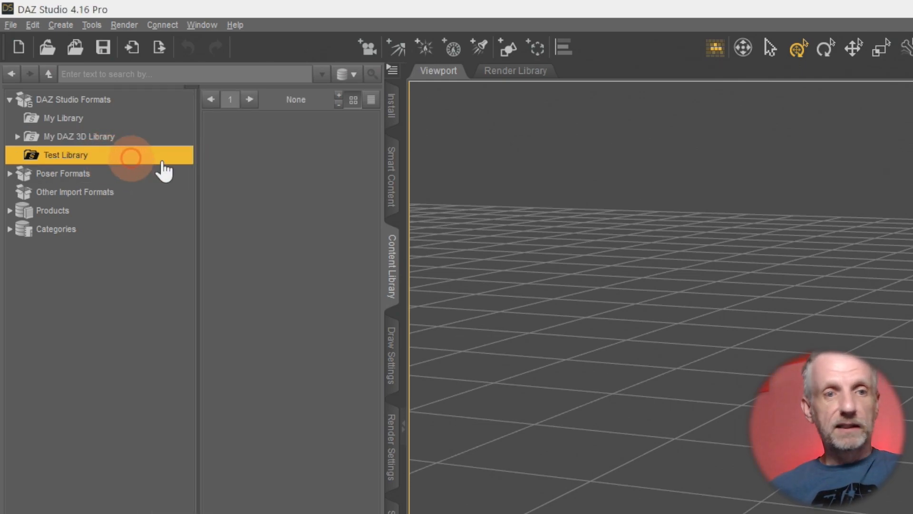
click(80, 137)
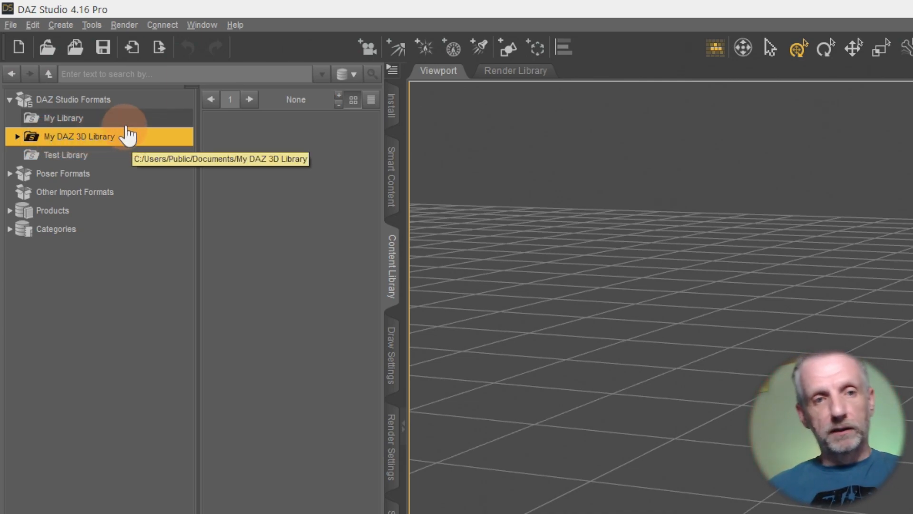
click(62, 118)
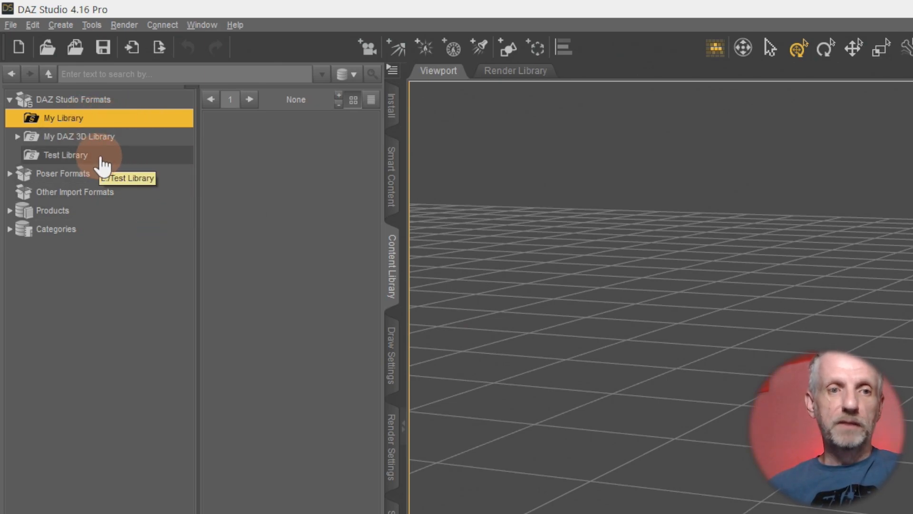
- Look through the My Library, Test Library and My DAZ 3D Library entries
click(64, 155)
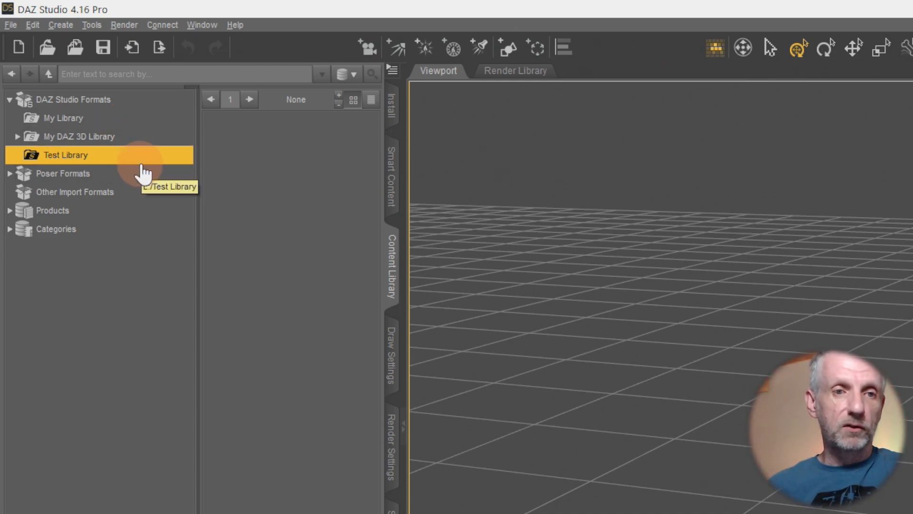
click(62, 118)
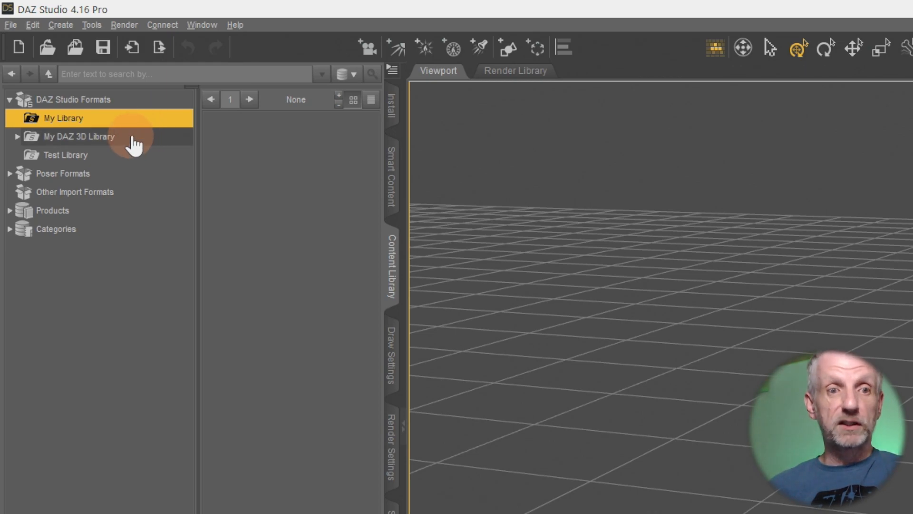
click(80, 137)
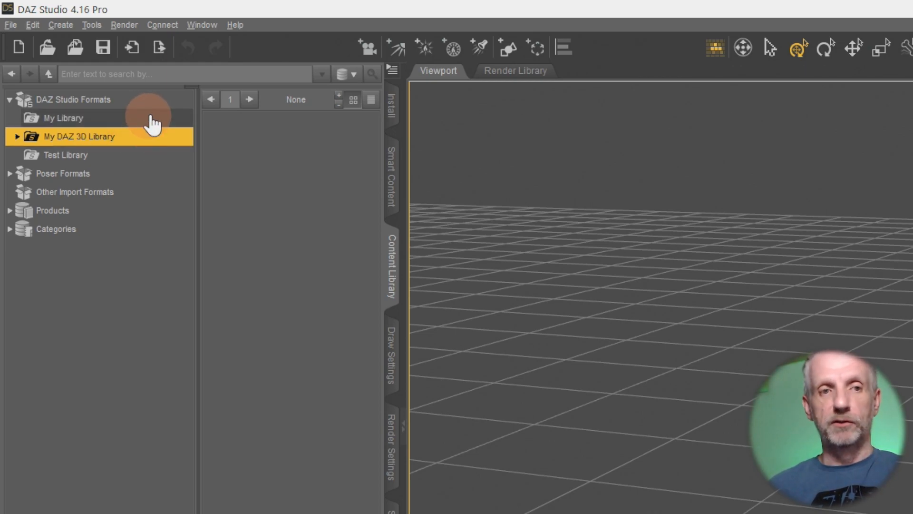
click(62, 118)
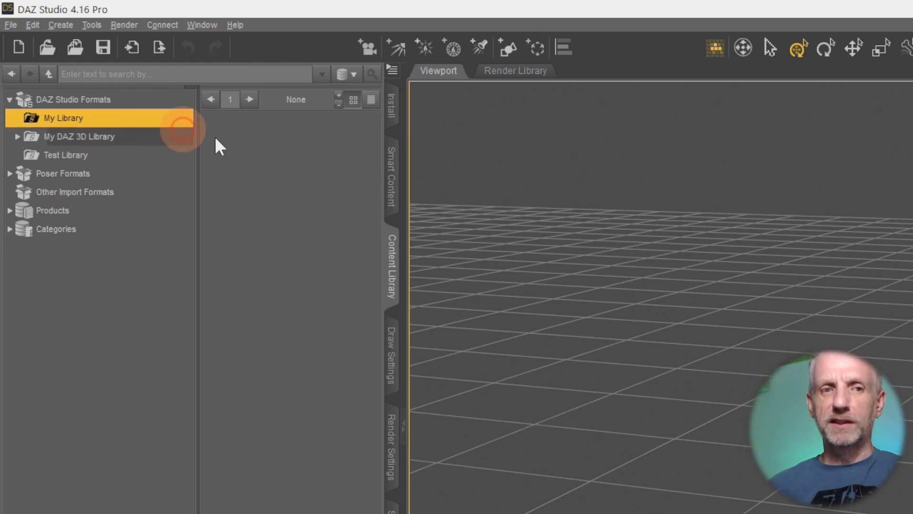
- Remove My Library as a base directory, leaving My DAZ 3D Library and Test Library
right_click(63, 118)
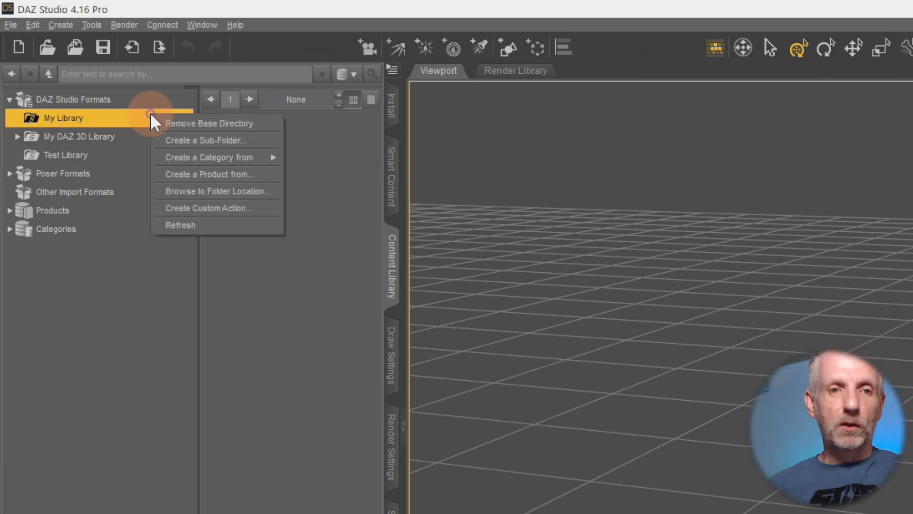
mouse_move(244, 129)
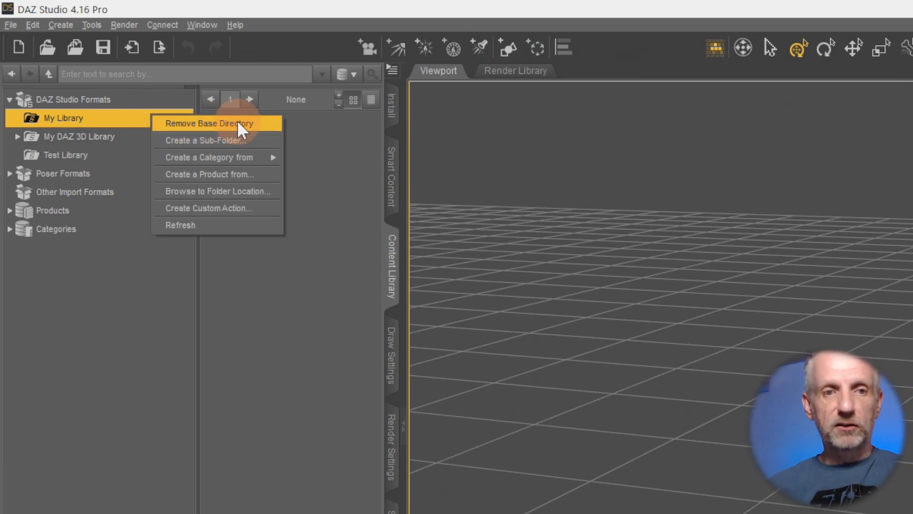
click(217, 123)
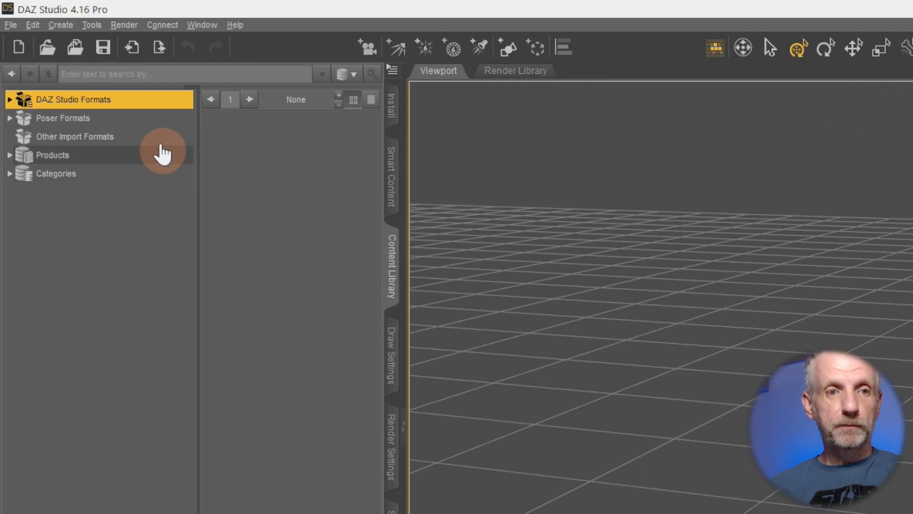
click(9, 99)
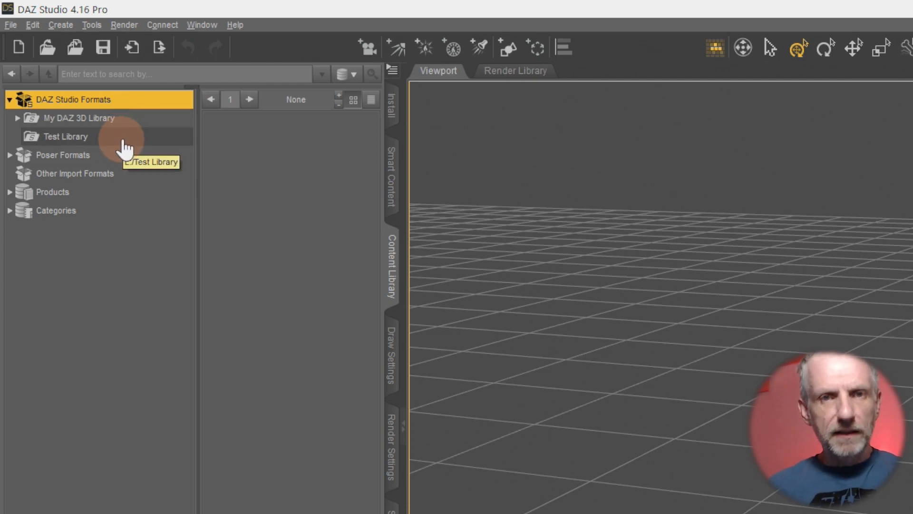
click(29, 25)
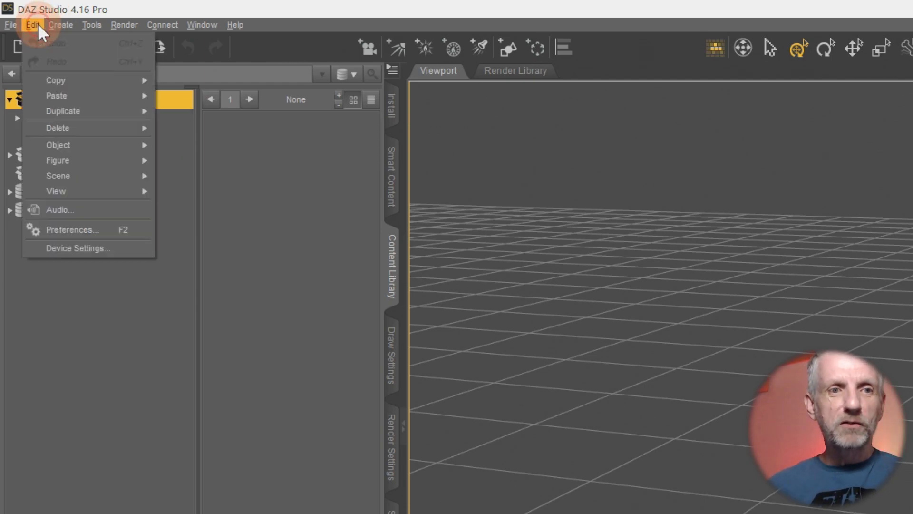
- In Preferences > Content, open the Content Directory Manager and expand DAZ Studio Formats to see E:/Test Library
click(72, 229)
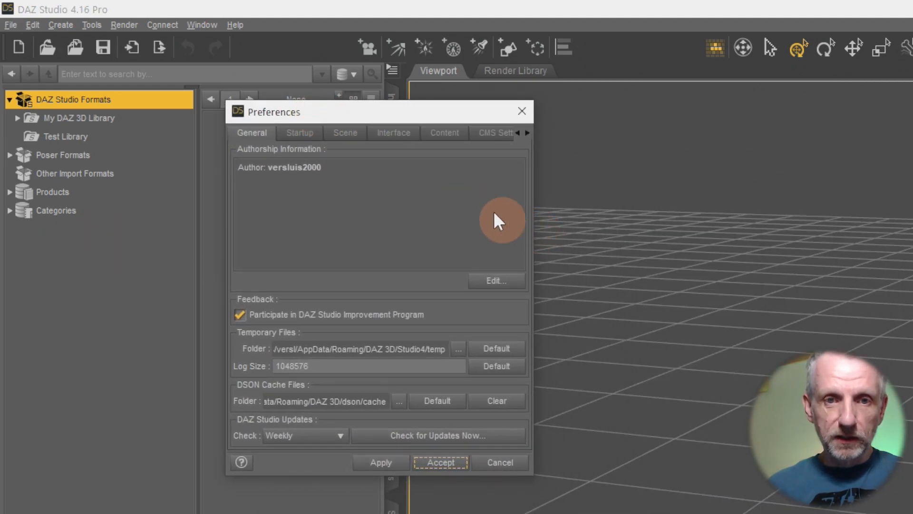
click(444, 132)
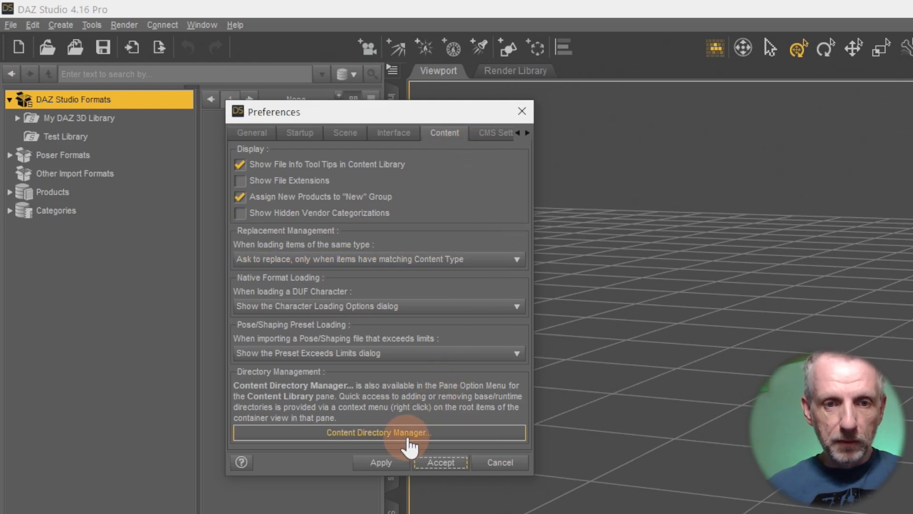
click(377, 432)
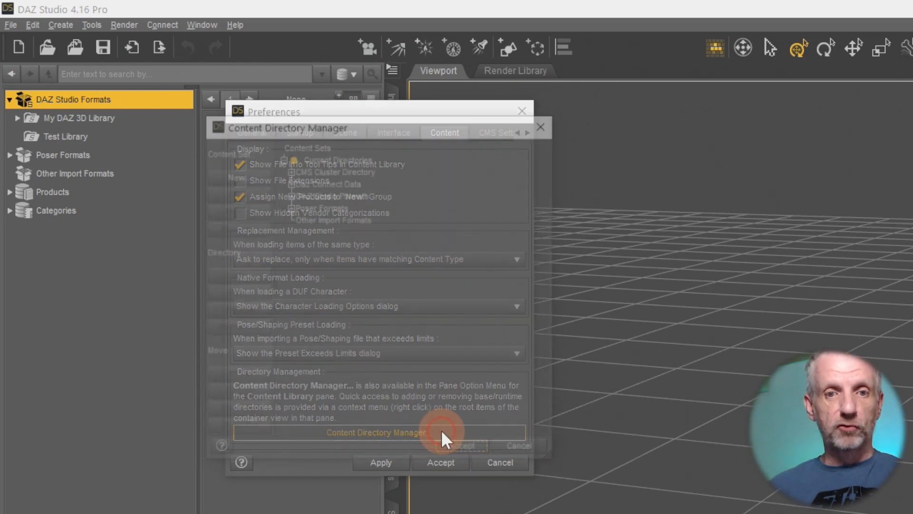
click(376, 432)
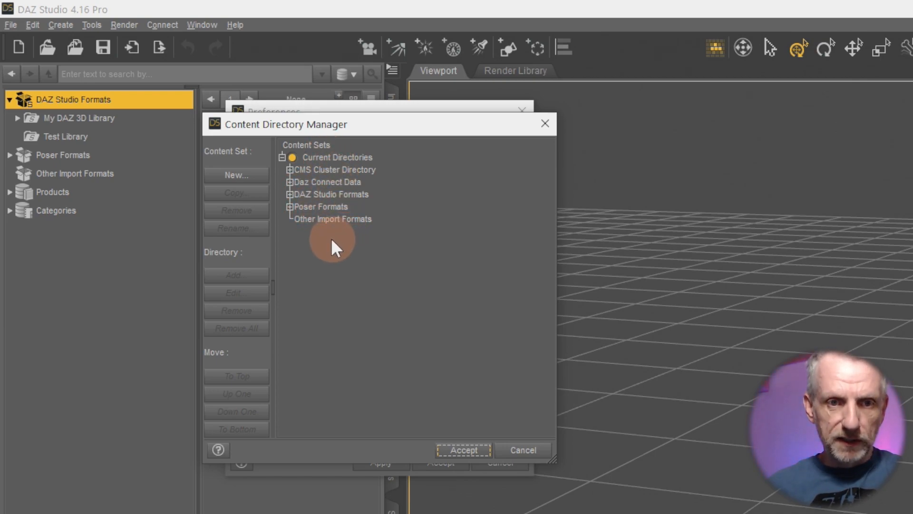
click(289, 194)
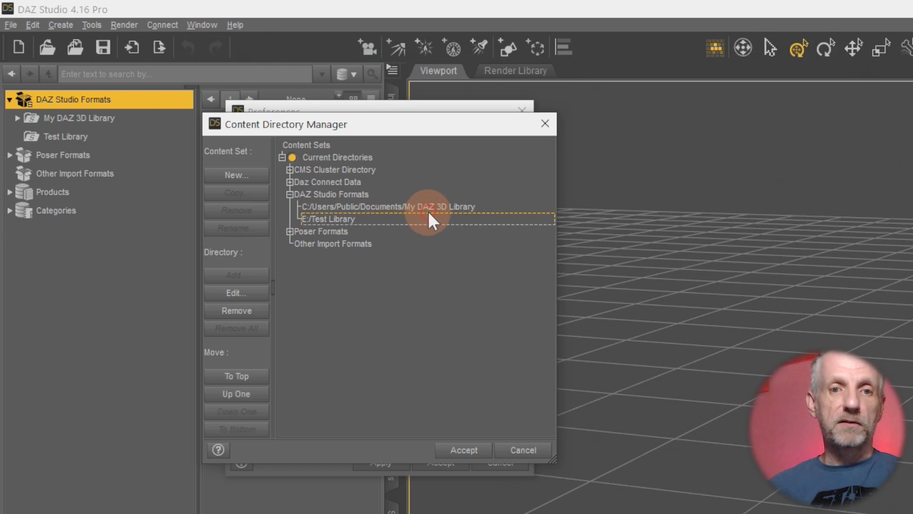
mouse_move(487, 224)
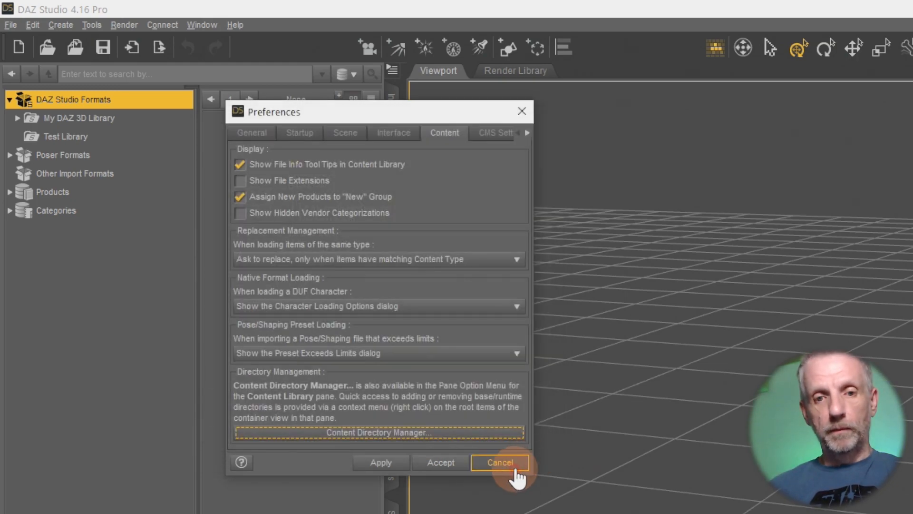
- Cancel Preferences and open Install Manager's Advanced Settings from the gear menu
click(499, 463)
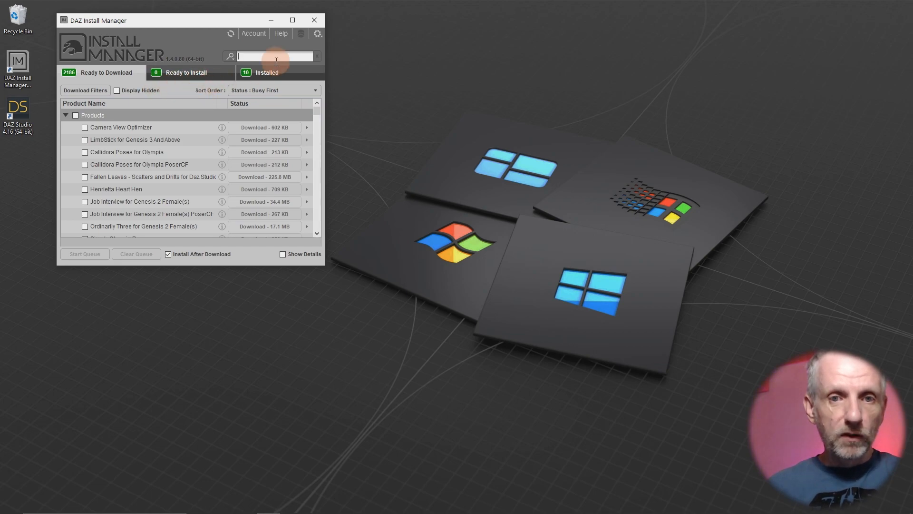
mouse_move(318, 33)
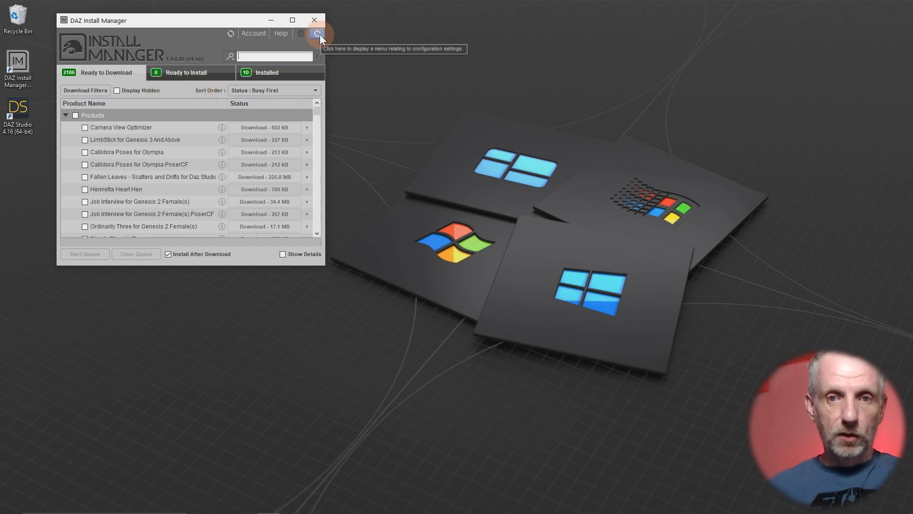
click(318, 33)
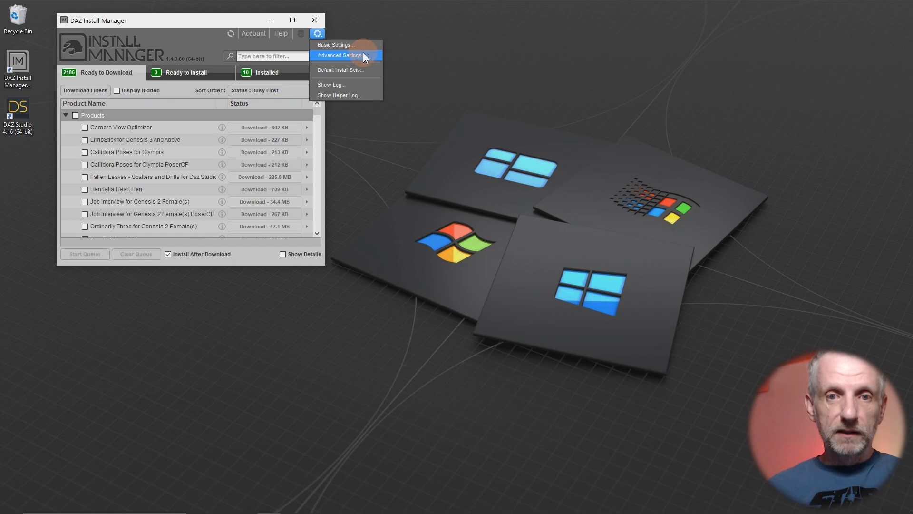
click(341, 55)
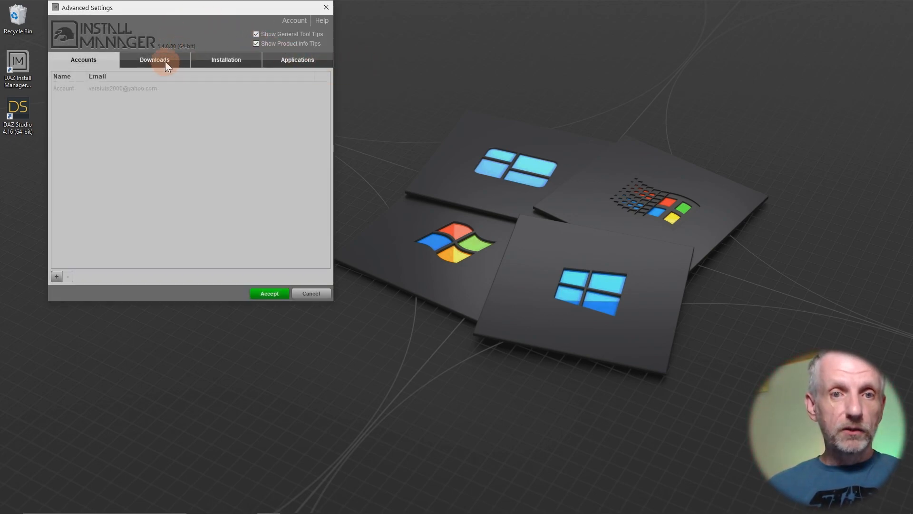
- Go to the Installation settings and select the Recommended content path shortcut
click(226, 60)
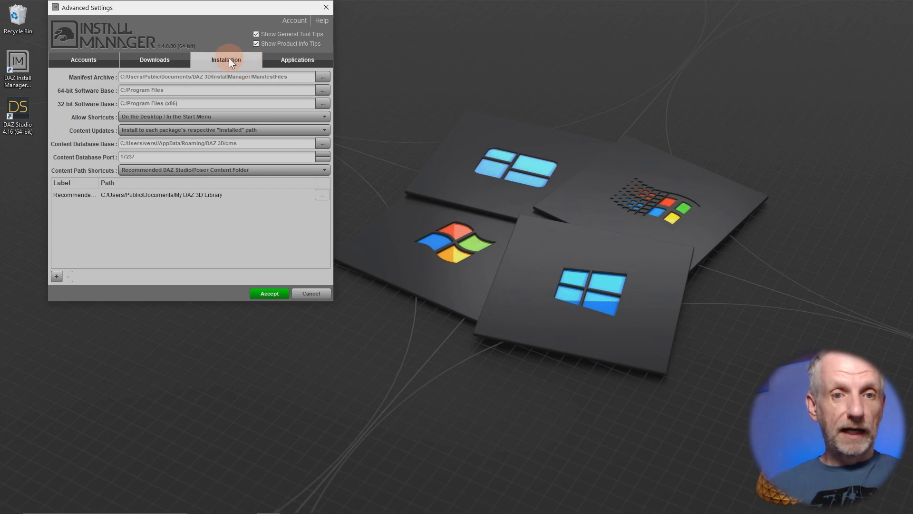
mouse_move(135, 187)
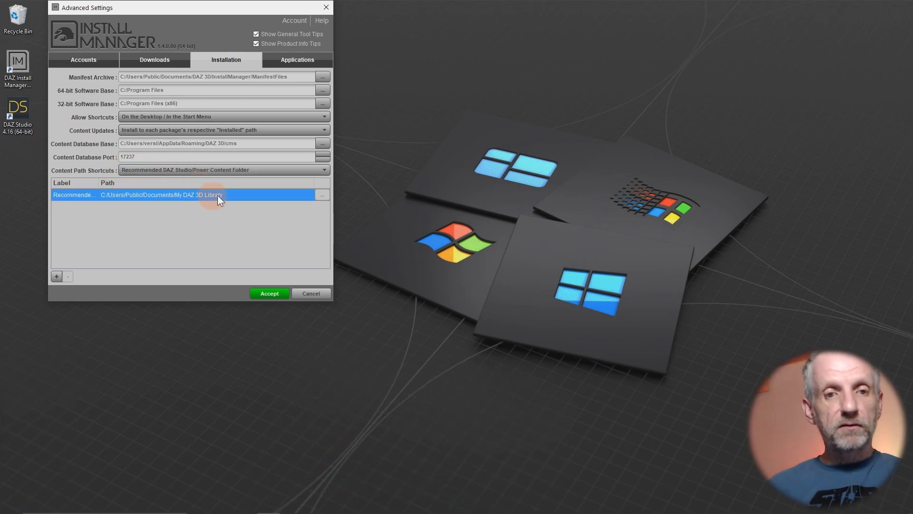
mouse_move(228, 198)
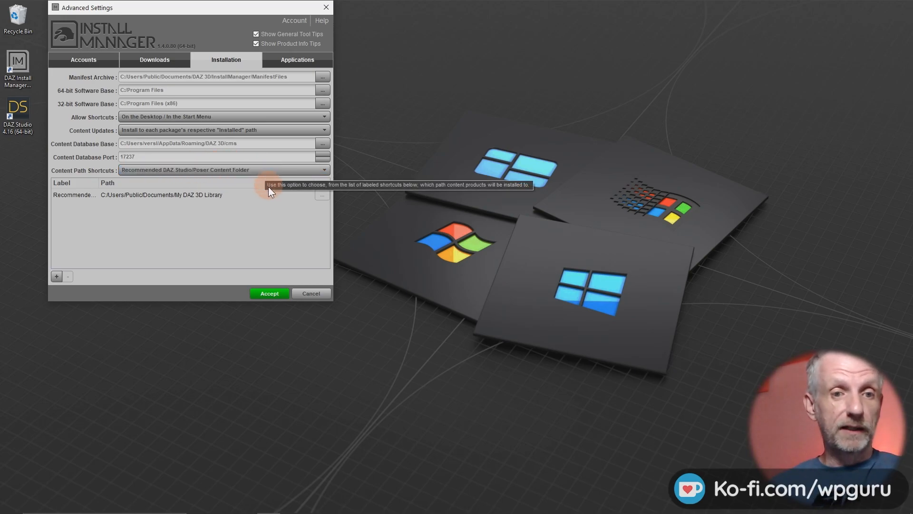
click(164, 194)
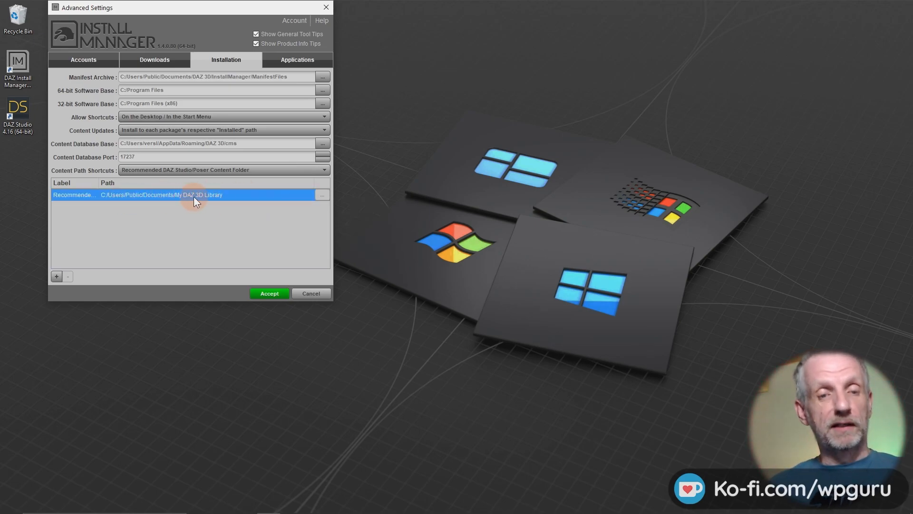
mouse_move(208, 195)
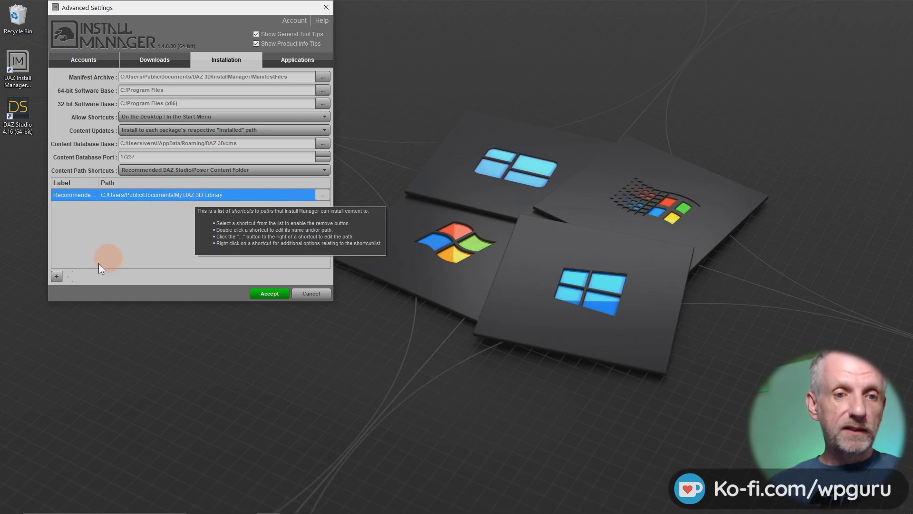
mouse_move(56, 276)
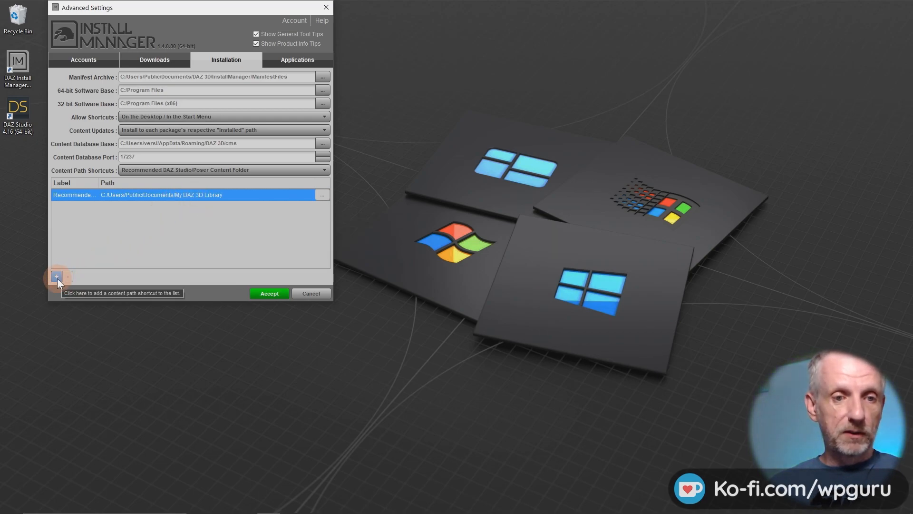
- Add a 'My Test Library' content path shortcut pointing to E:/Test Library
click(56, 276)
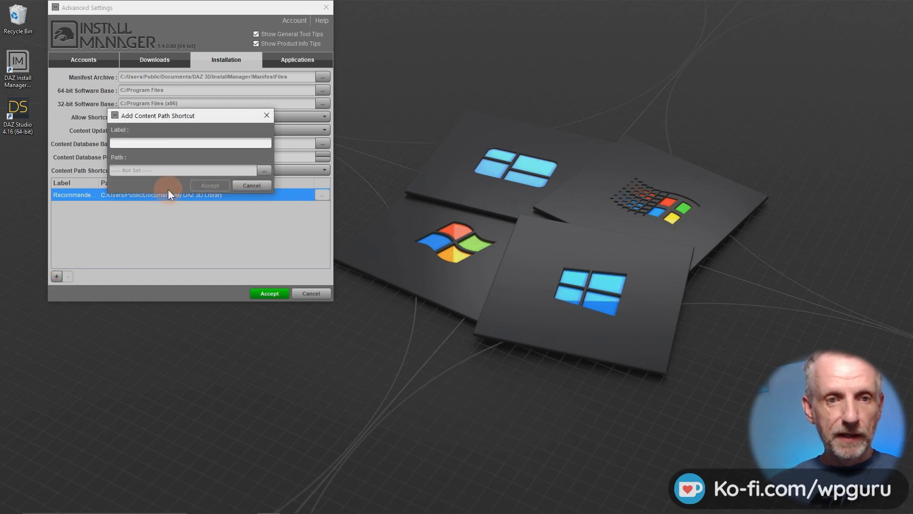
mouse_move(221, 143)
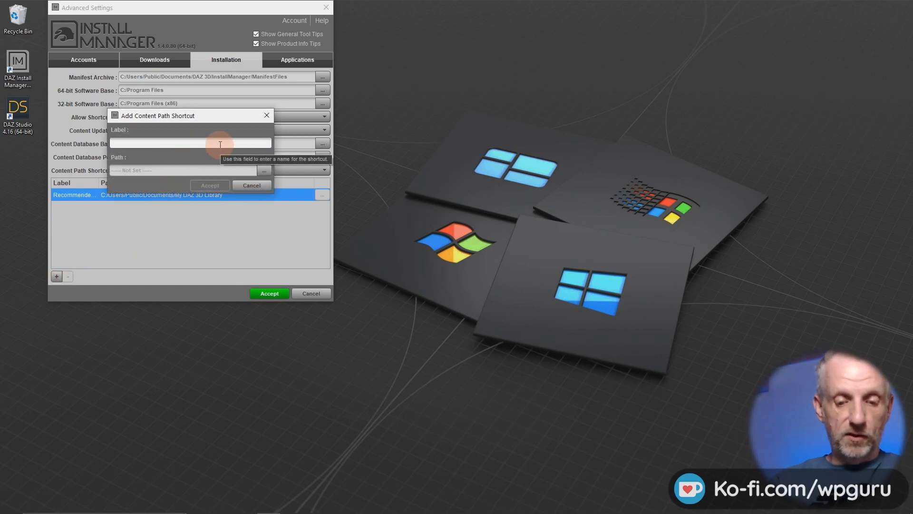
text(My Text Library)
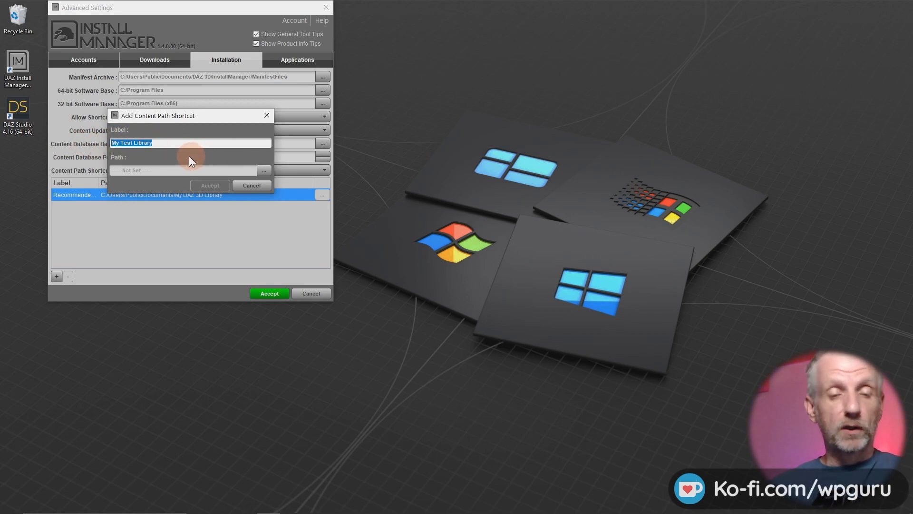
mouse_move(182, 158)
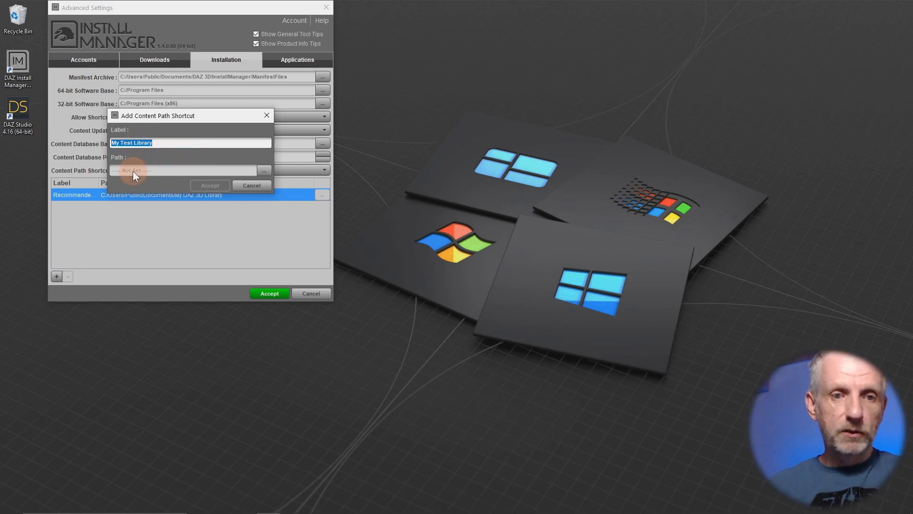
click(264, 171)
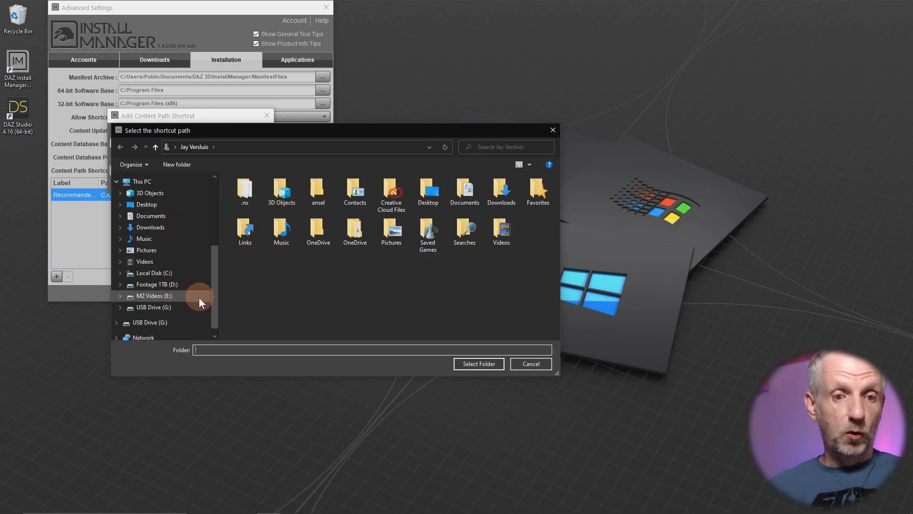
click(154, 295)
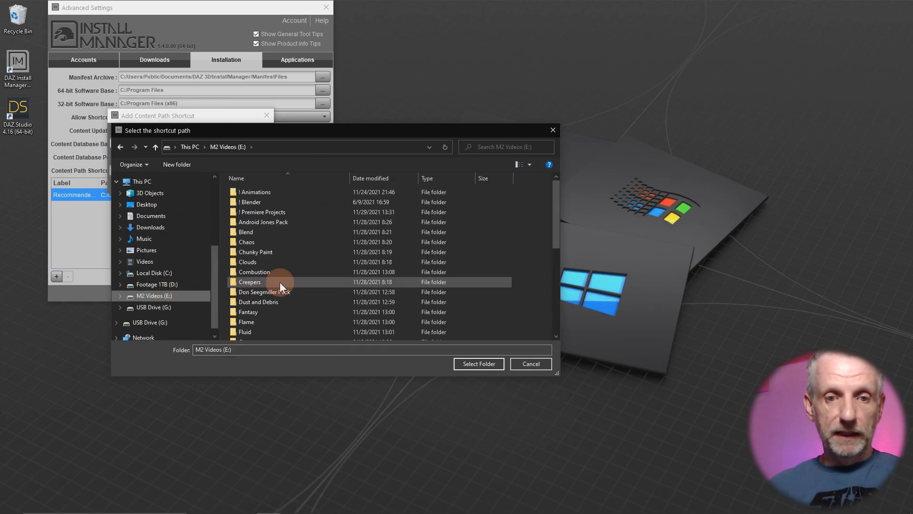
double_click(250, 281)
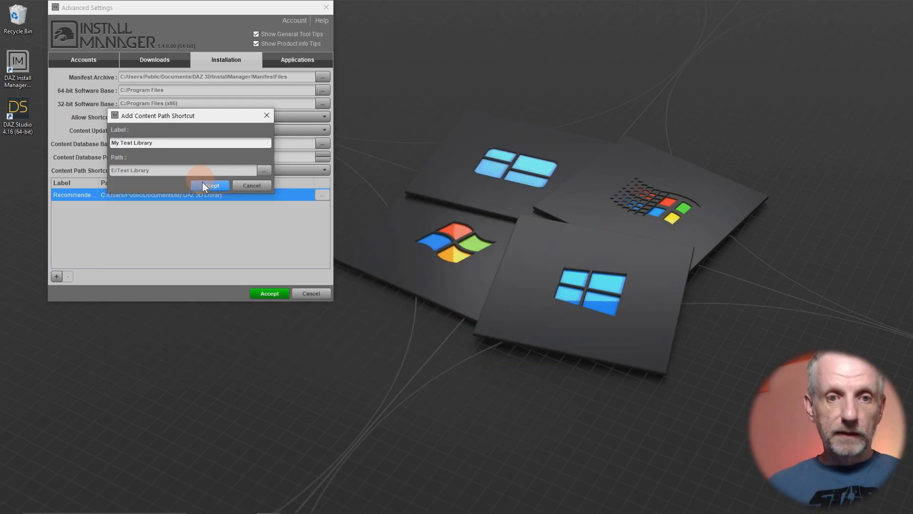
click(210, 186)
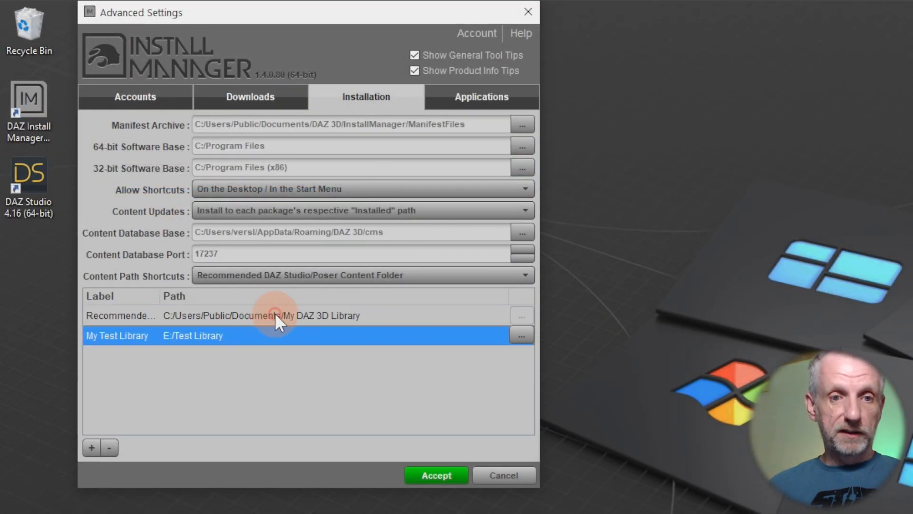
- Remove the Recommended shortcut and accept the advanced settings
click(272, 315)
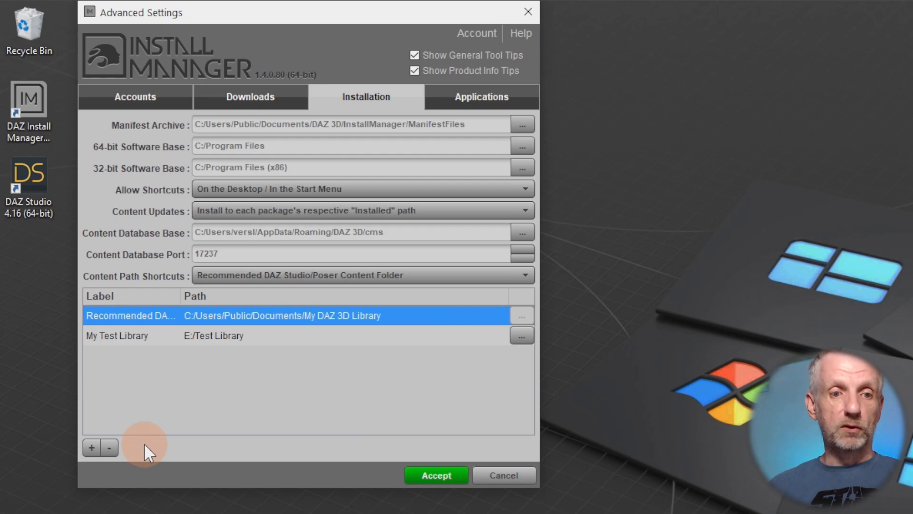
click(109, 448)
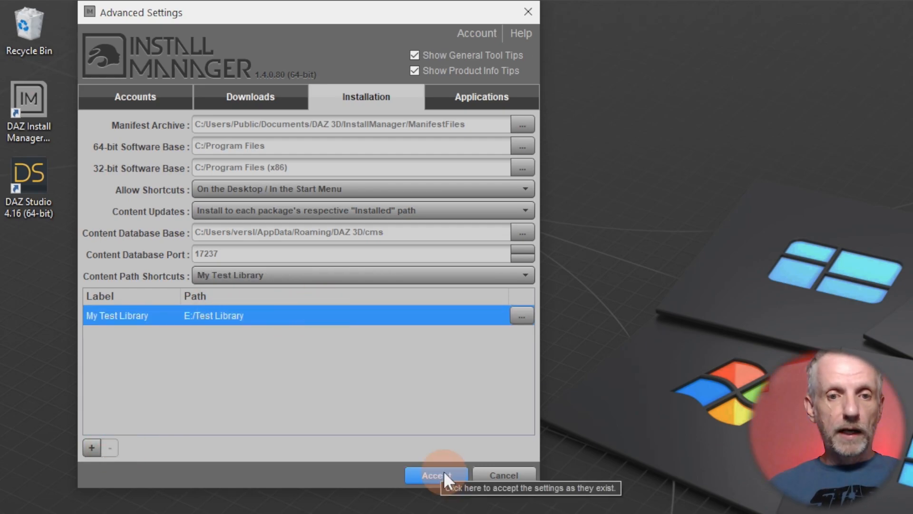
click(435, 475)
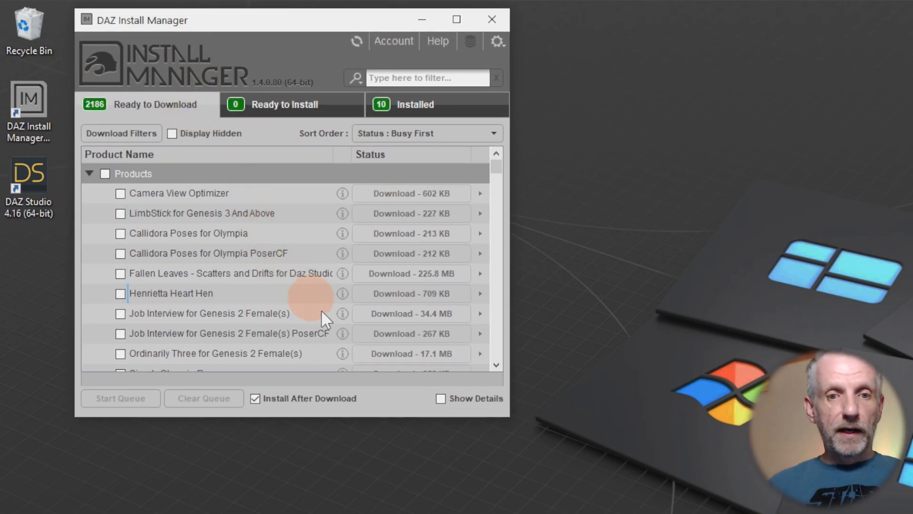
mouse_move(160, 341)
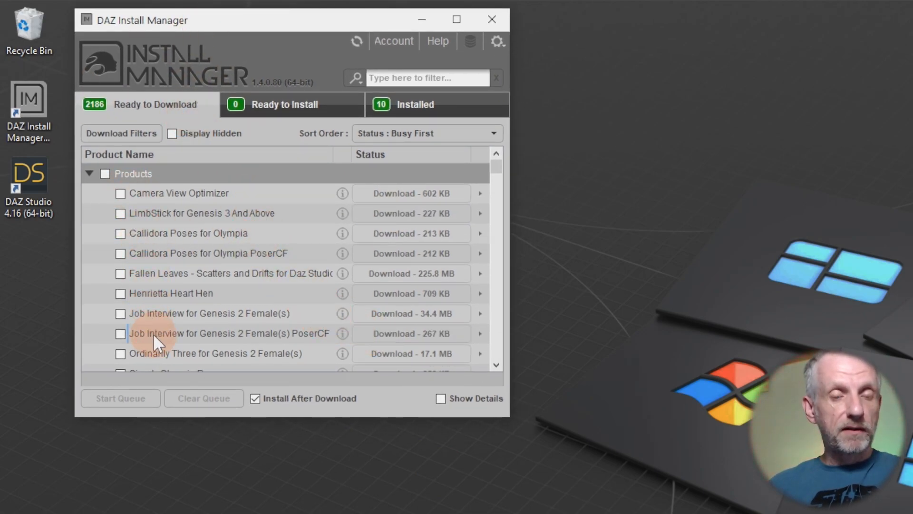
- Tick Camera View Optimizer in the Ready to Download list, showing it installs to My Test Library
click(120, 193)
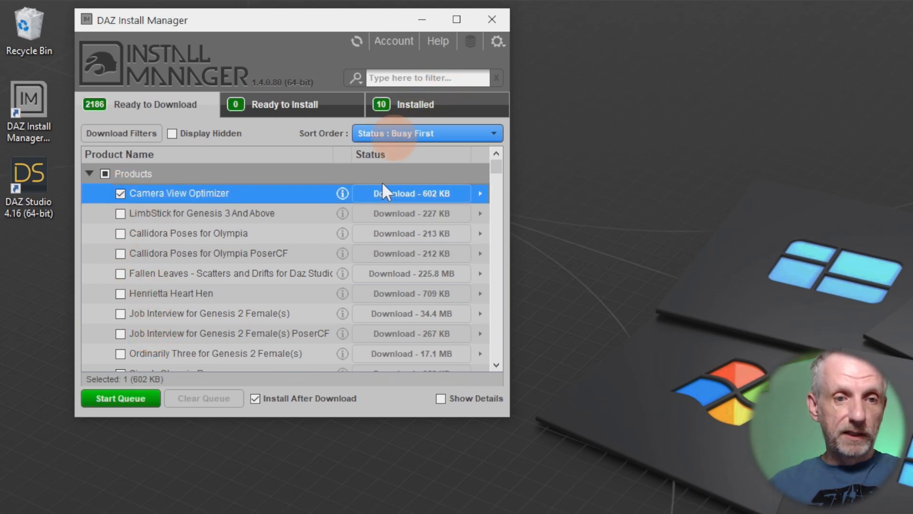
mouse_move(143, 403)
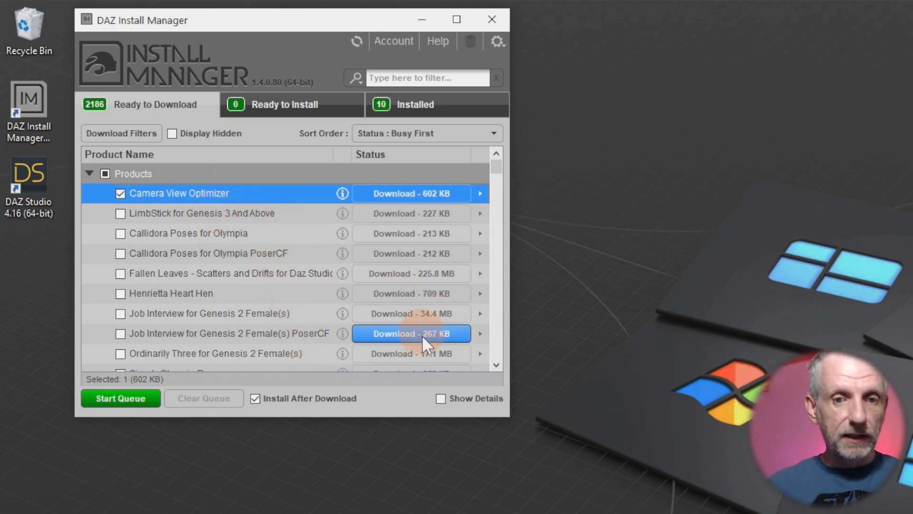
click(440, 397)
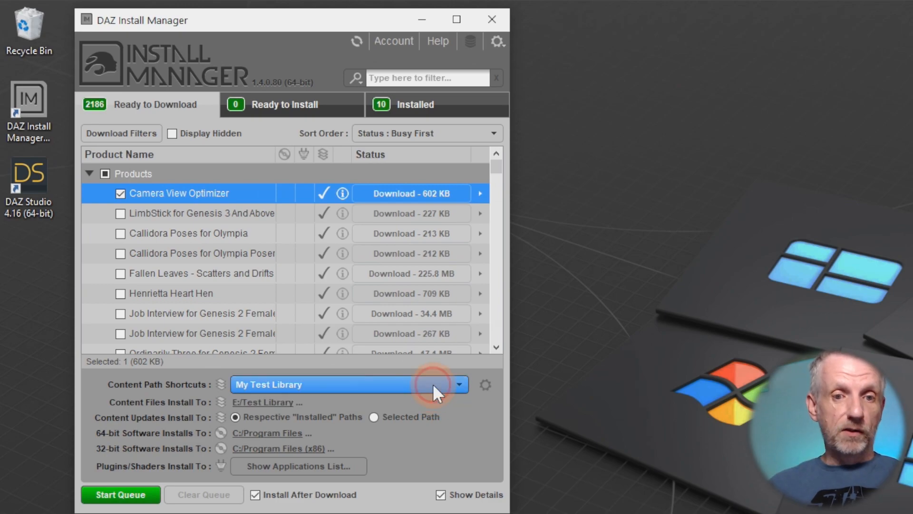
mouse_move(437, 393)
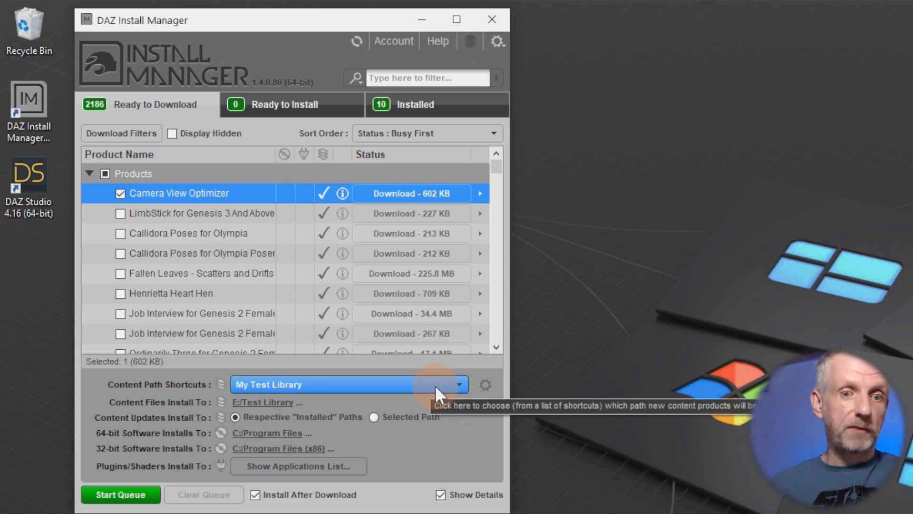
click(458, 385)
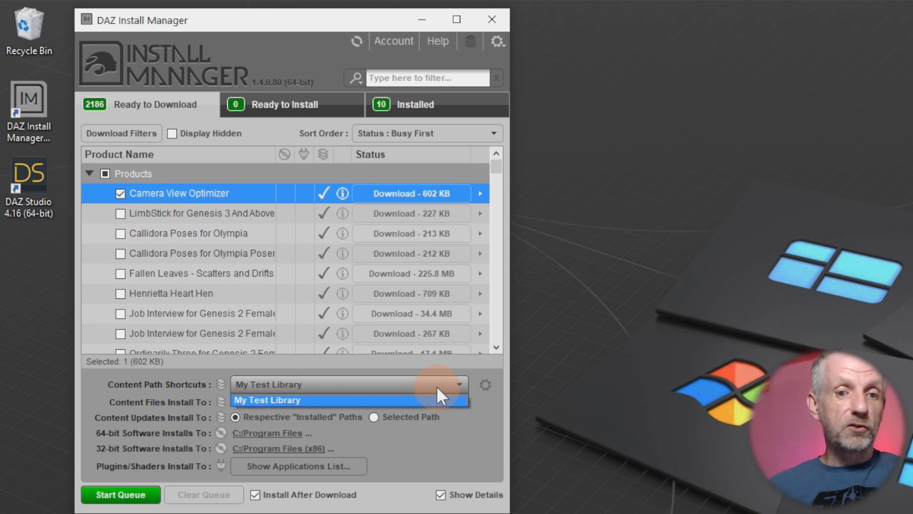
click(268, 400)
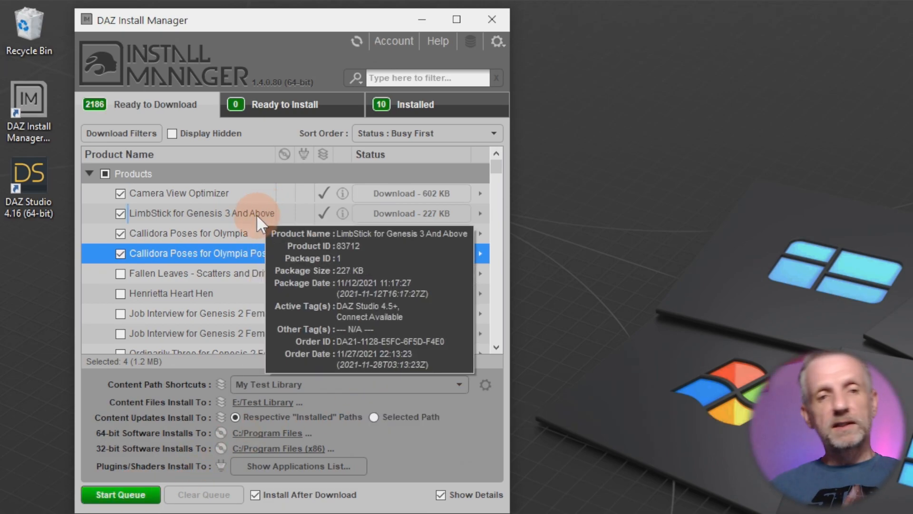
mouse_move(209, 309)
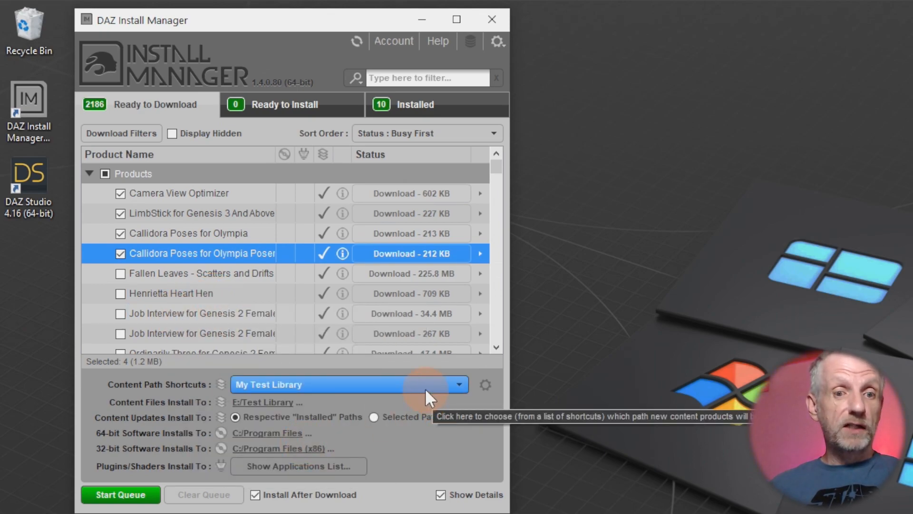
click(460, 384)
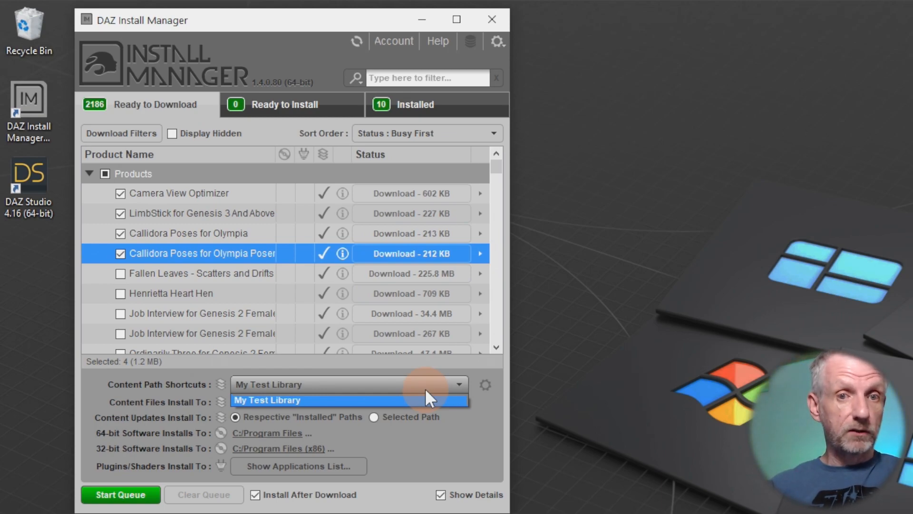
click(269, 400)
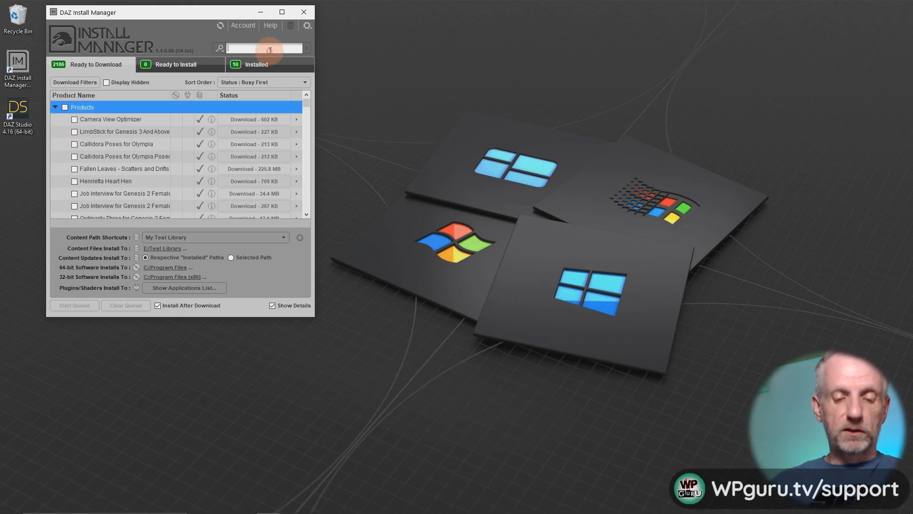
- Filter for 'stream', tick Stream Safe Textures and start the install queue
text(stream)
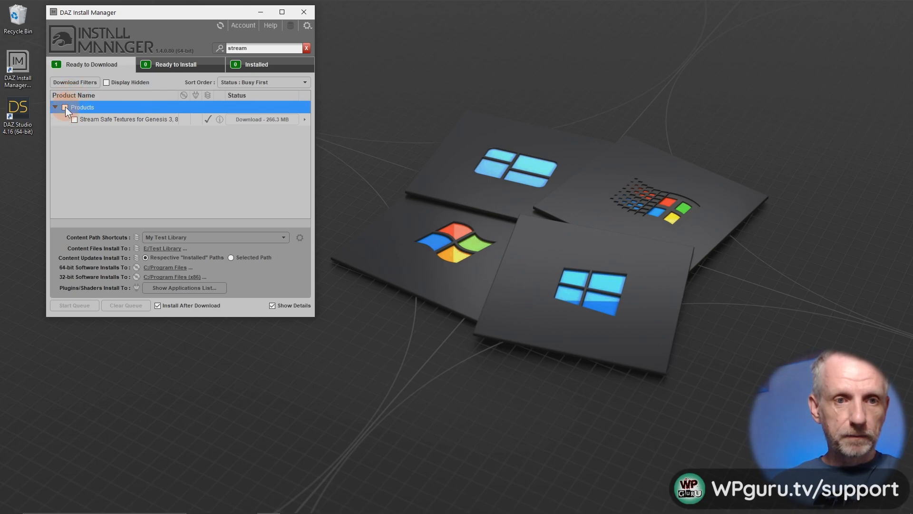
click(67, 107)
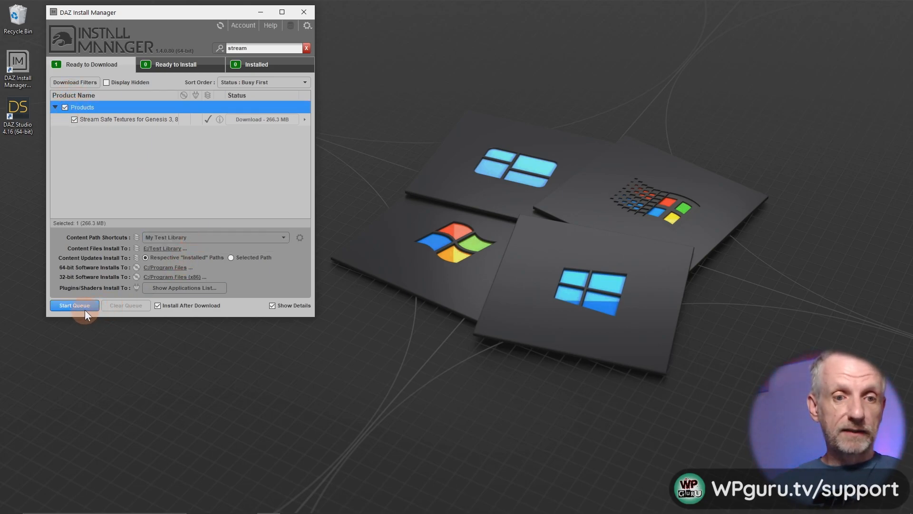
click(75, 305)
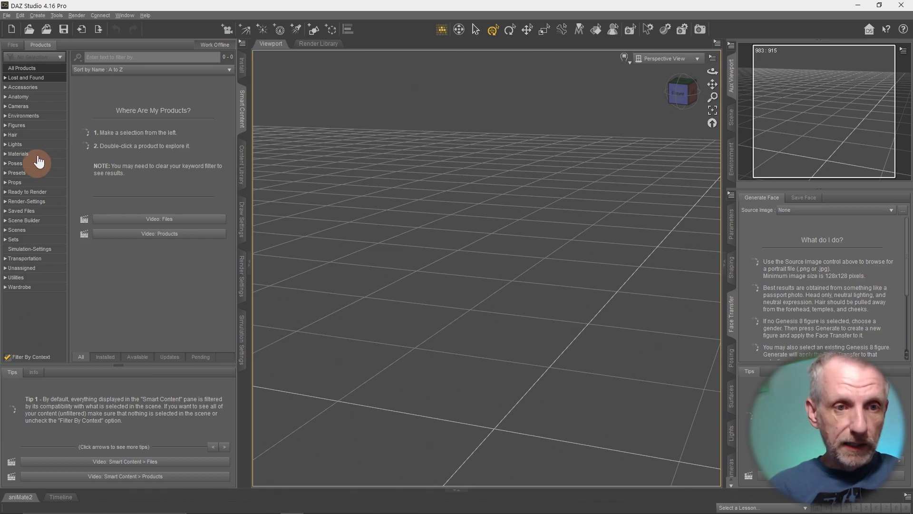
- Show the Figures category thumbnails such as Genesis 3 and 8 Starter Essentials and Aiko
click(16, 126)
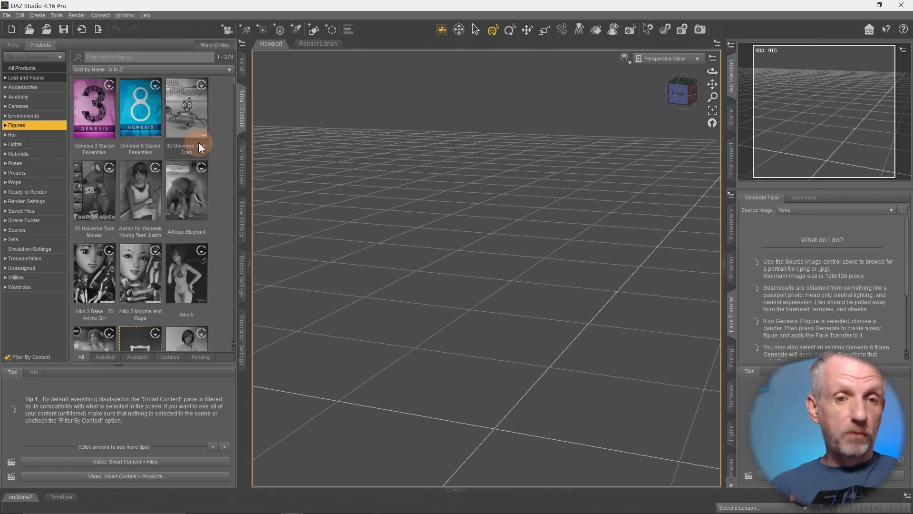
double_click(186, 106)
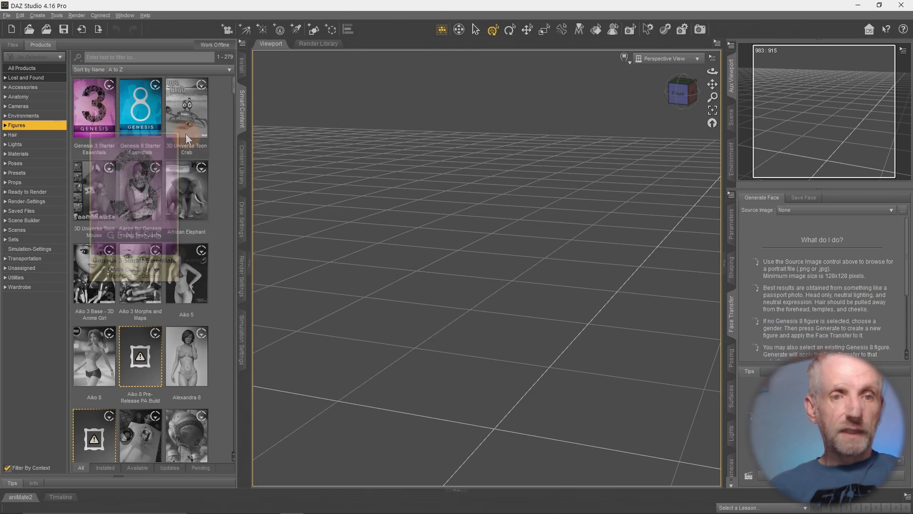
mouse_move(225, 138)
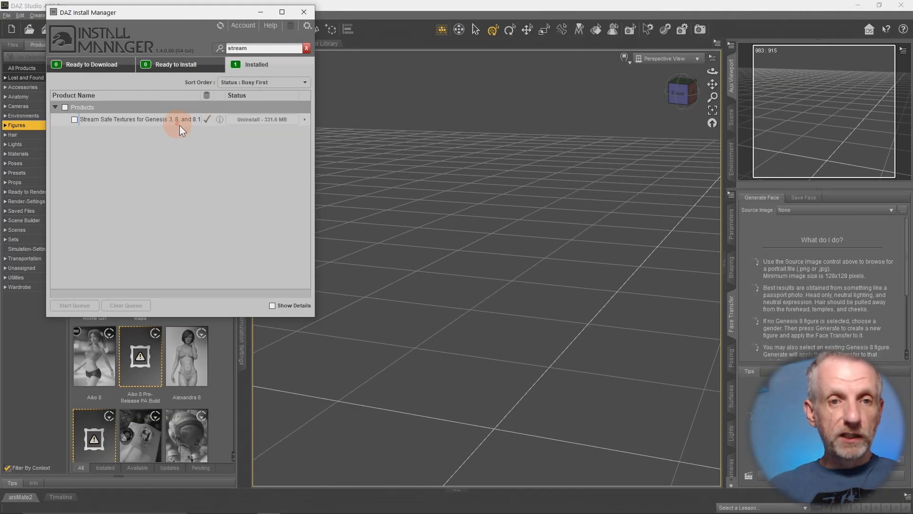
- Dismiss Install Manager and toggle Environments/Figures so Stream Safe Textures for Genesis Female appears
click(306, 13)
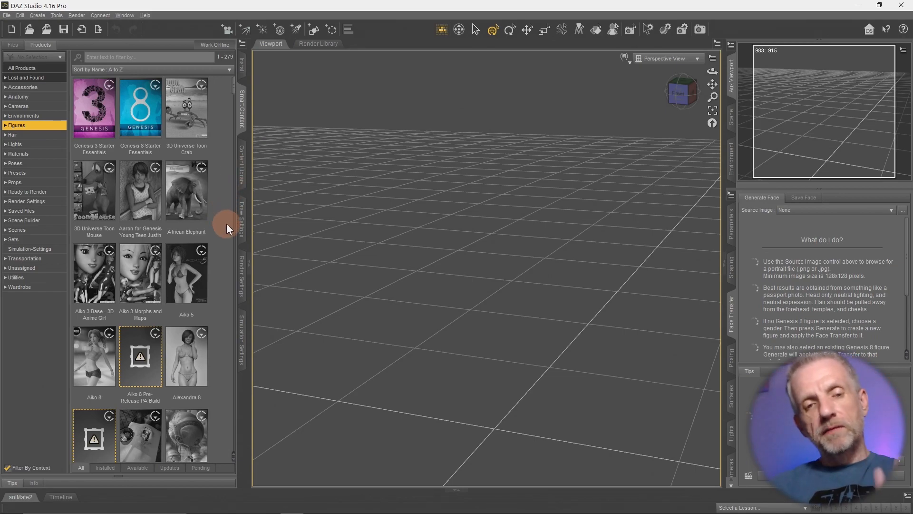
mouse_move(236, 295)
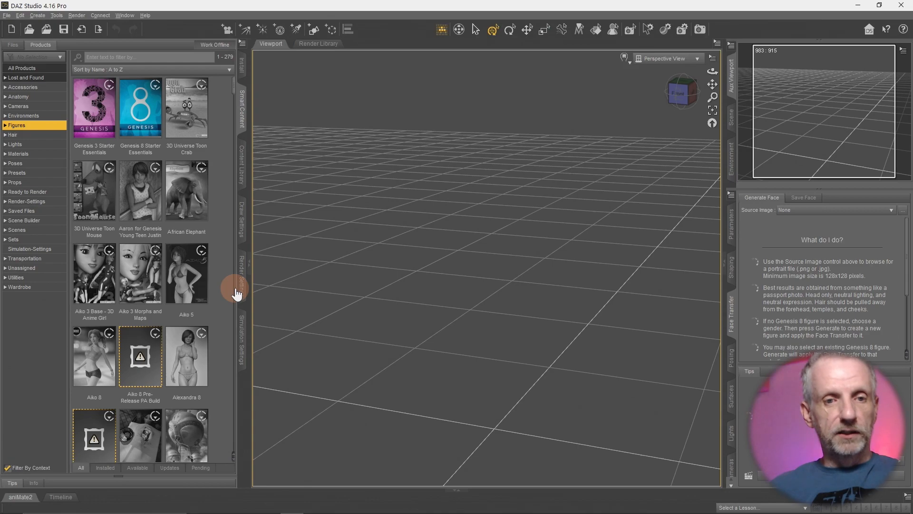
mouse_move(36, 201)
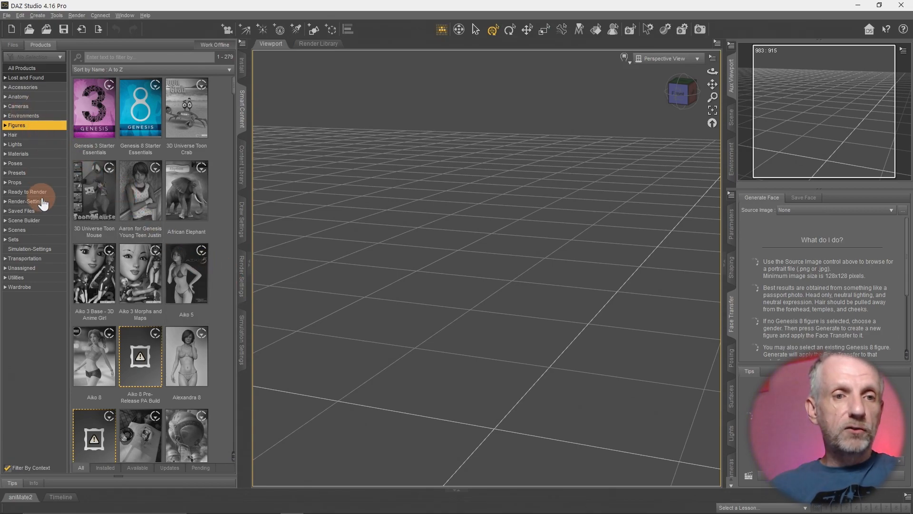
click(23, 115)
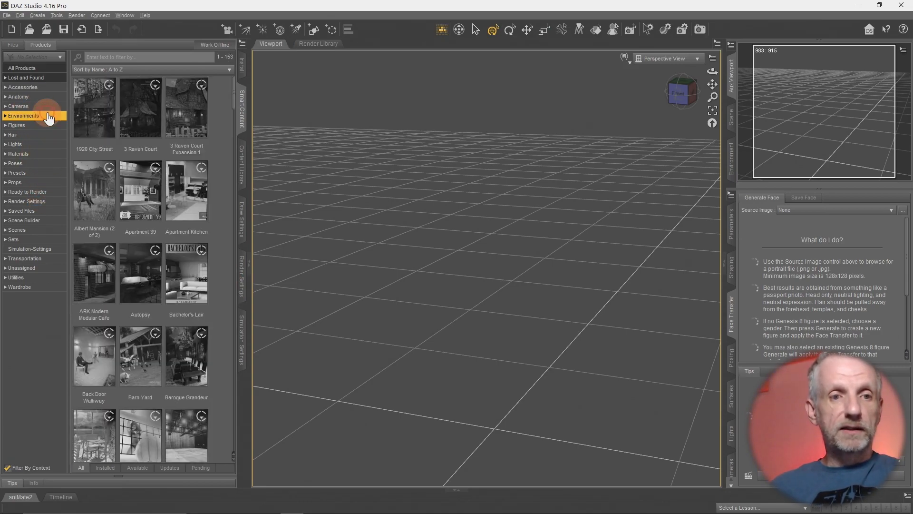
click(16, 126)
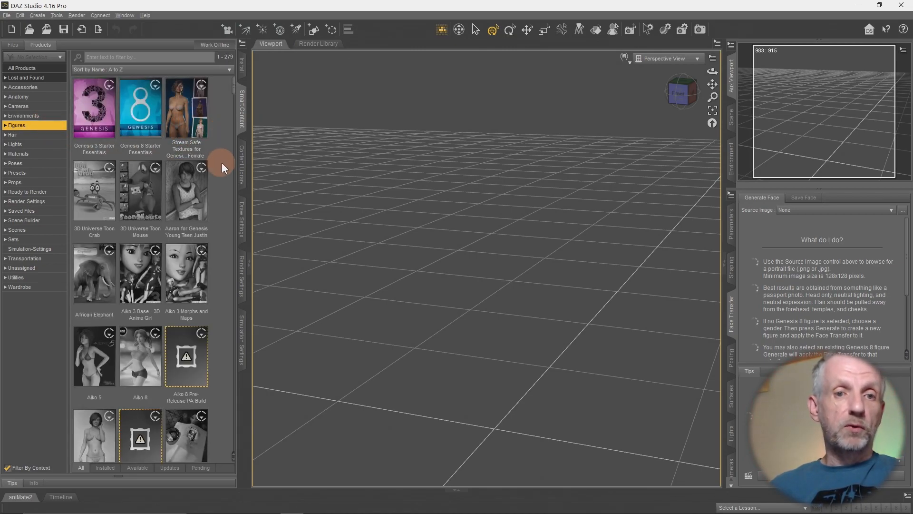
mouse_move(231, 149)
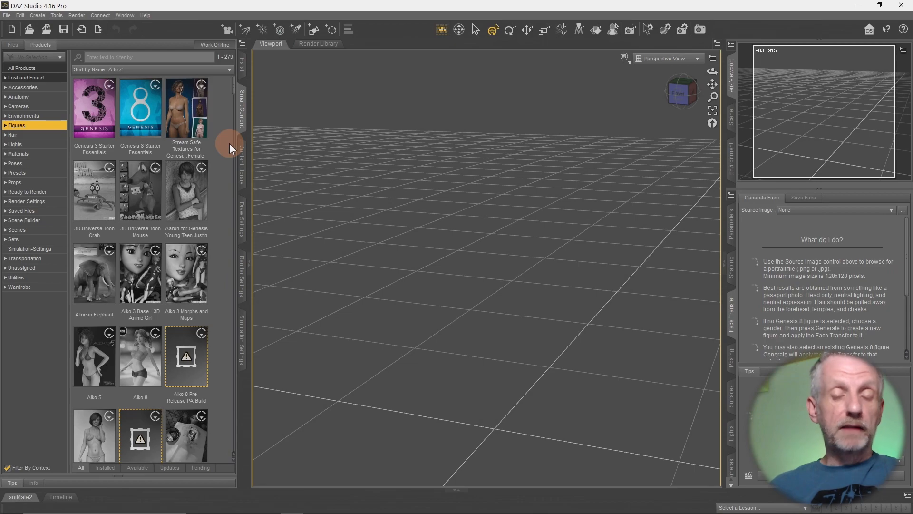
mouse_move(186, 107)
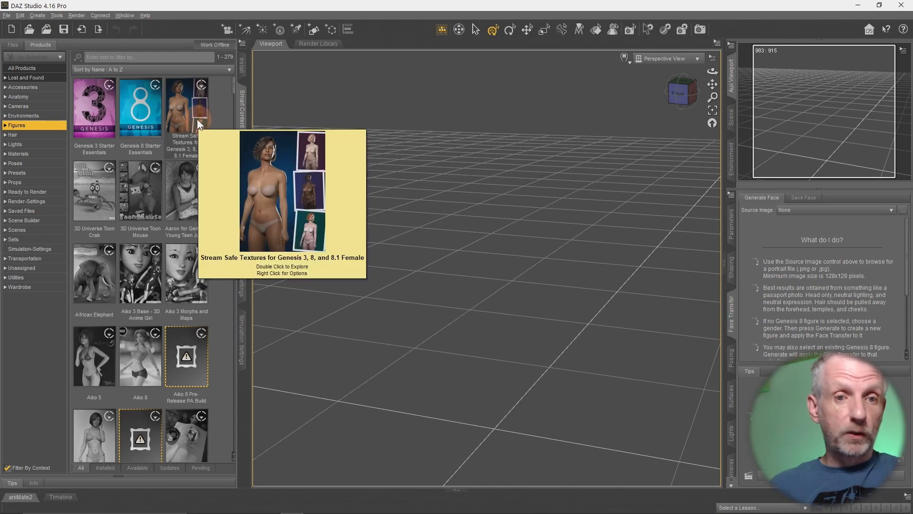
- Load the G8F Tanned figure preset from Stream Safe Textures' Figures into the scene
double_click(186, 104)
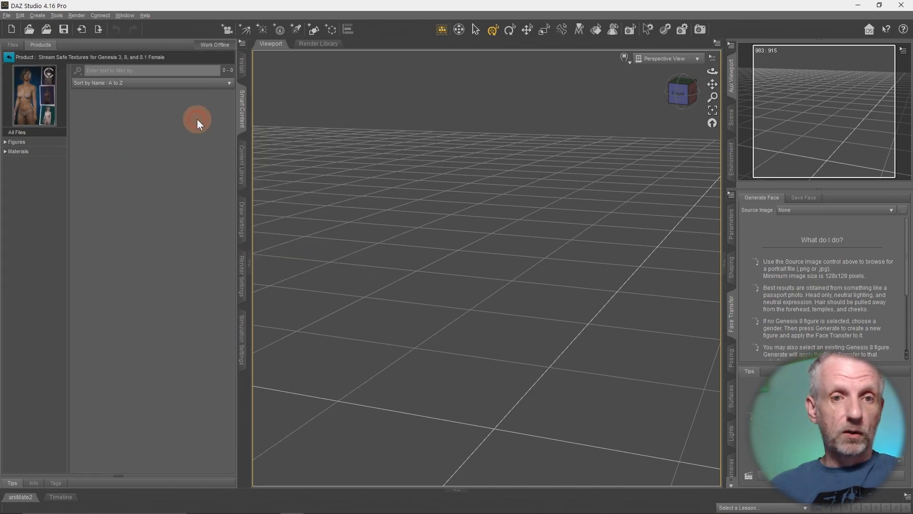
click(16, 141)
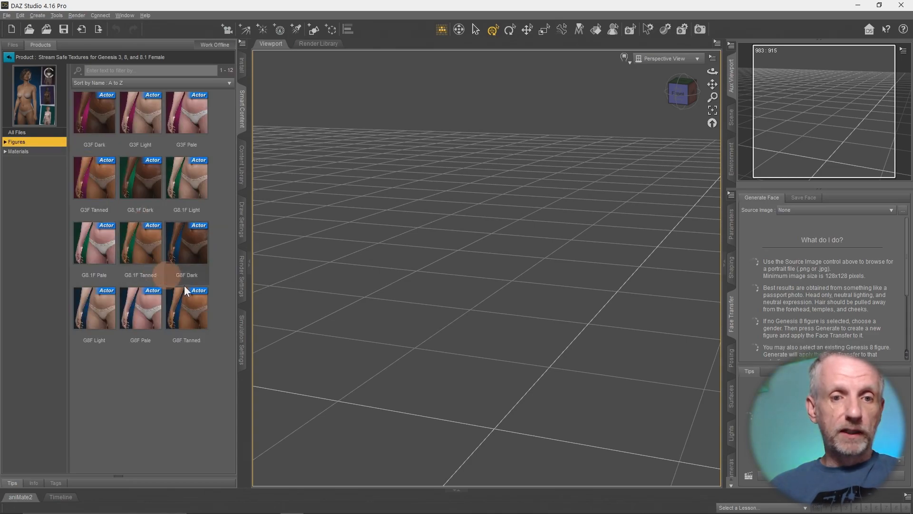
double_click(187, 309)
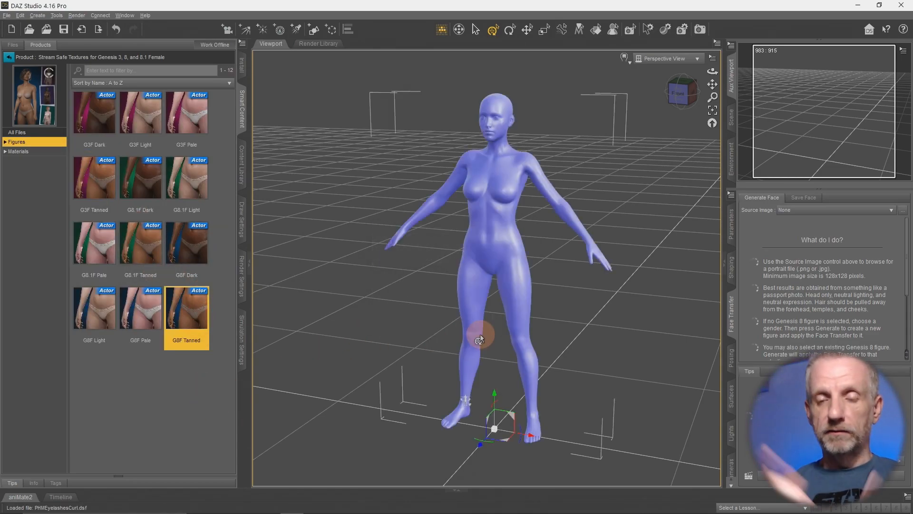
double_click(186, 308)
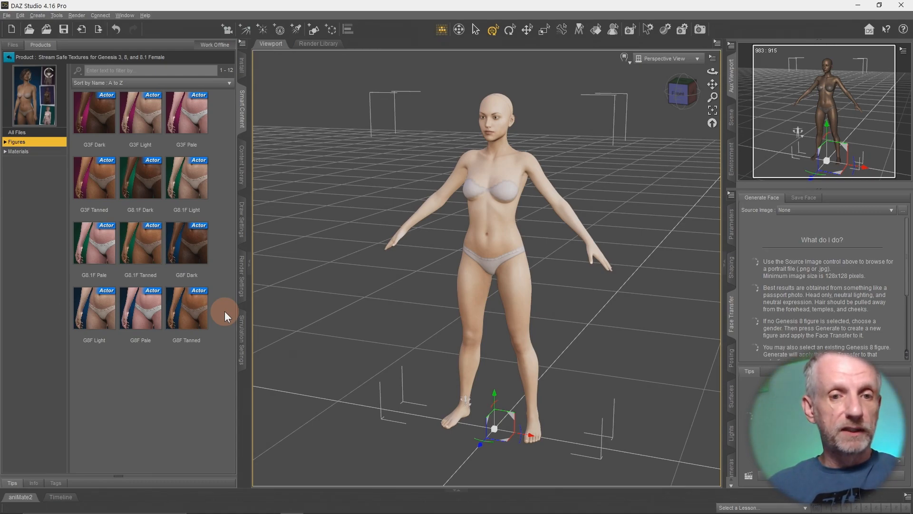
- Bring up the context options for the G8F Tanned preset thumbnail
right_click(186, 309)
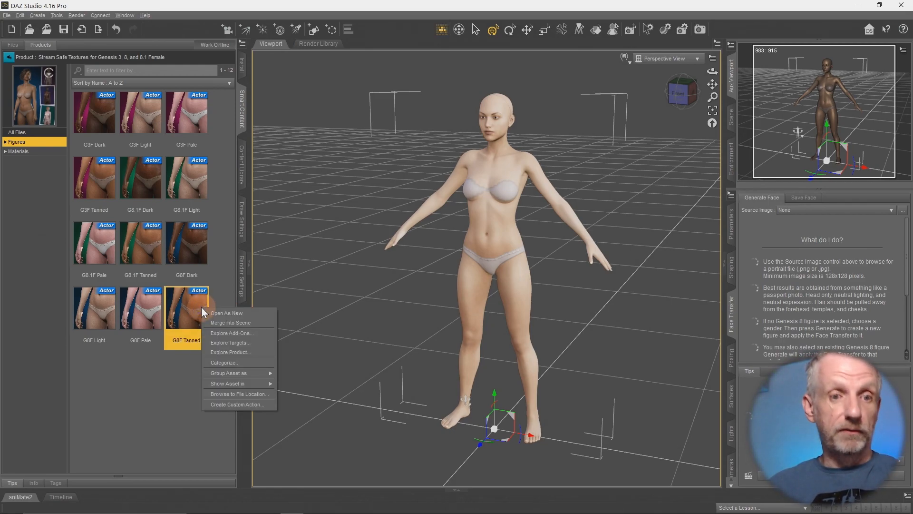
mouse_move(244, 403)
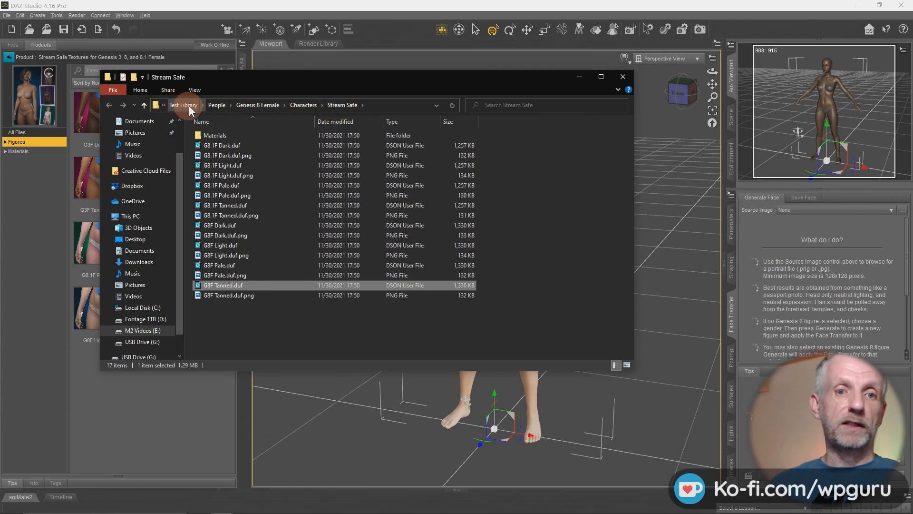
mouse_move(266, 108)
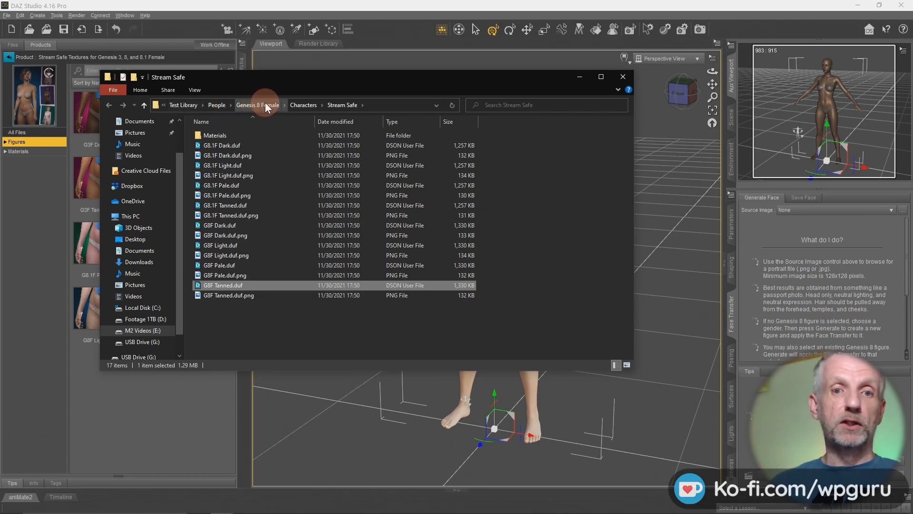
mouse_move(274, 289)
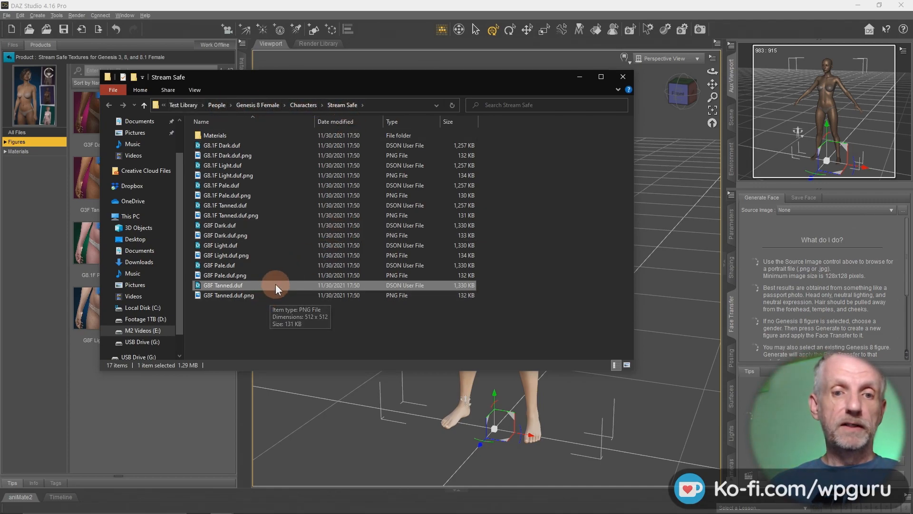
- Check G8F Tanned.duf's properties confirm E:\Test Library's Genesis 8 Female Stream Safe folder, then cancel
right_click(276, 285)
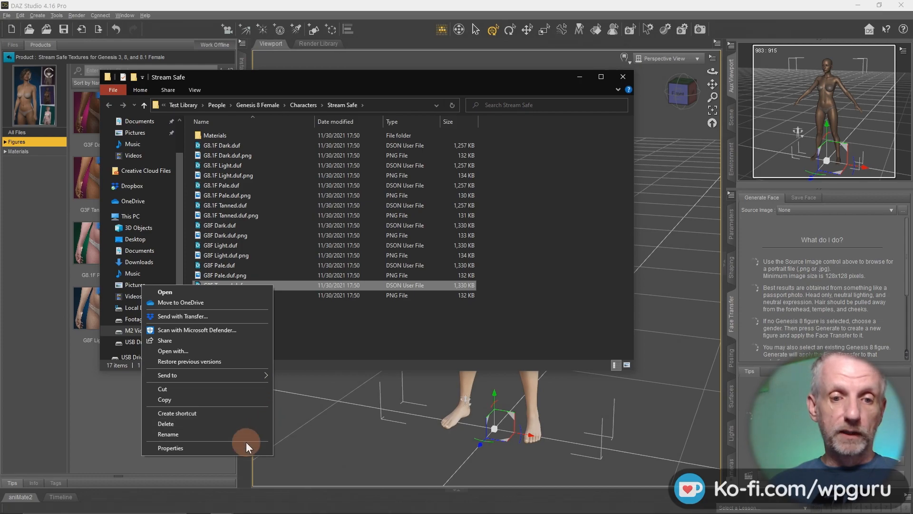
click(170, 448)
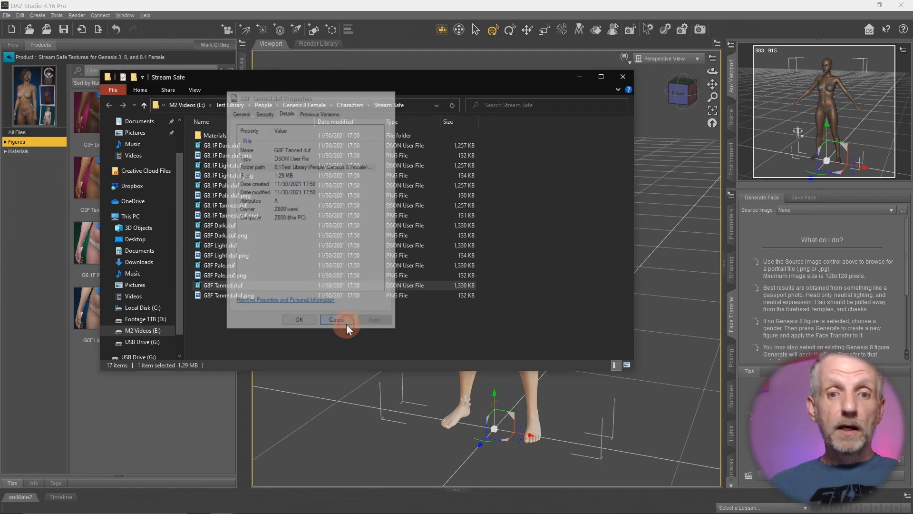
click(337, 320)
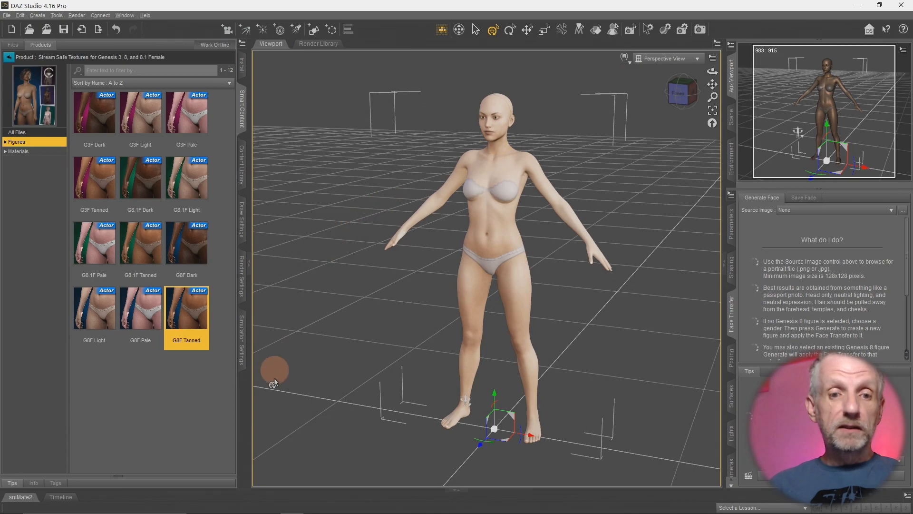